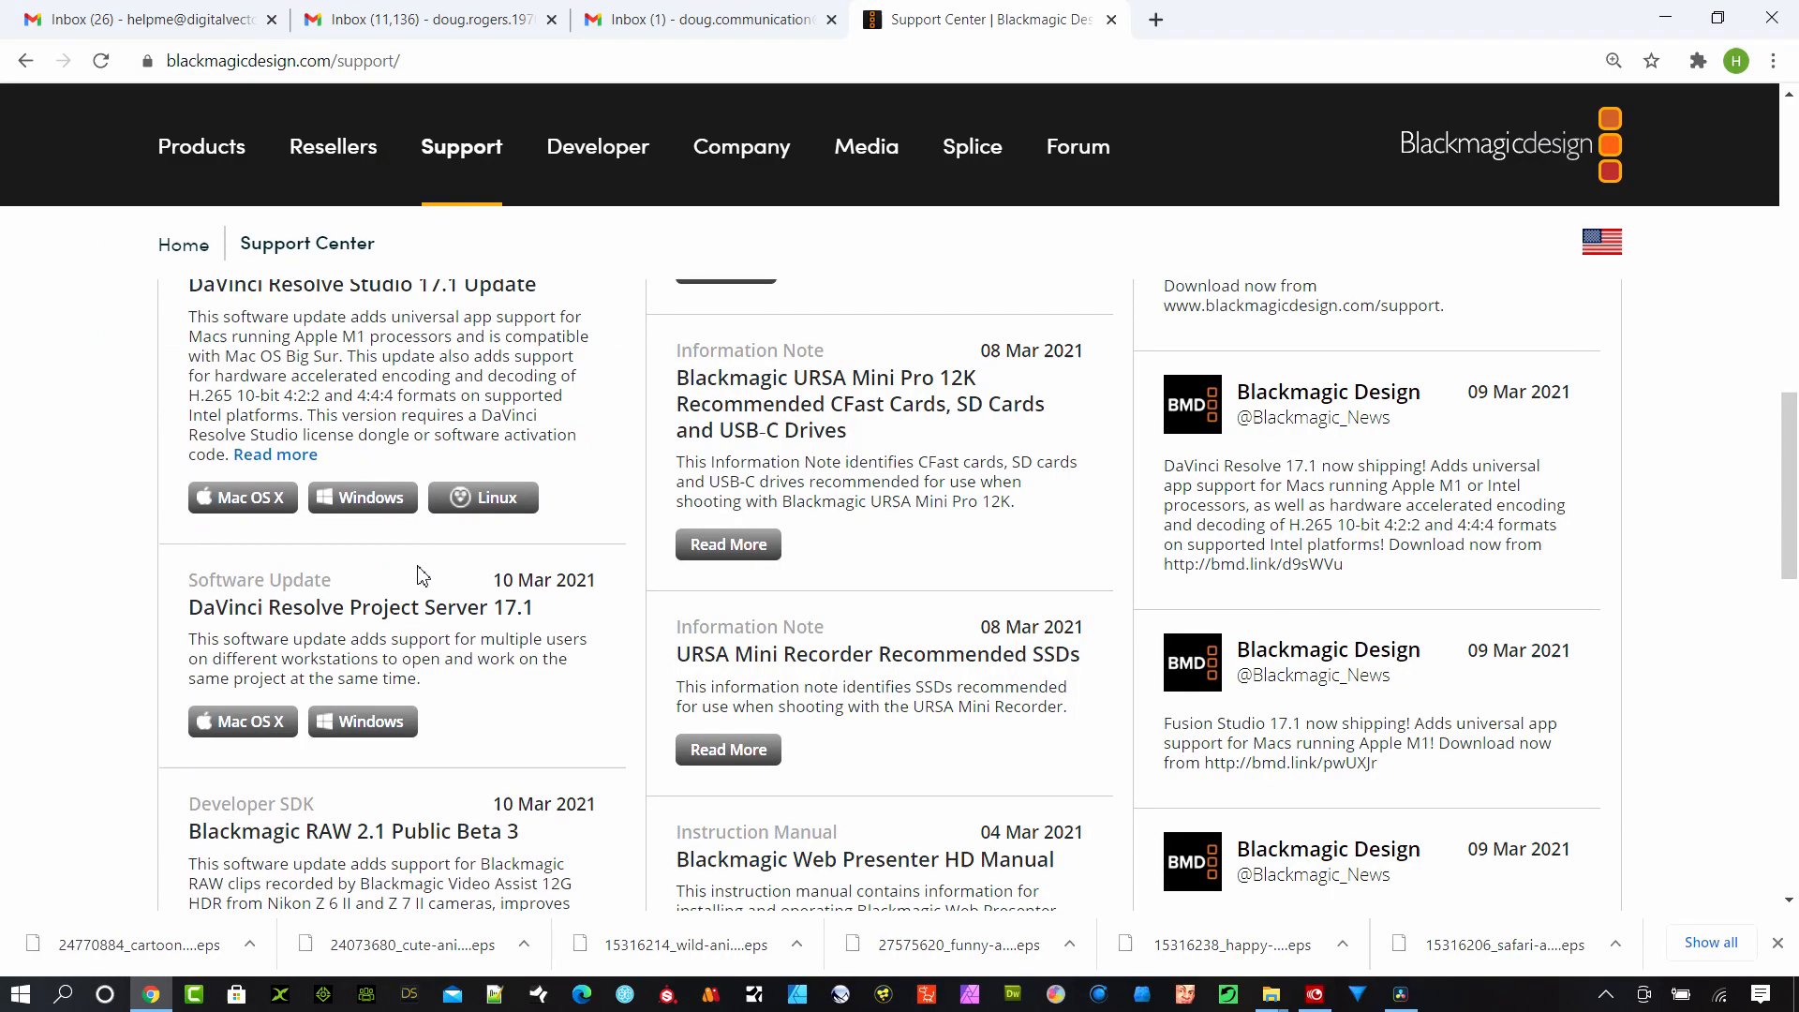
Step: Open the DaVinci Resolve Studio 17.1 release notes and highlight the database-backup recommendation
scroll("down", 3)
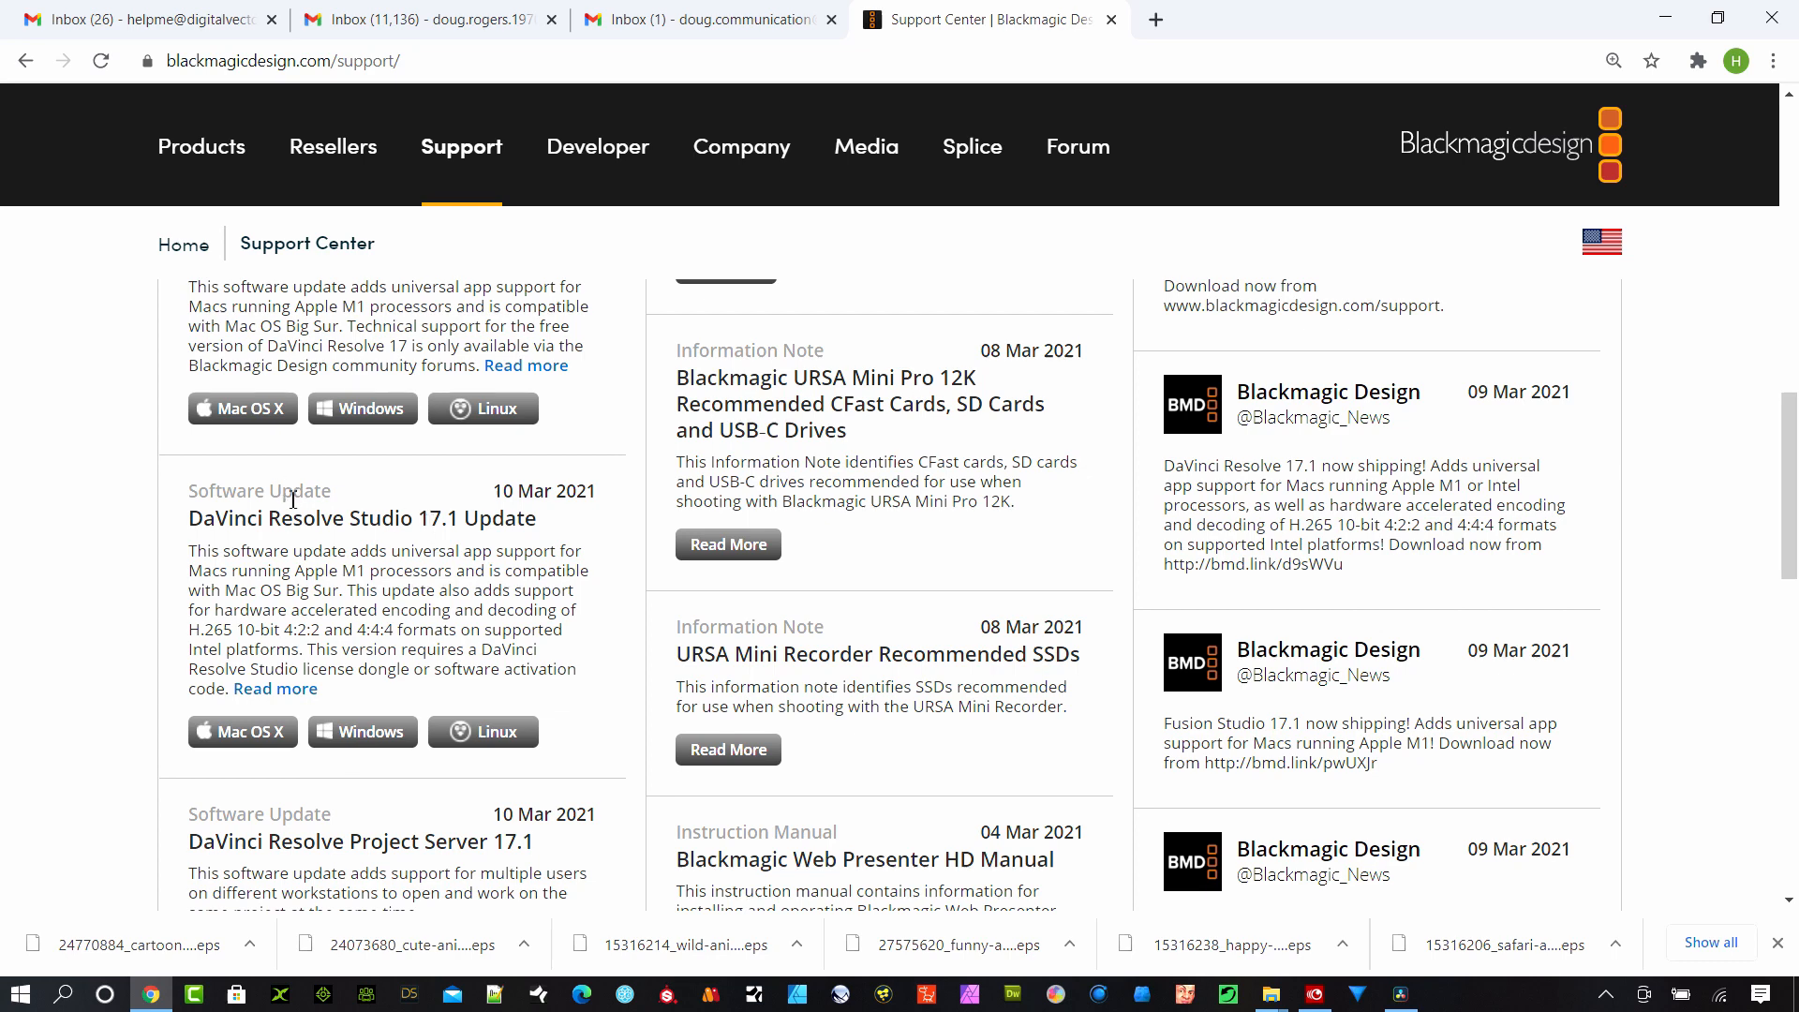
left_click(275, 688)
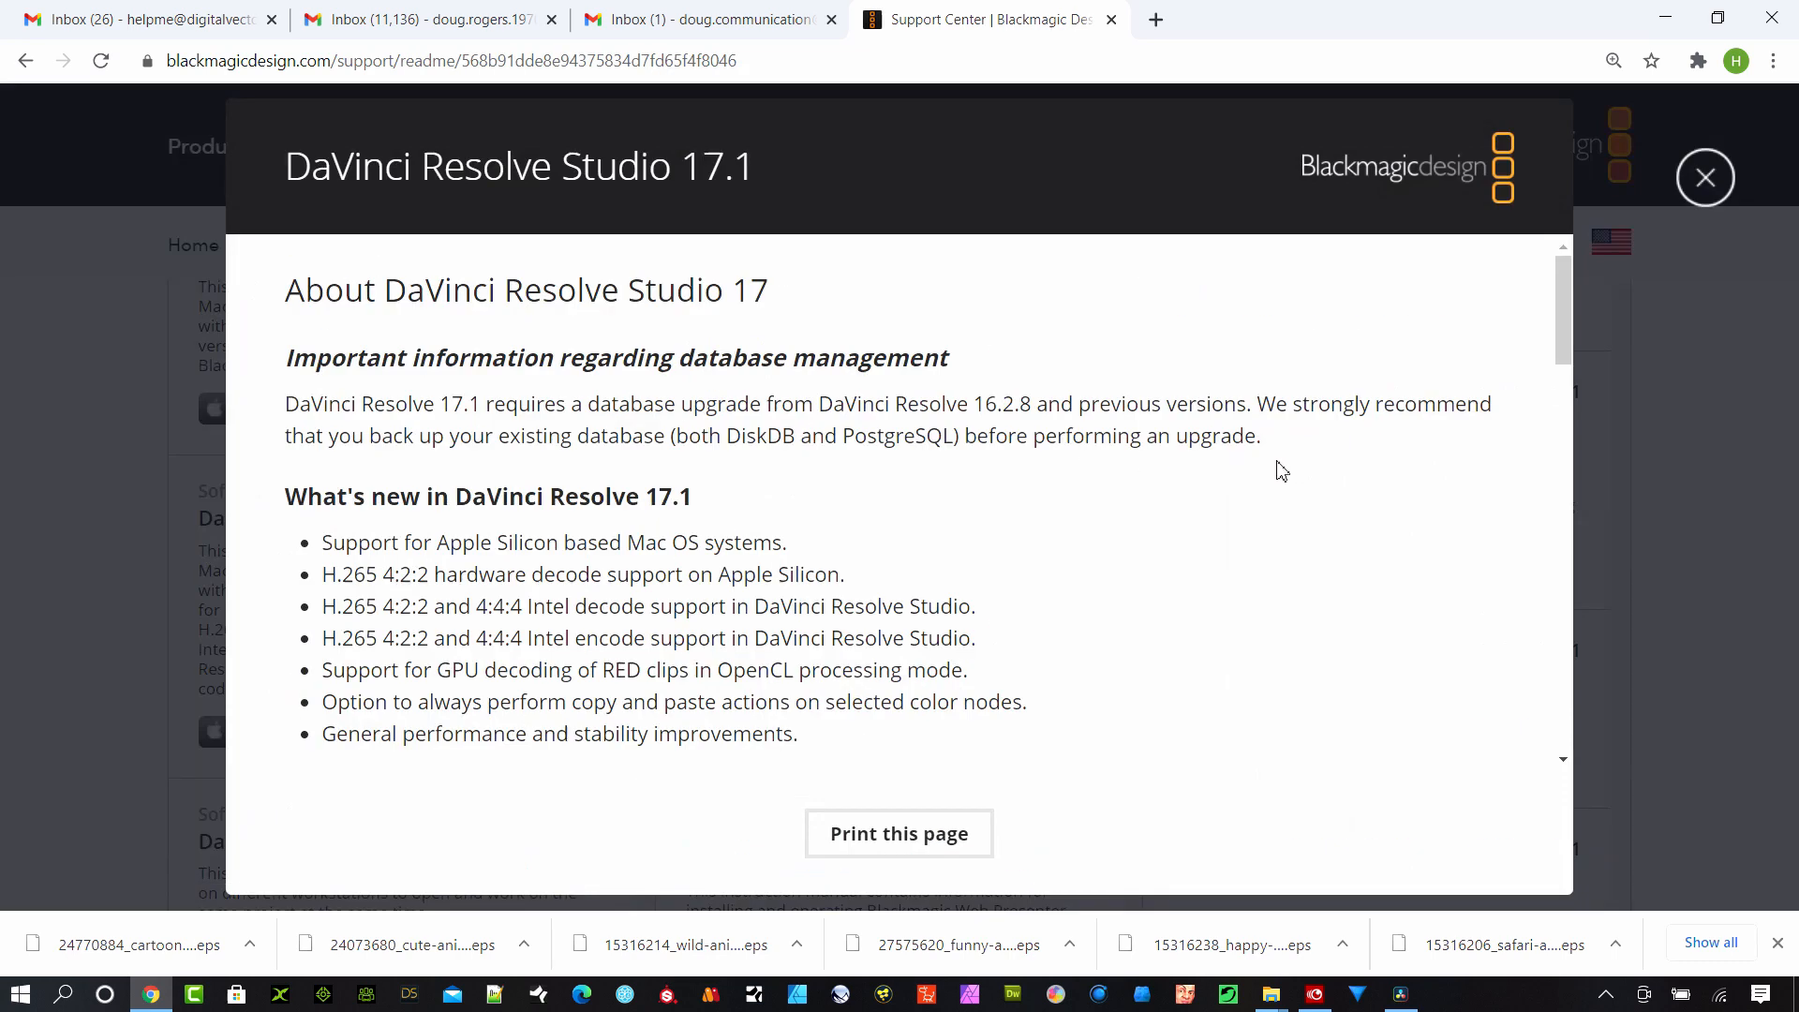
mouse_move(1313, 439)
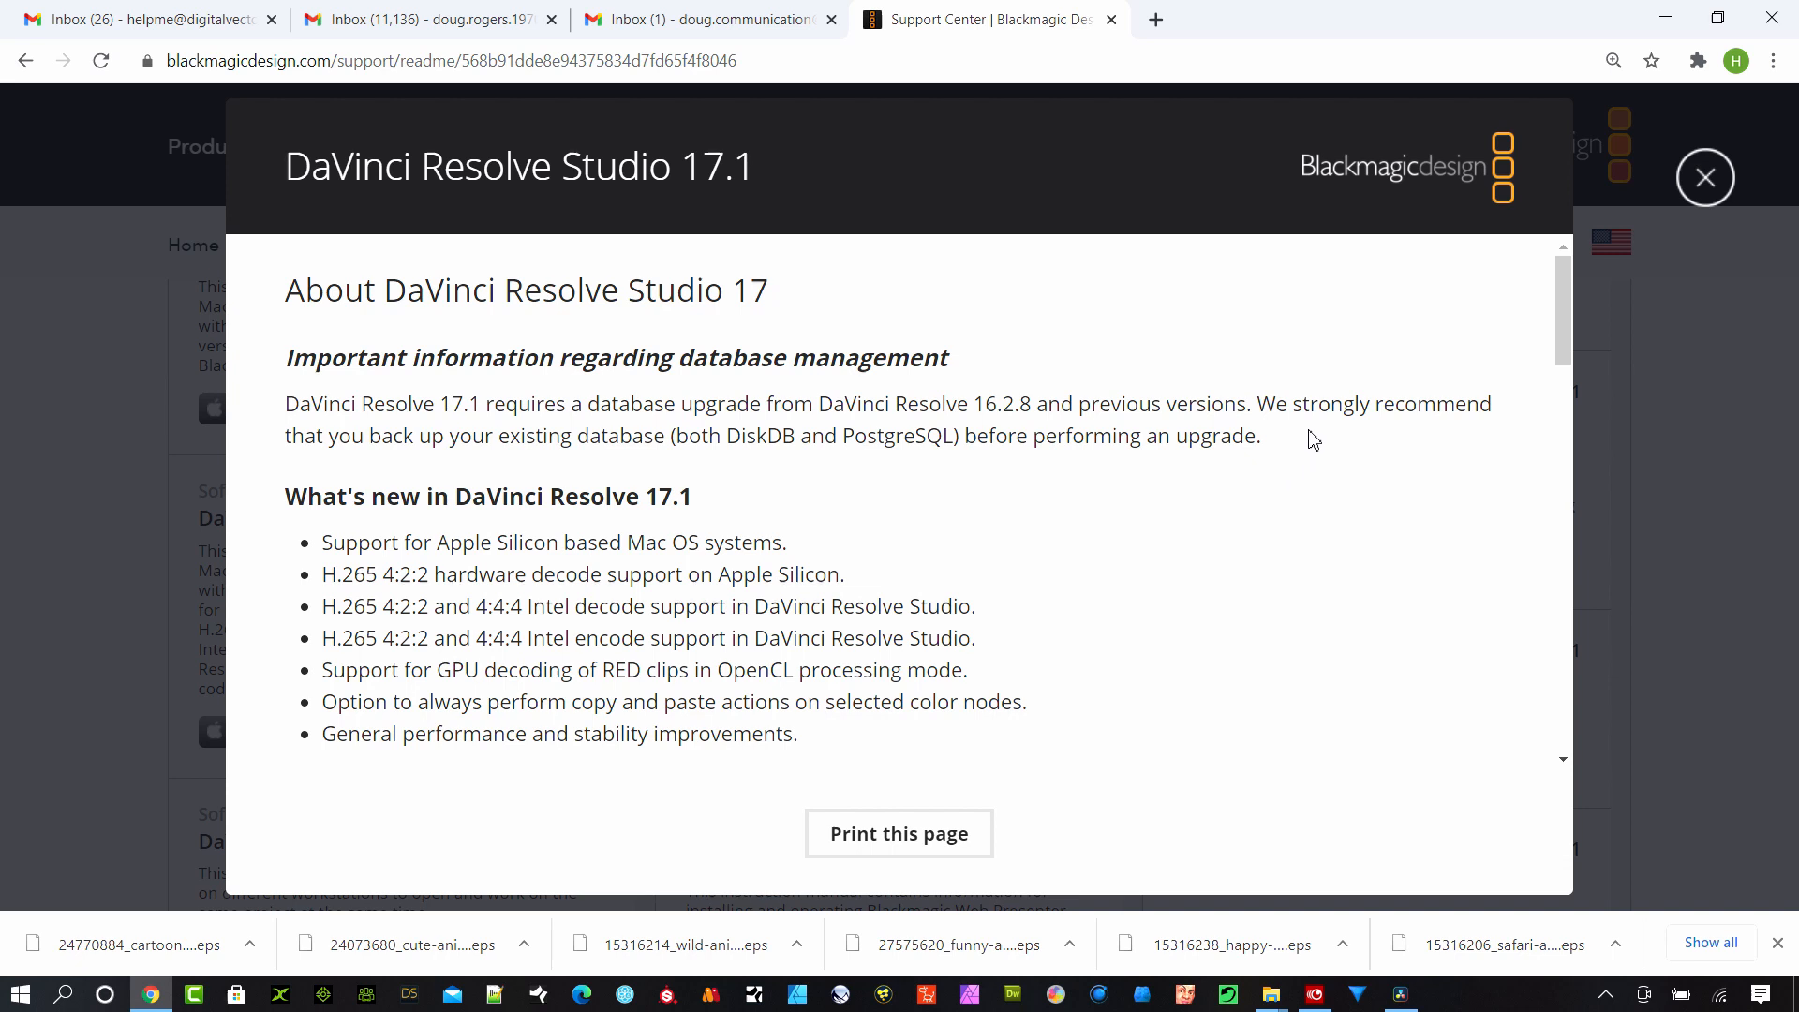
left_click_drag(1258, 404, 1257, 435)
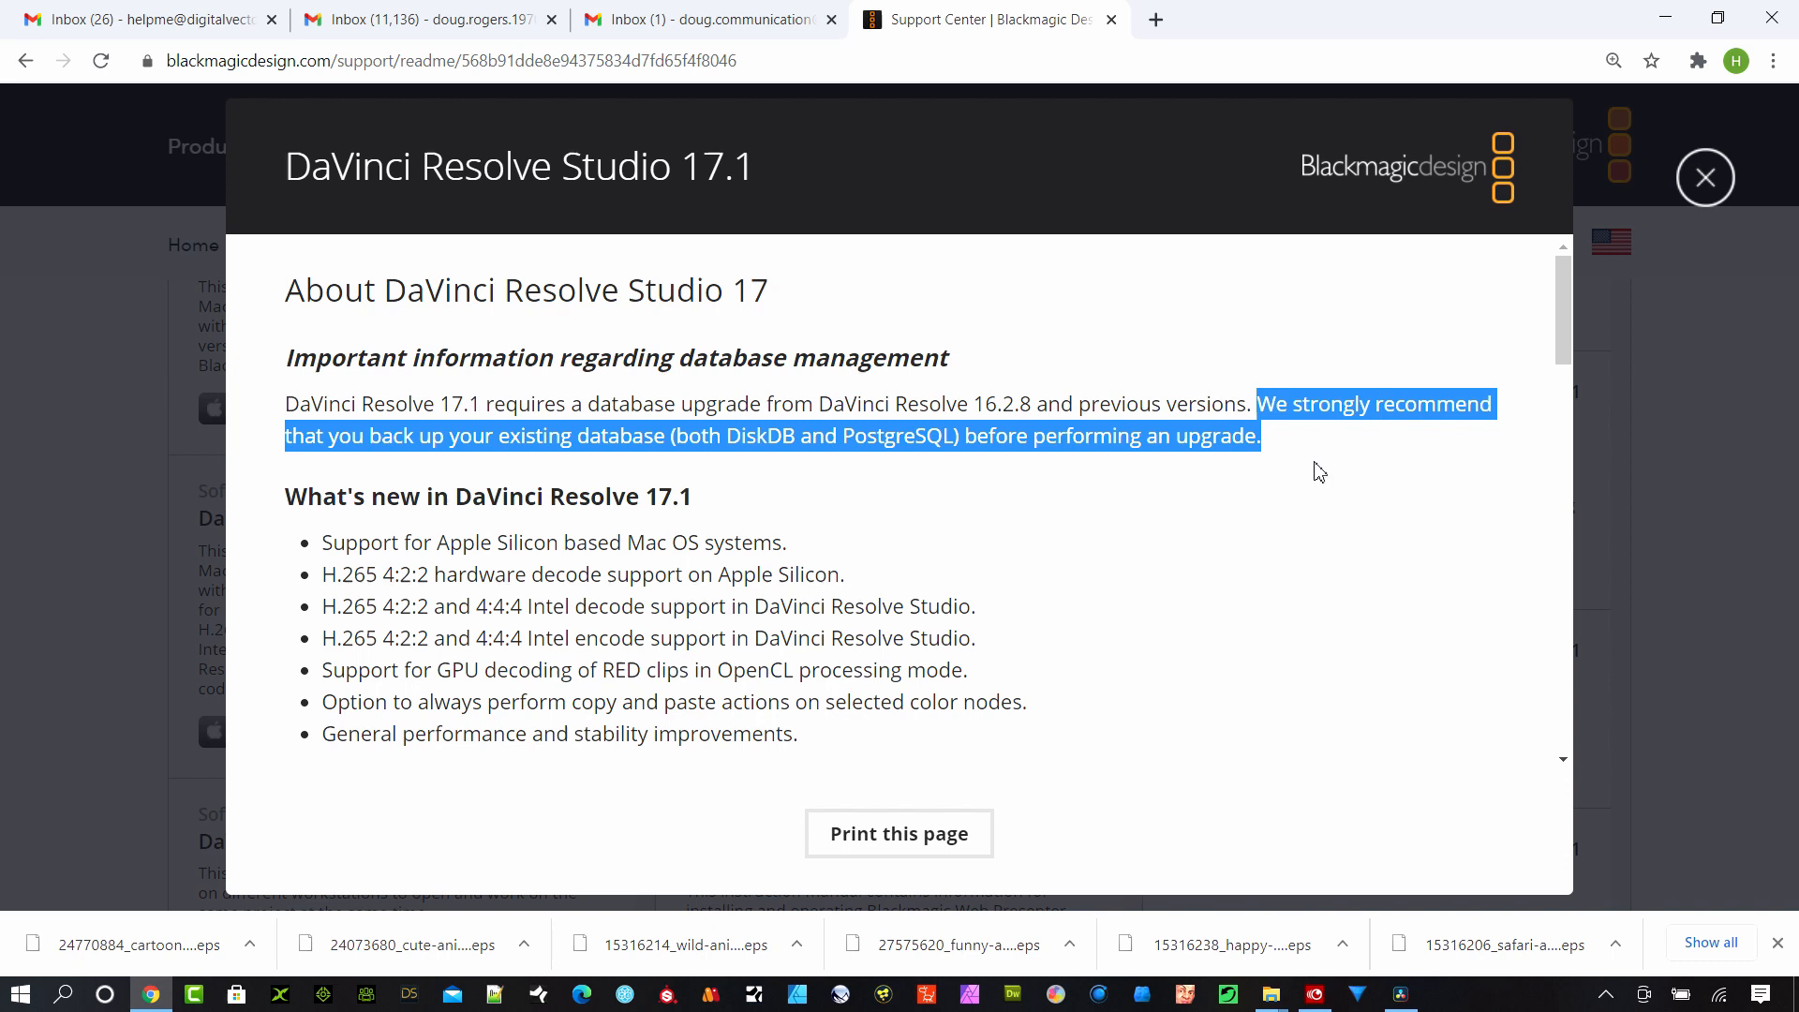
mouse_move(1668, 415)
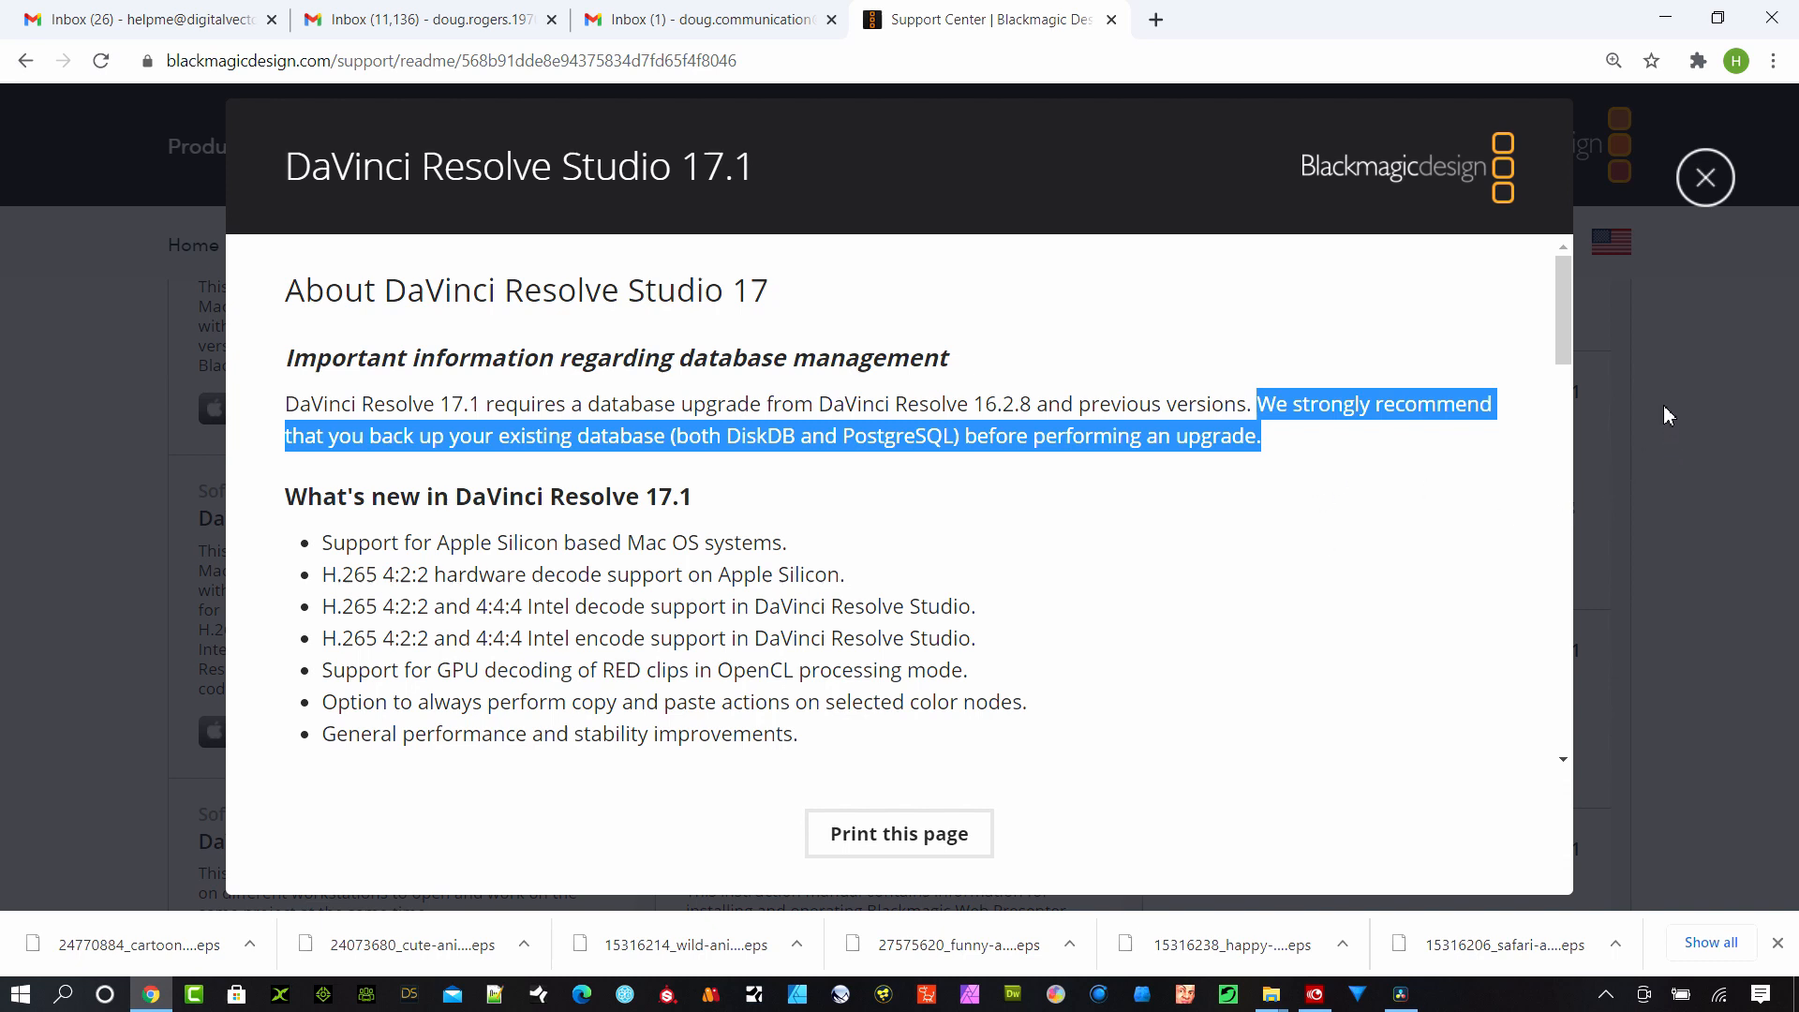
mouse_move(1705, 177)
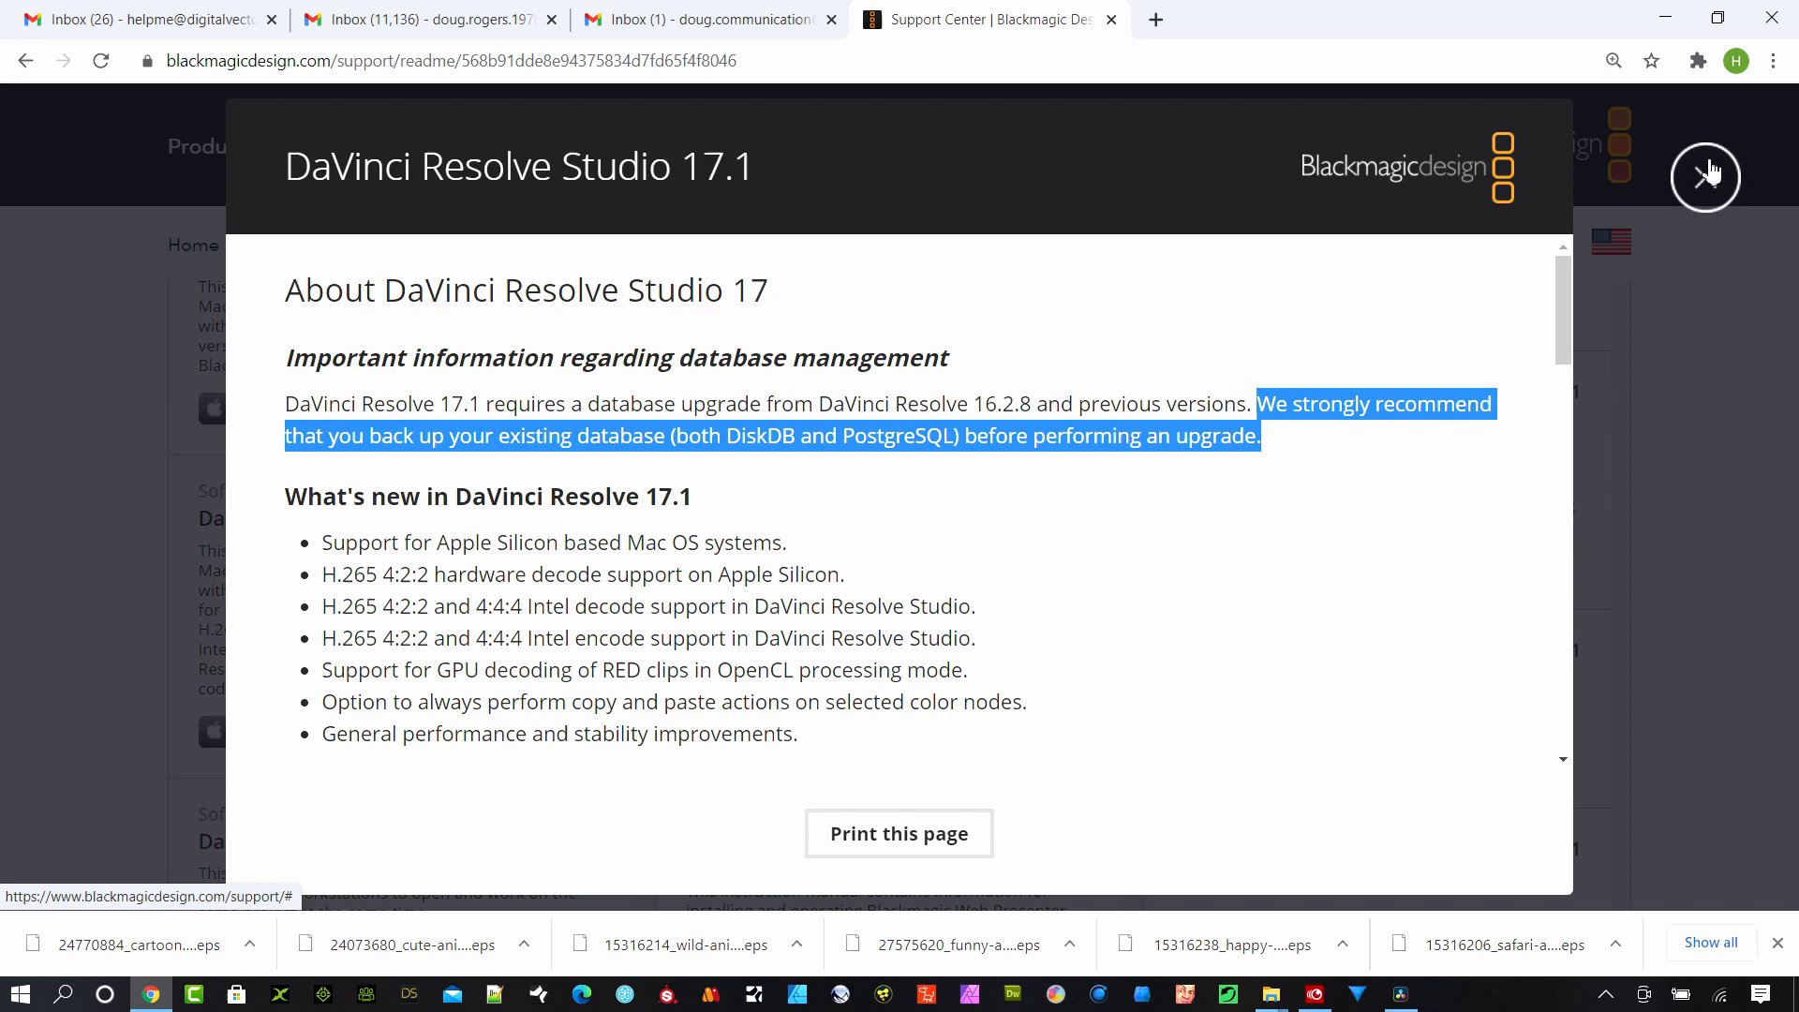
Step: Close the release notes to return to Resolve's Project Manager disk databases
left_click(1706, 178)
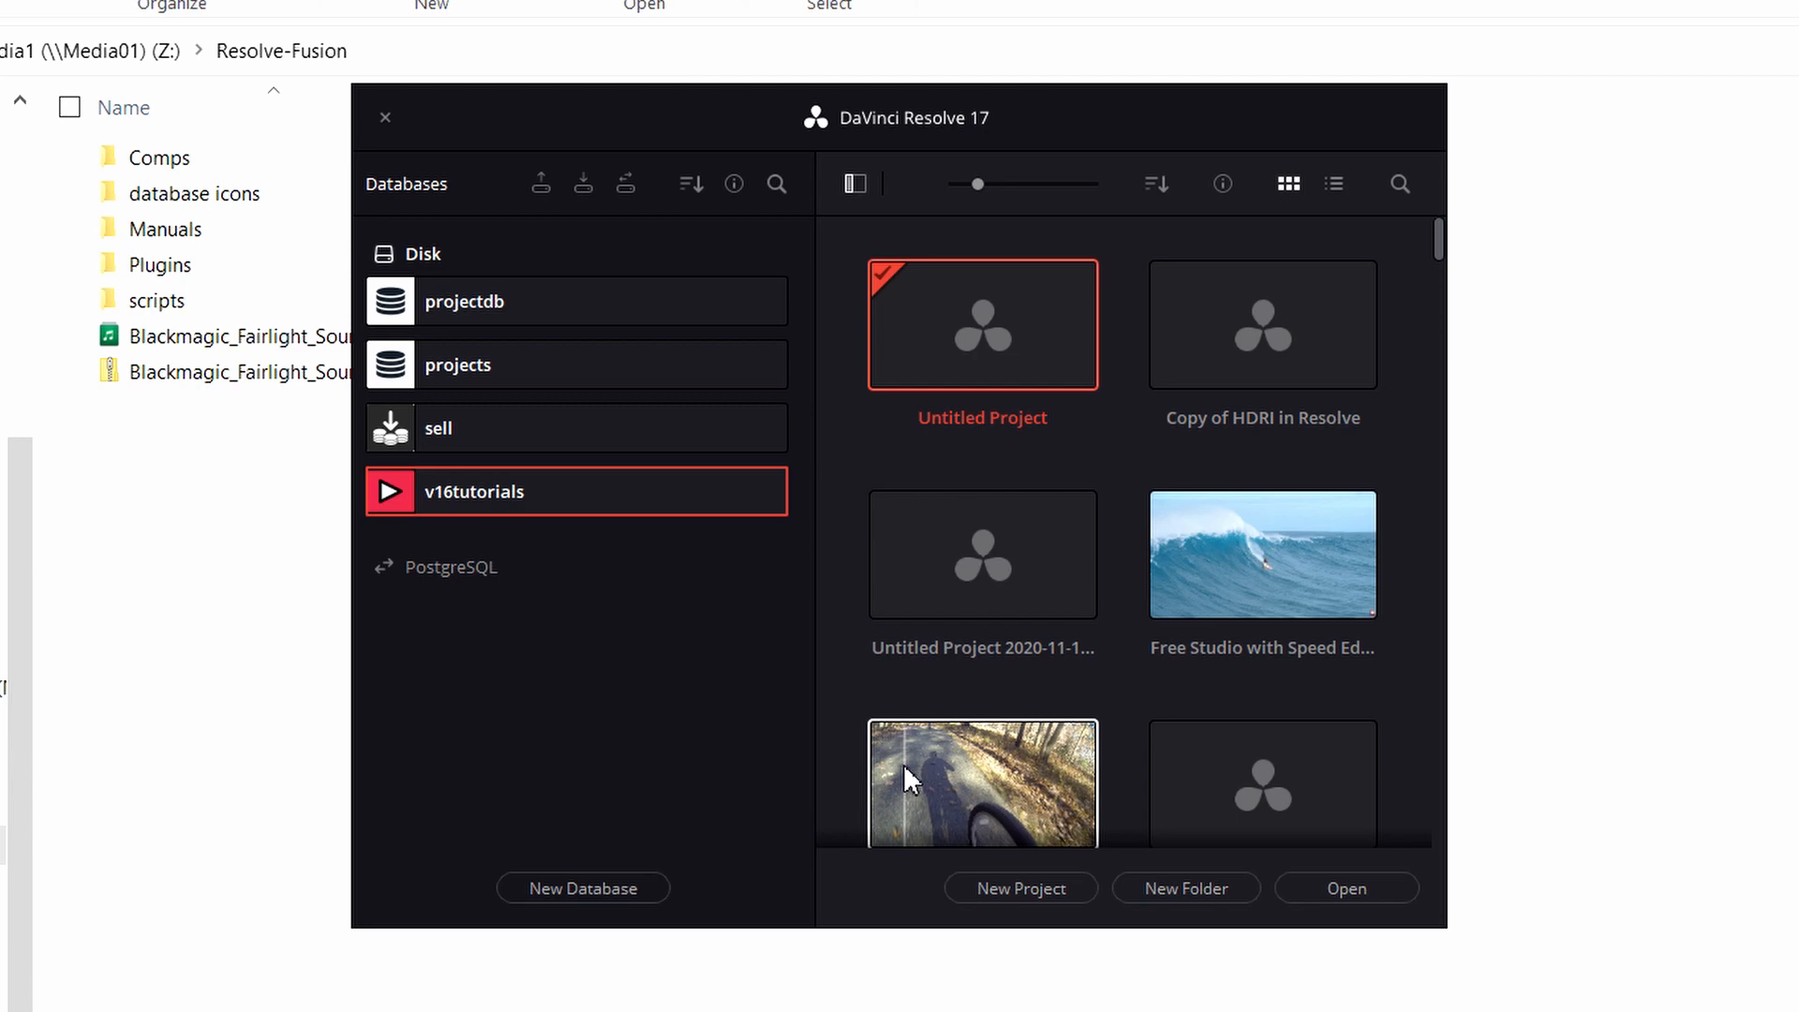
Step: Start backing up the v16tutorials database from the Databases panel
left_click(574, 491)
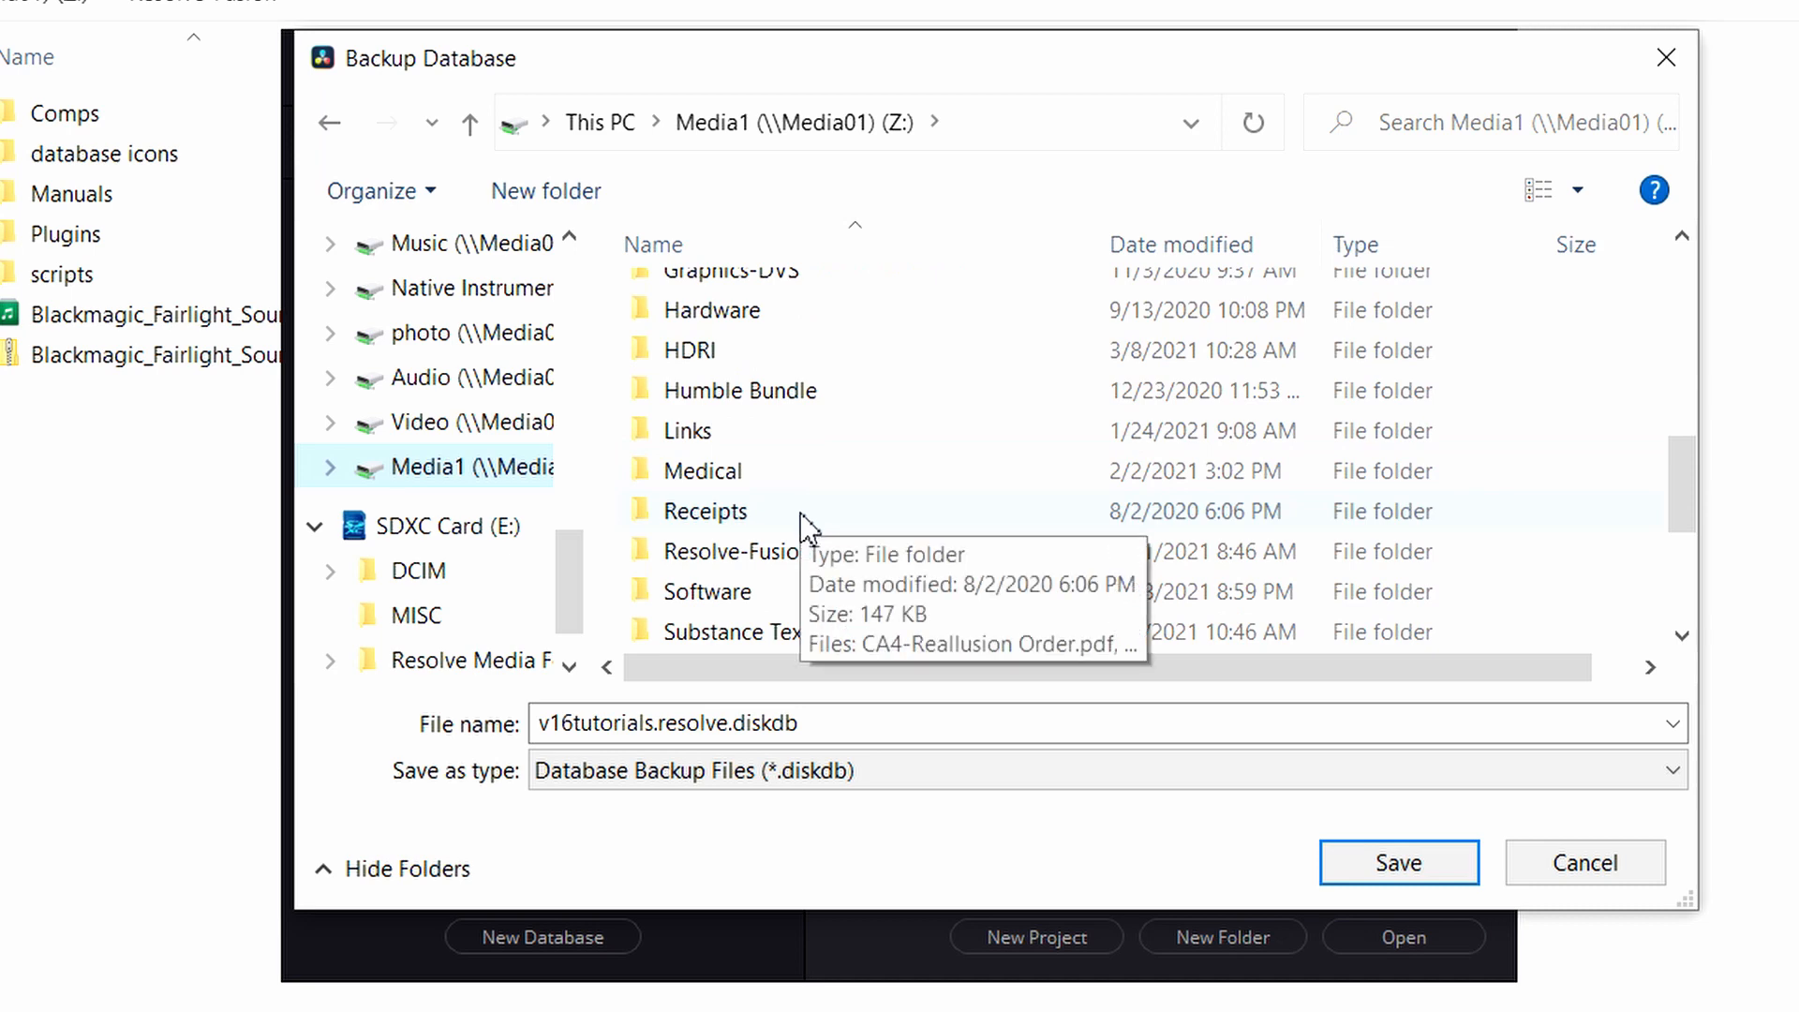
Step: Create a 'Database Backups' folder inside Resolve-Fusion
double_click(730, 552)
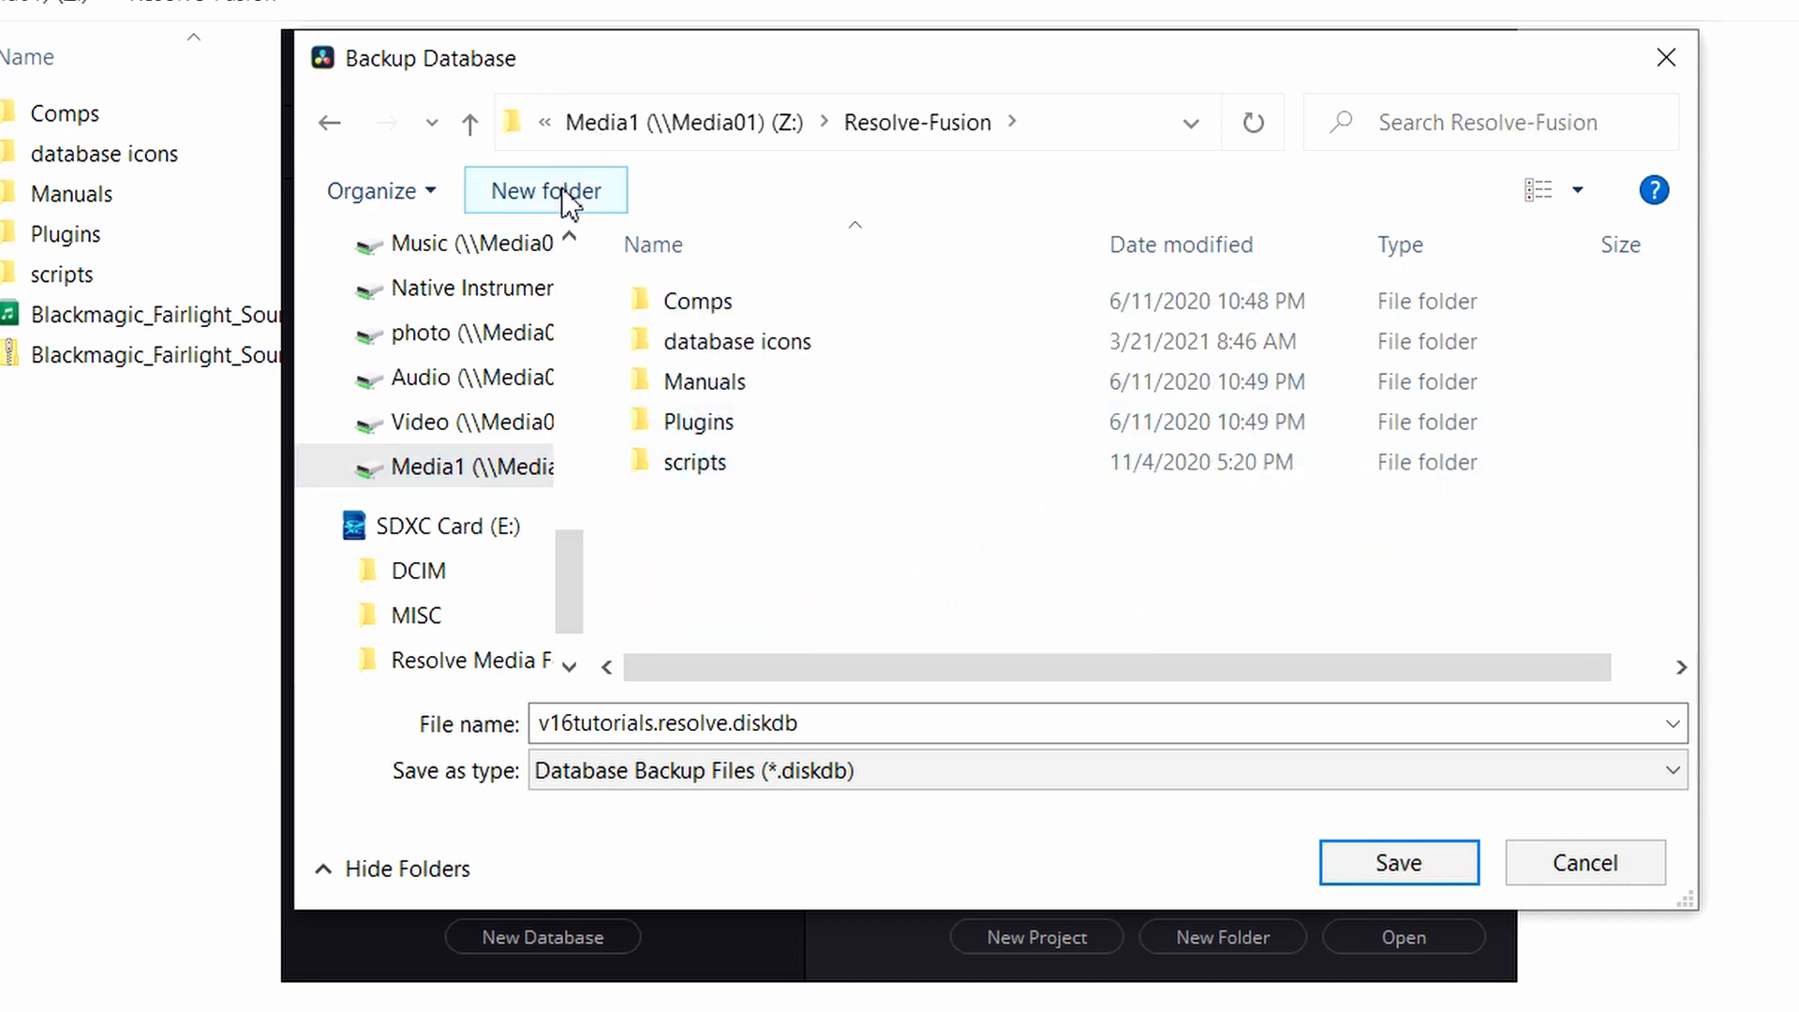
left_click(546, 189)
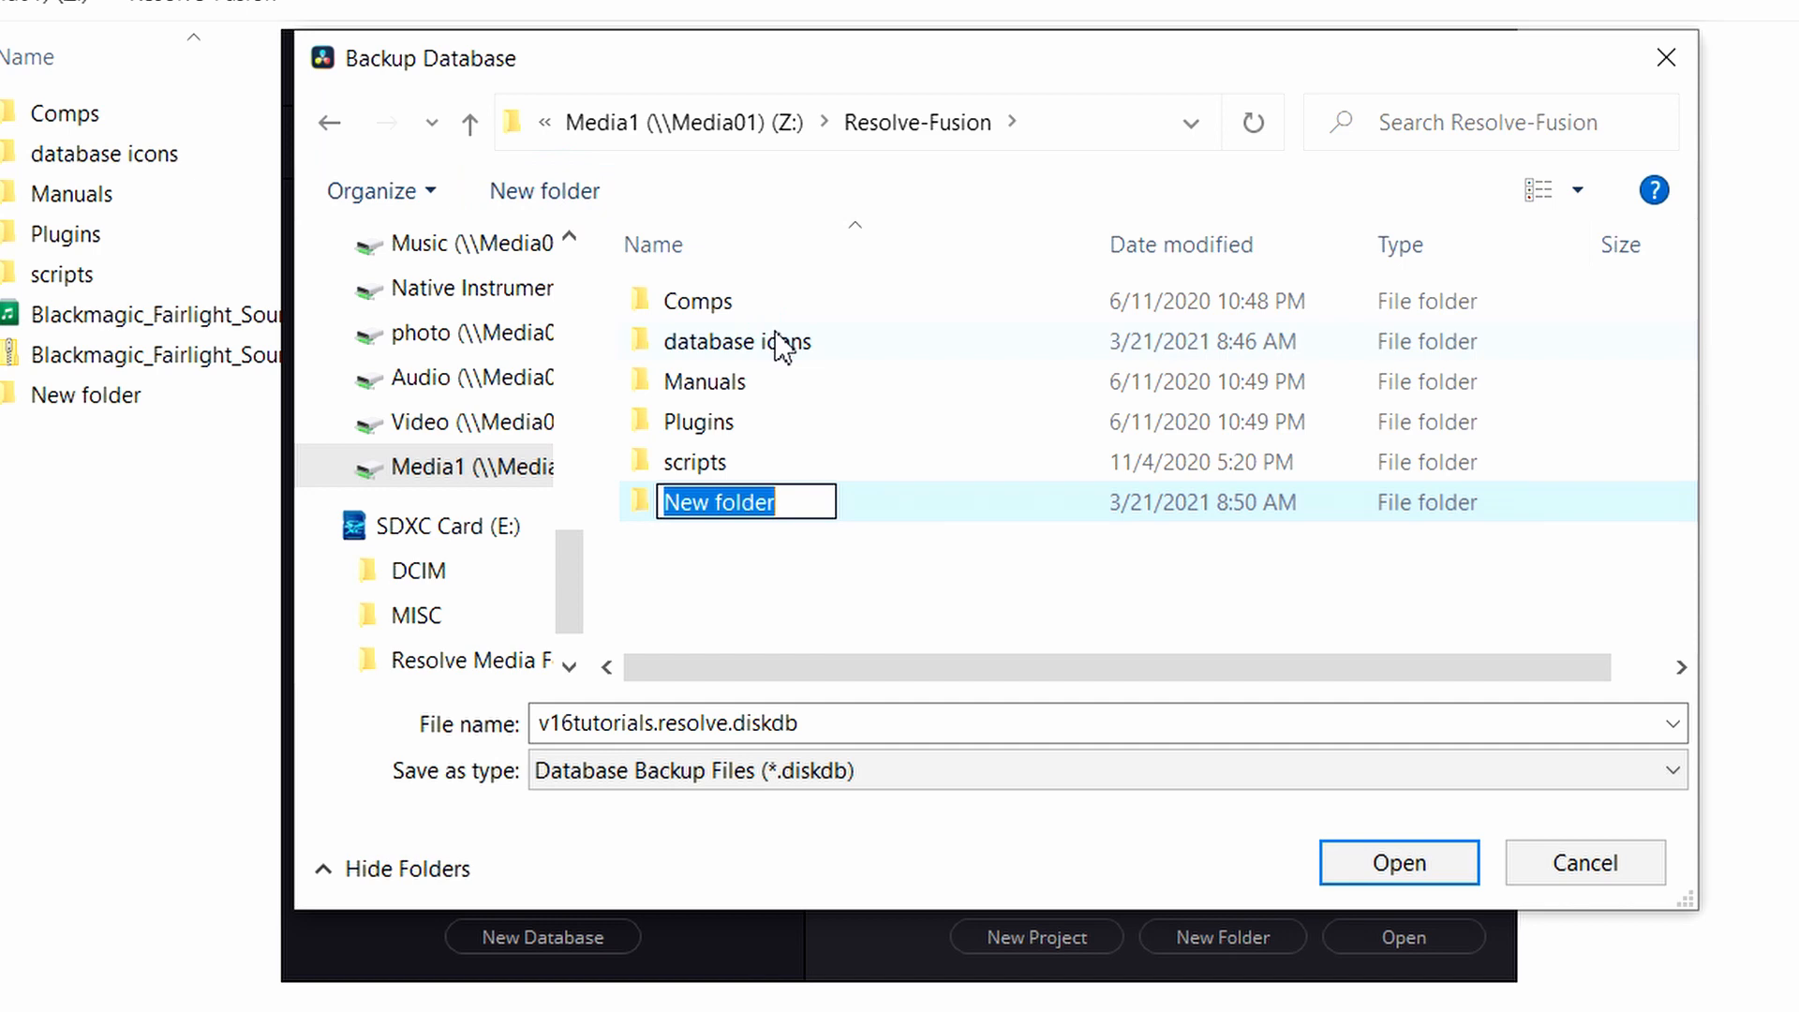
type("Data")
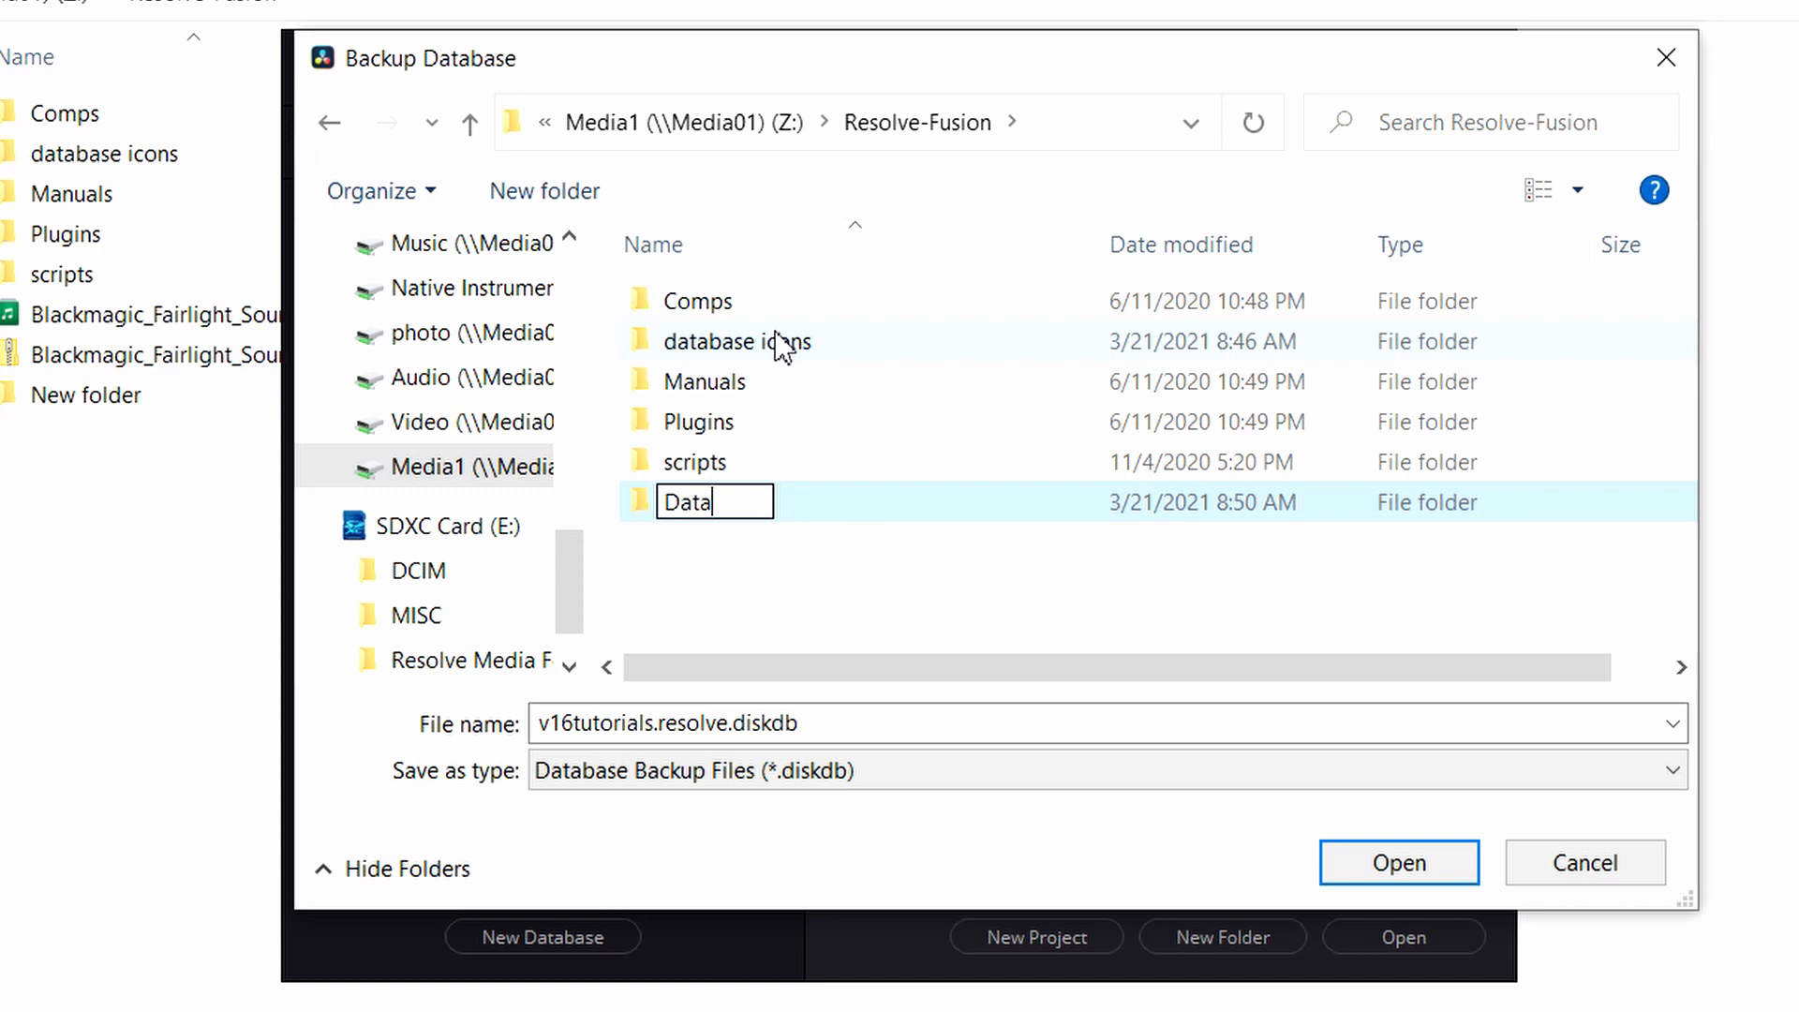
type("Database Bac")
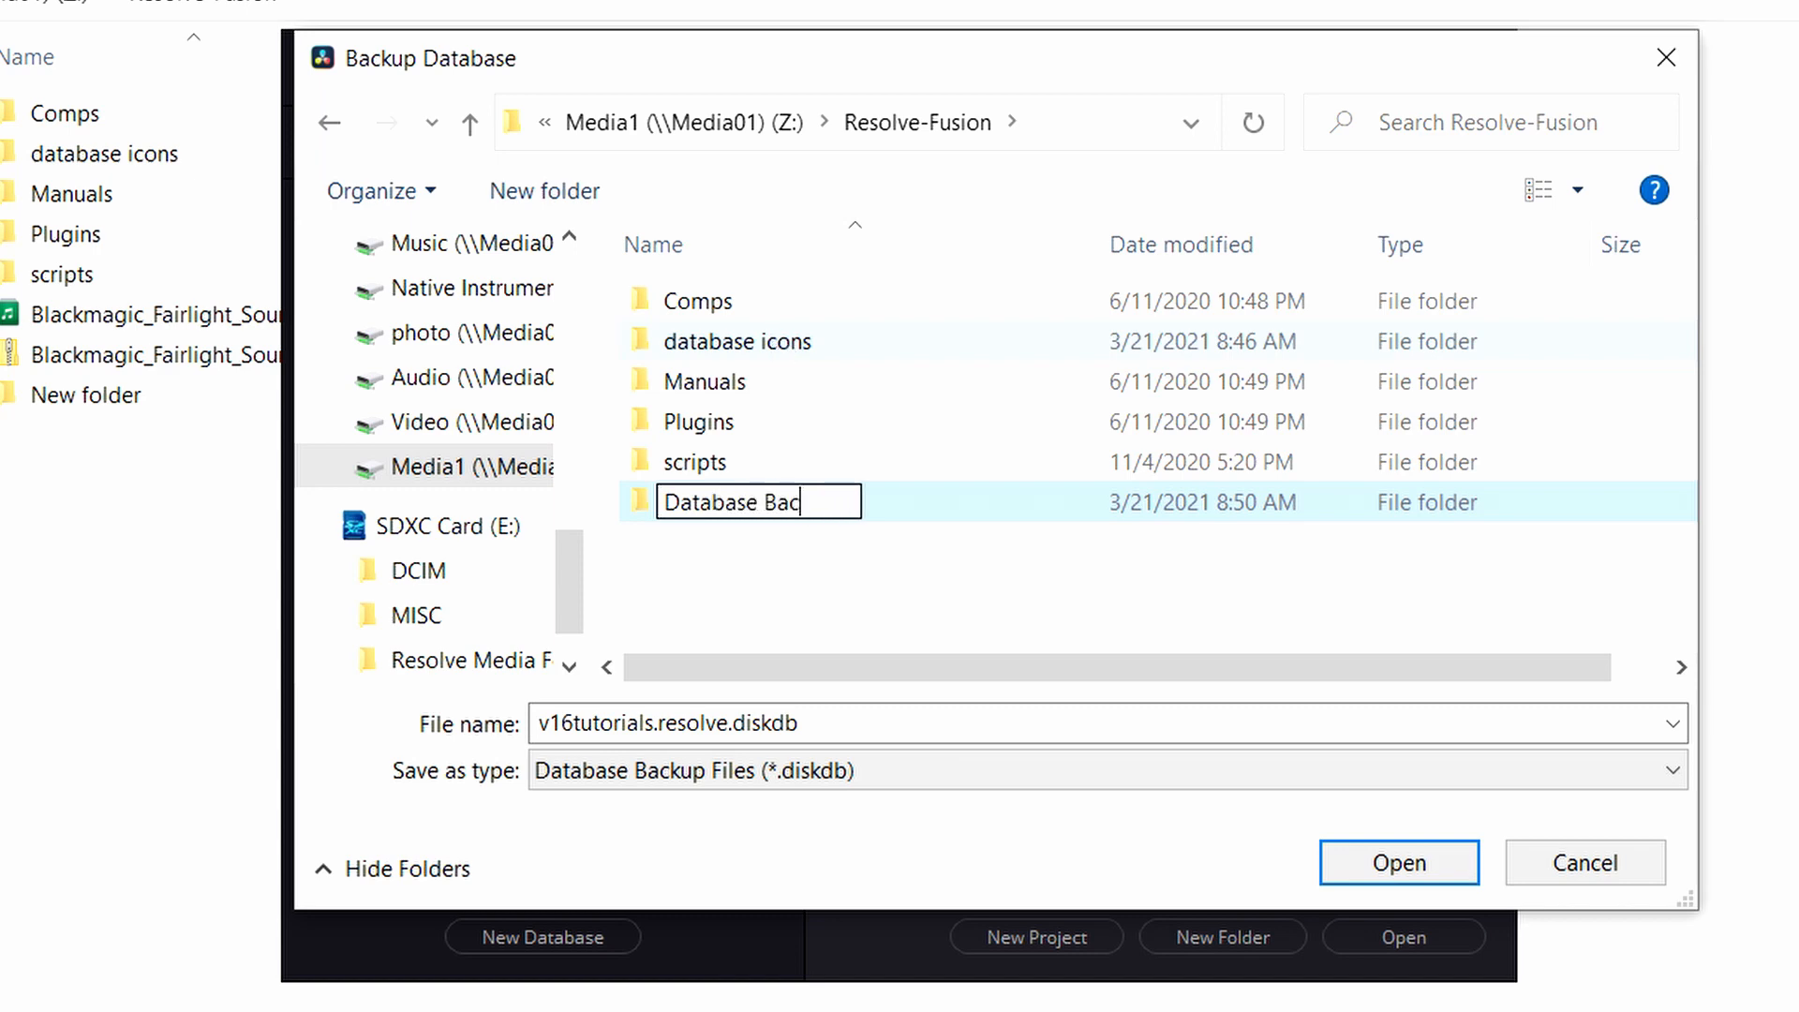
type("kups")
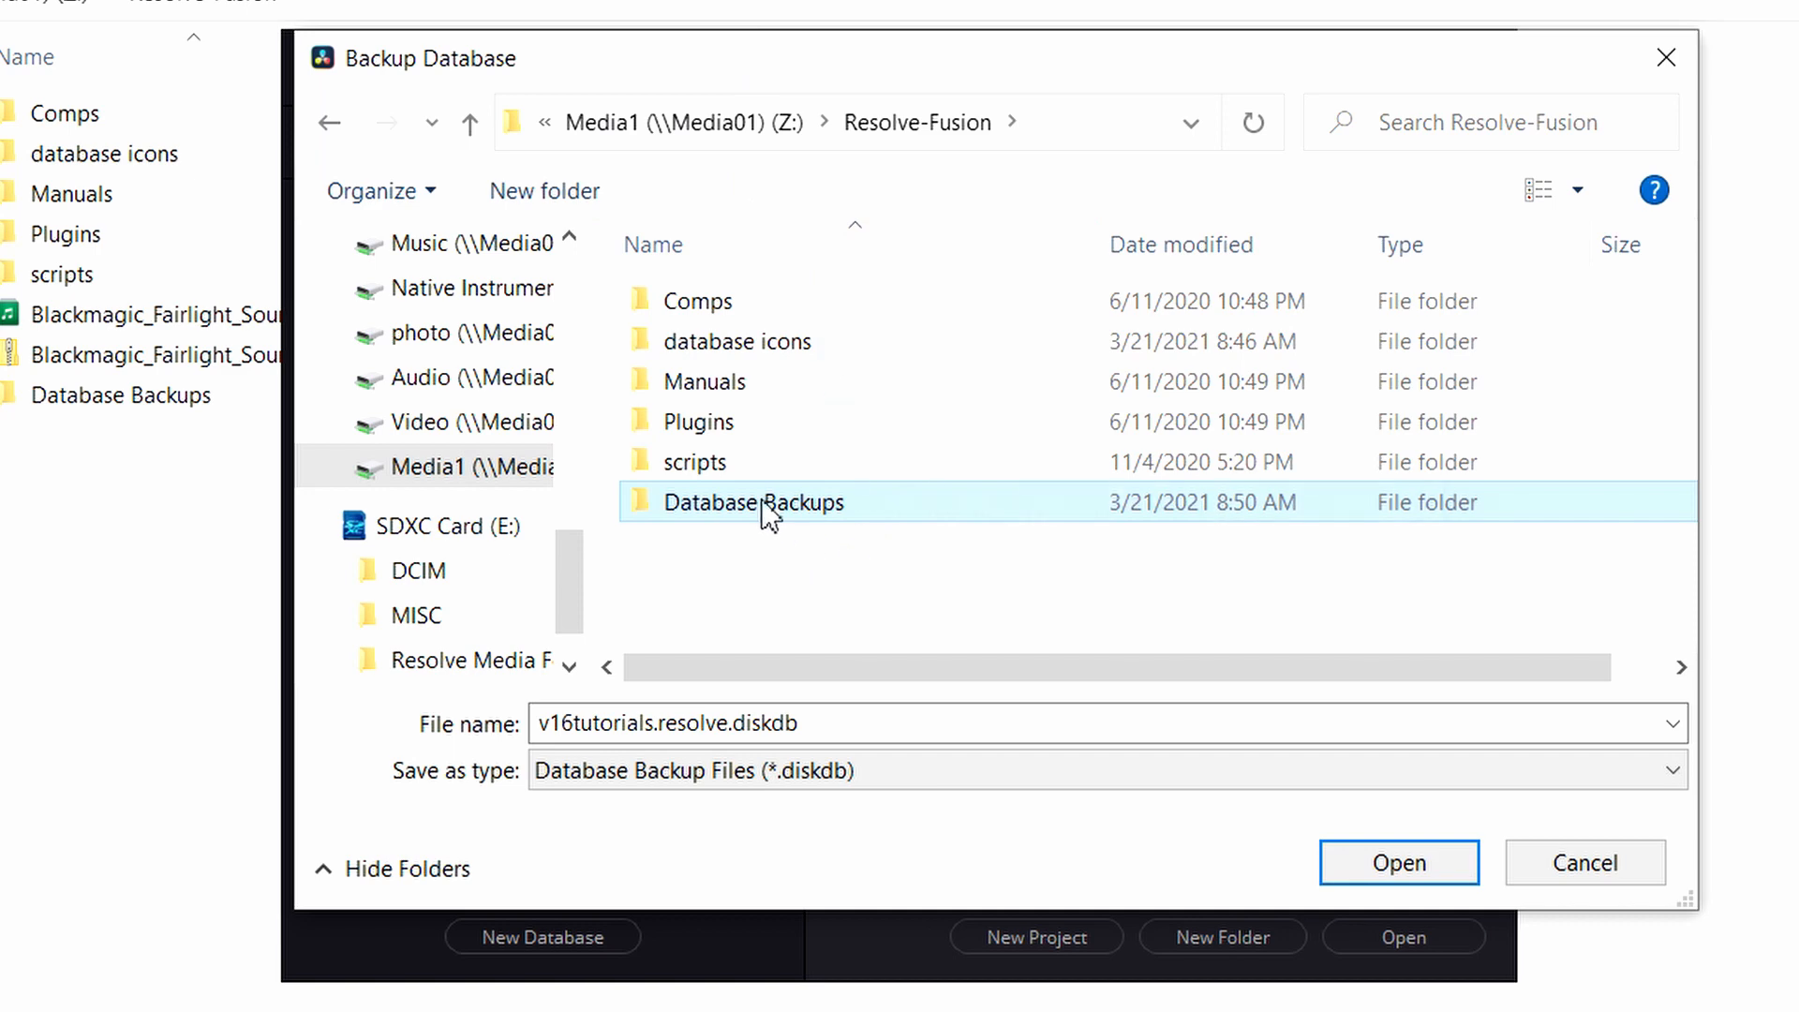
Step: Open Database Backups and append the date 3-21-21 to the backup file name
double_click(752, 501)
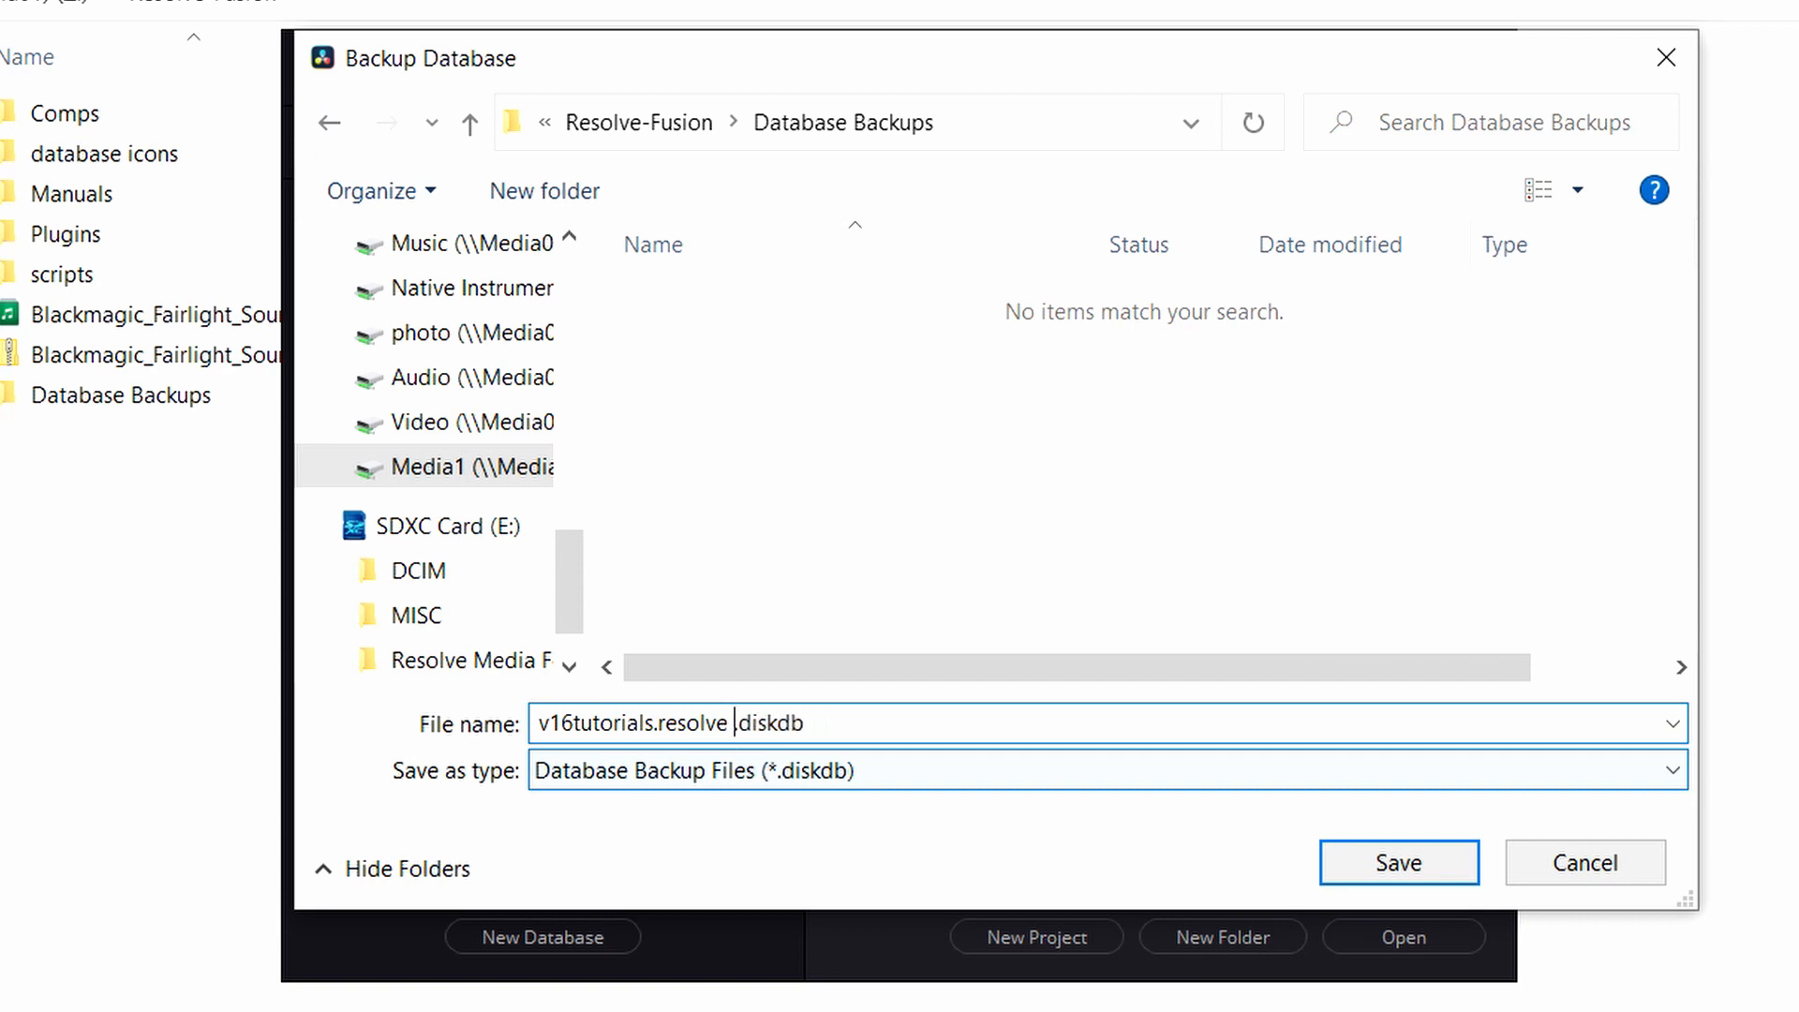
type("3-21")
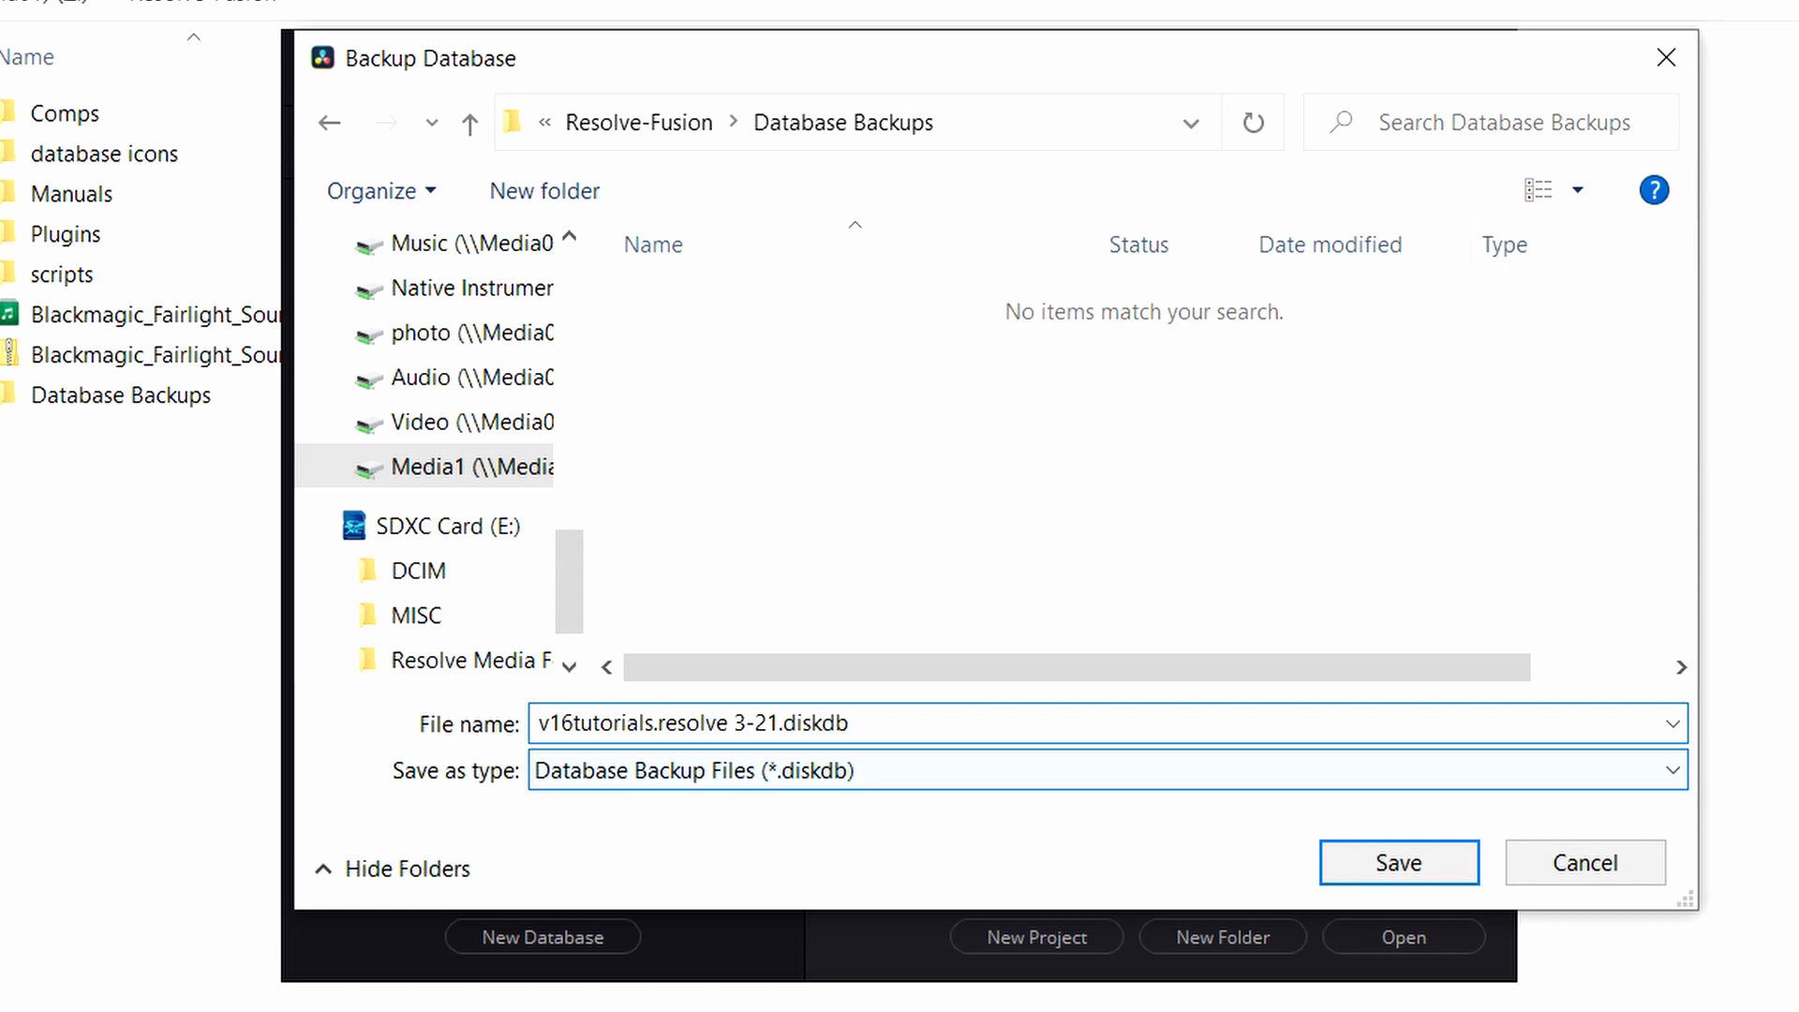
type("-21")
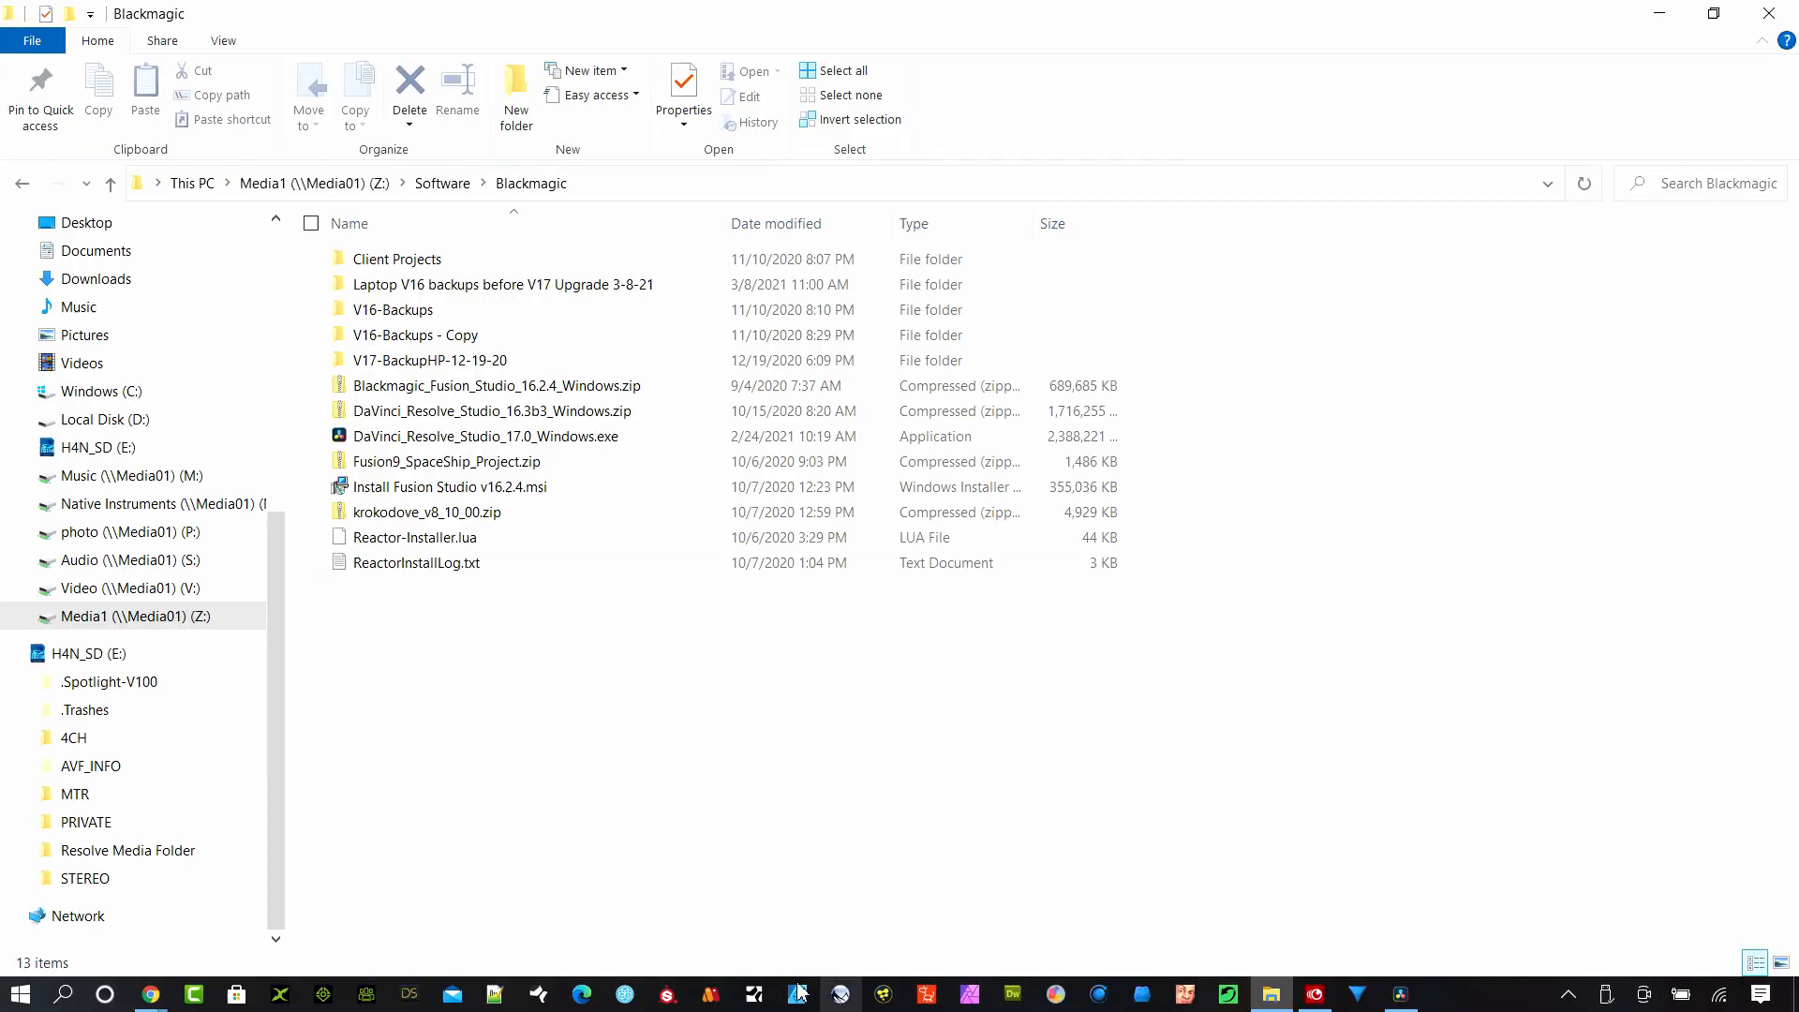
mouse_move(445, 367)
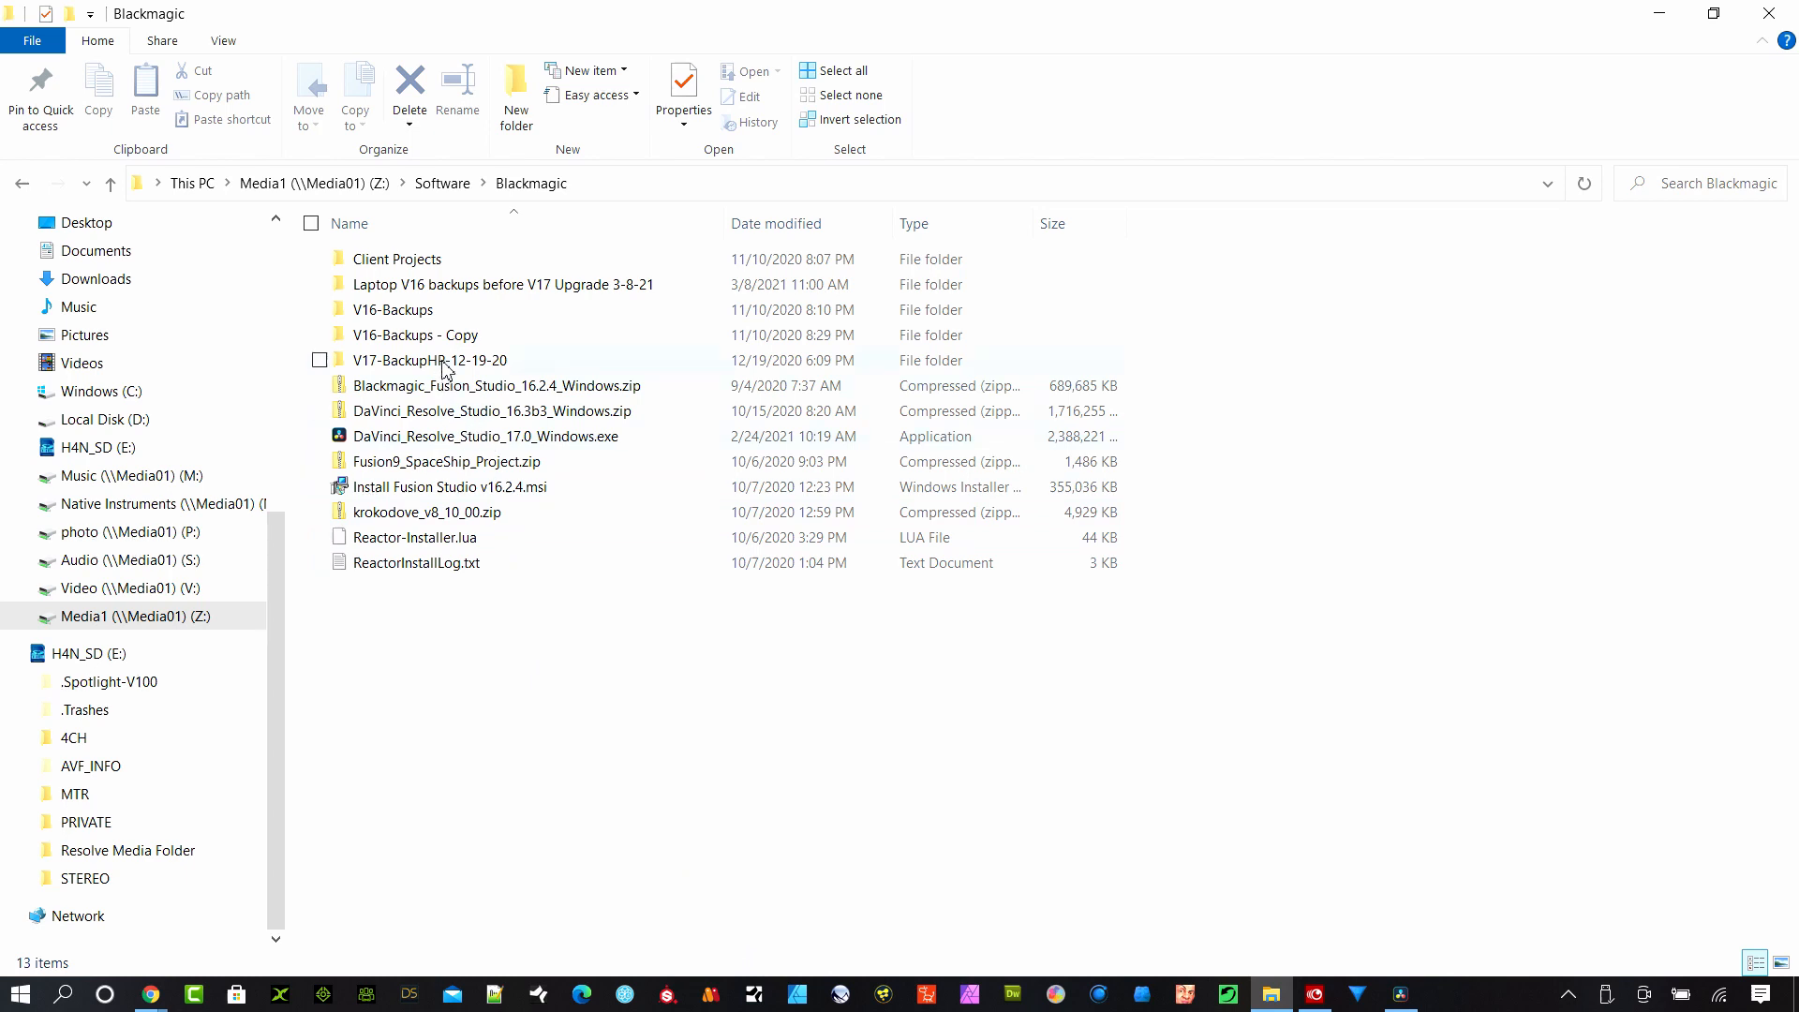
Step: Review the earlier .diskdb backups in the V17-BackupHP-12-19-20 folder
double_click(430, 359)
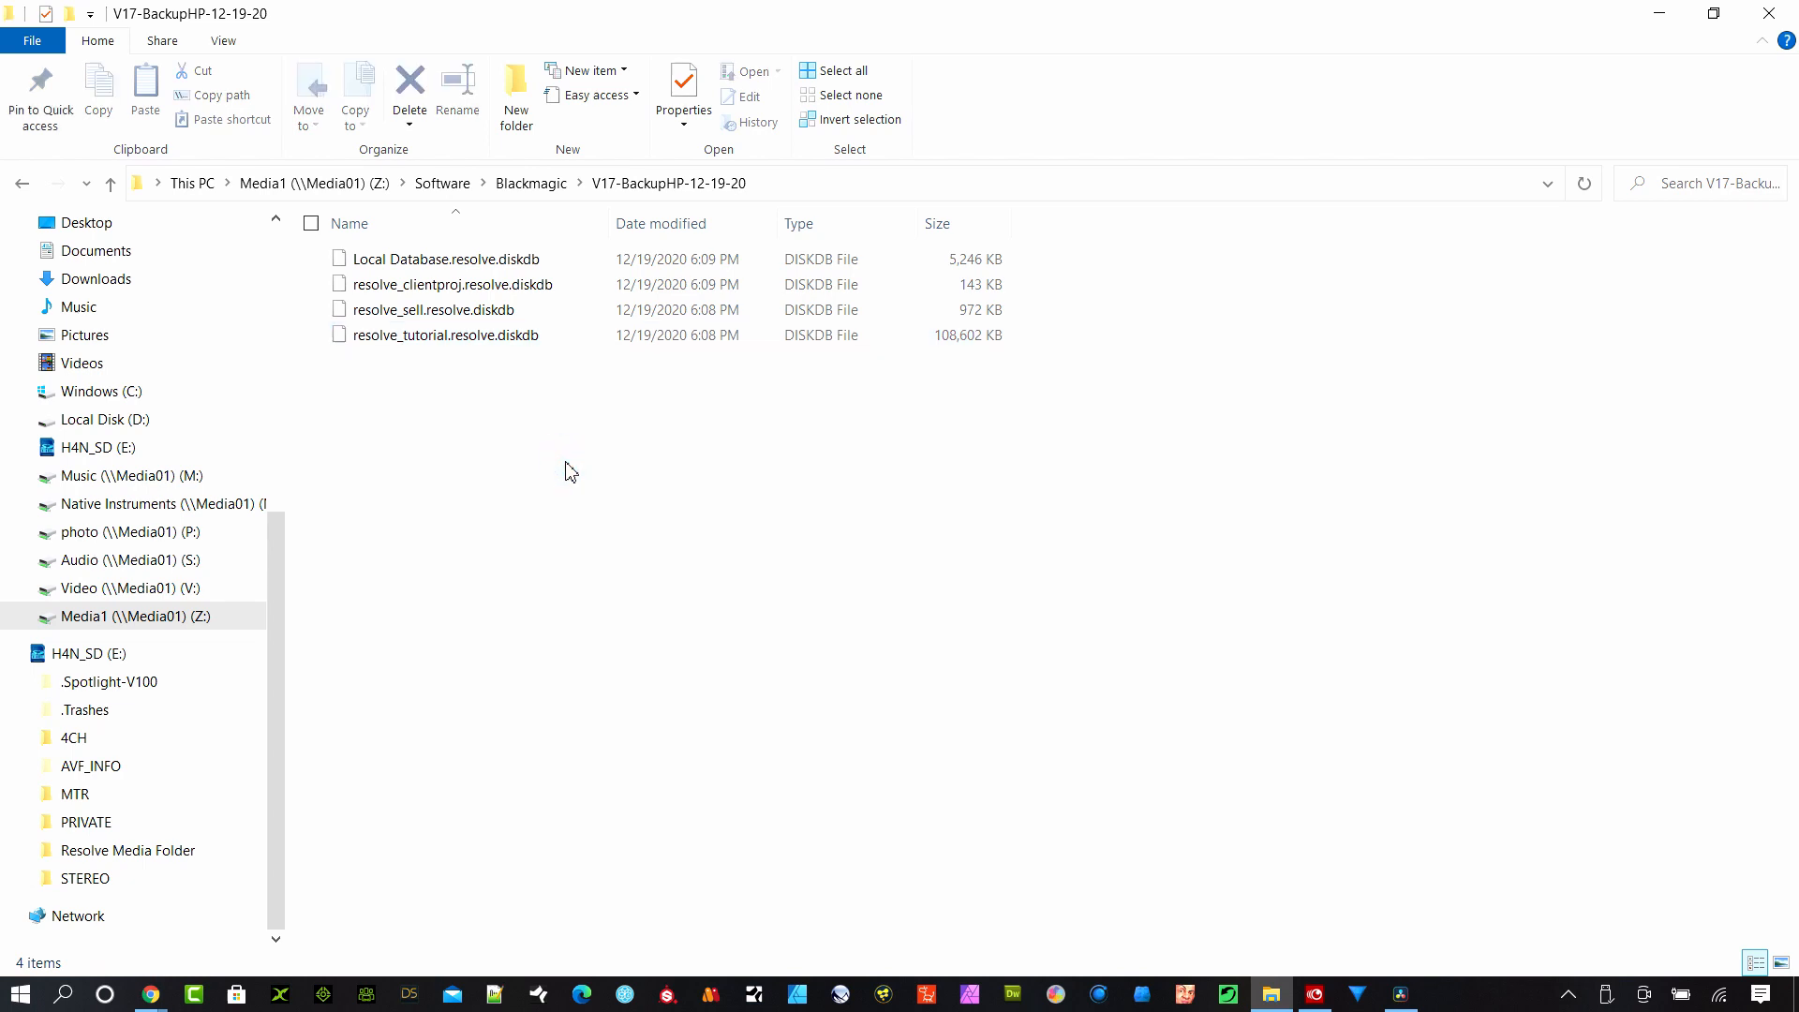
mouse_move(1199, 839)
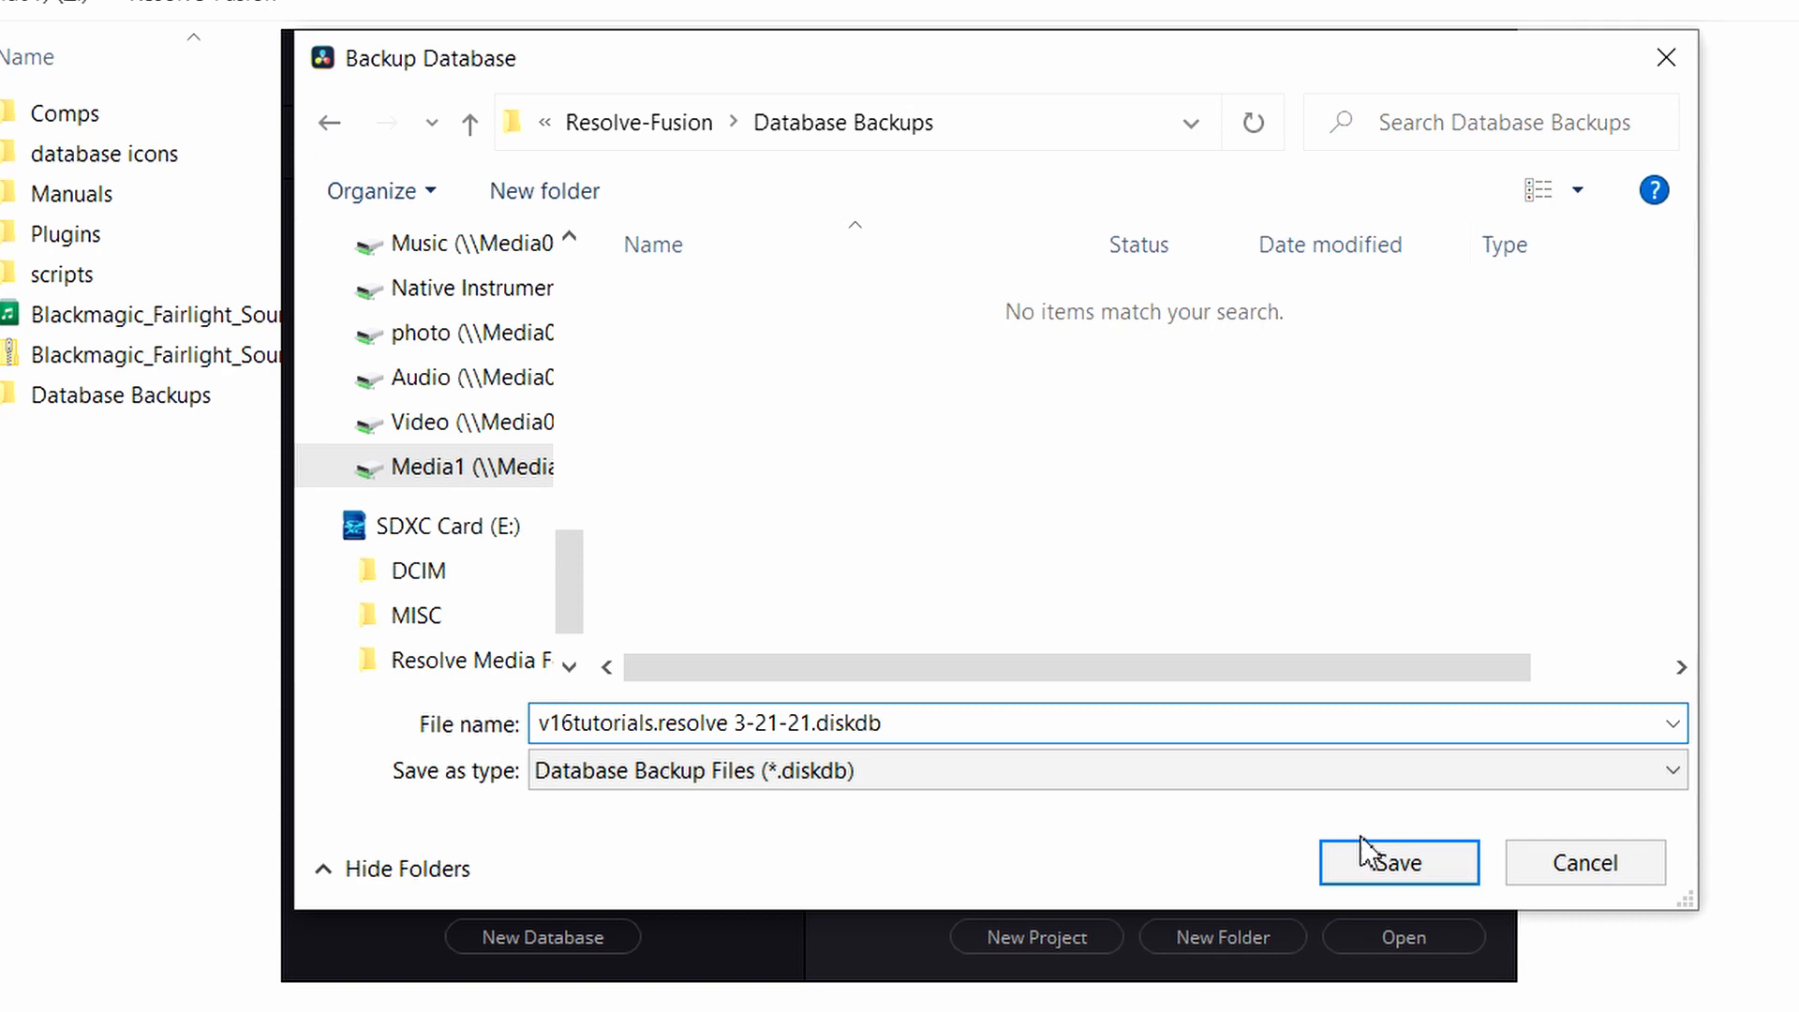
Step: Save the dated v16tutorials backup, then back up the sell database as well
left_click(1397, 862)
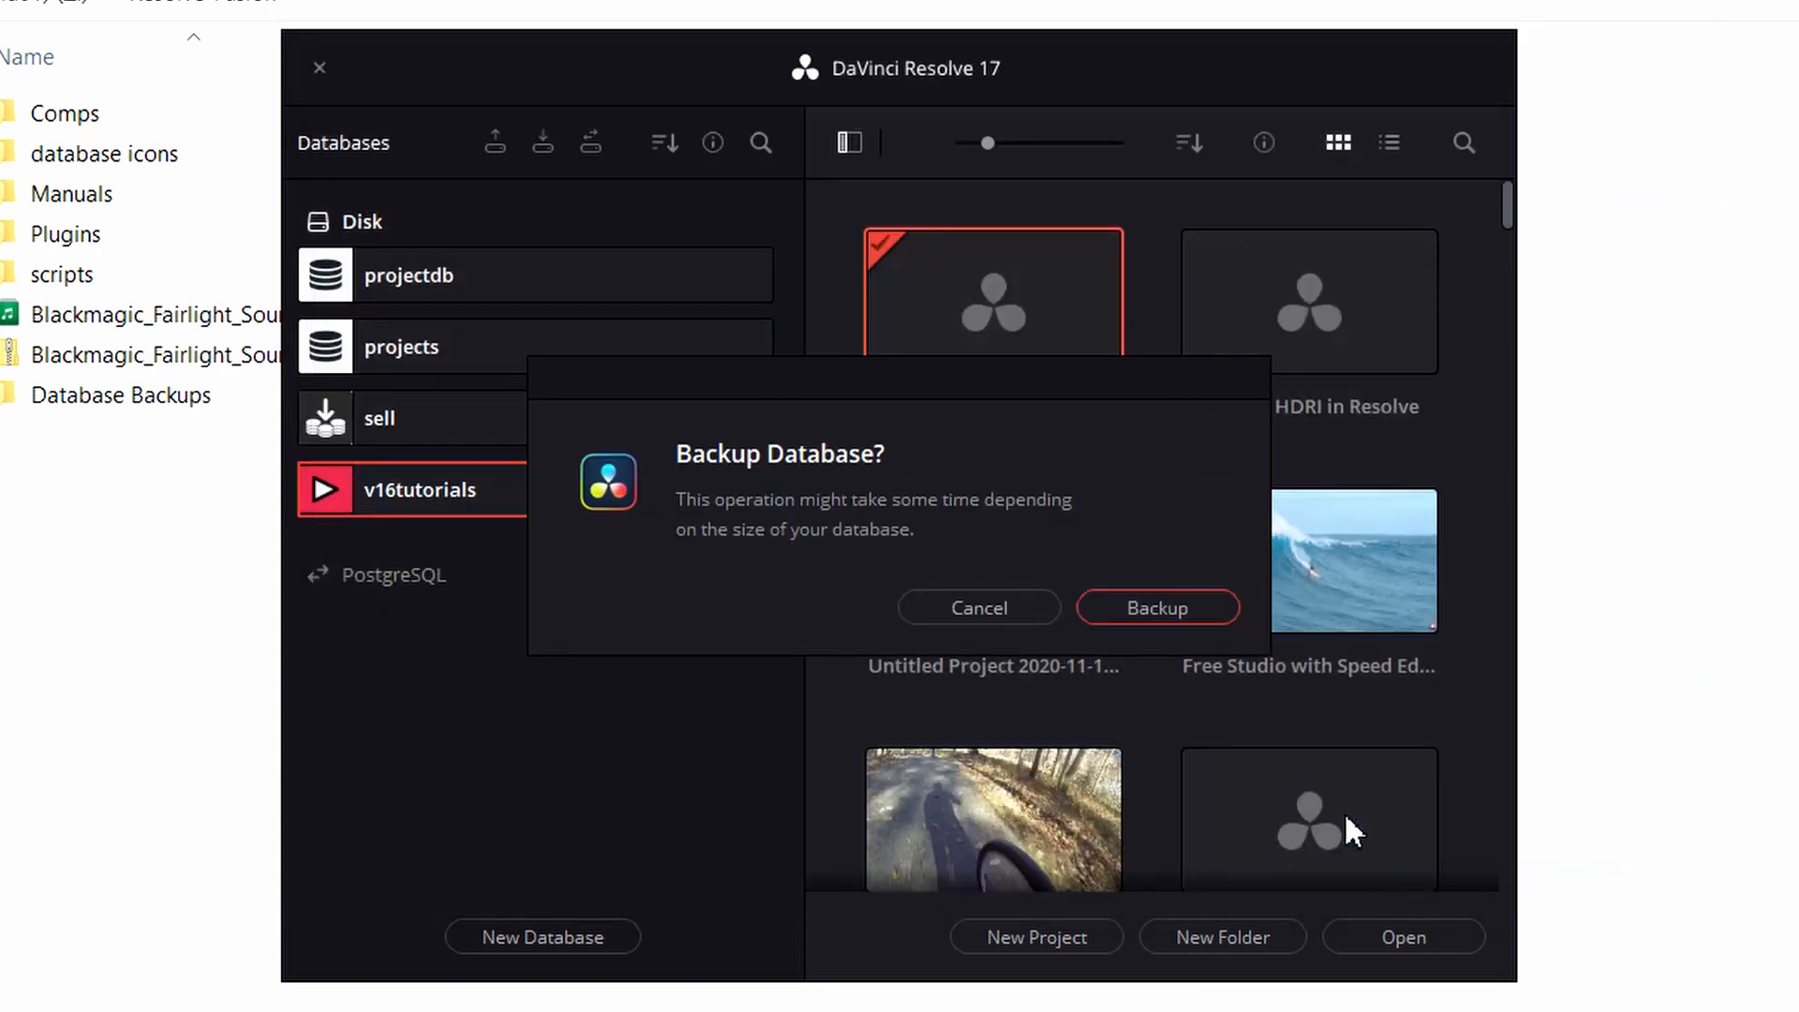
left_click(1156, 607)
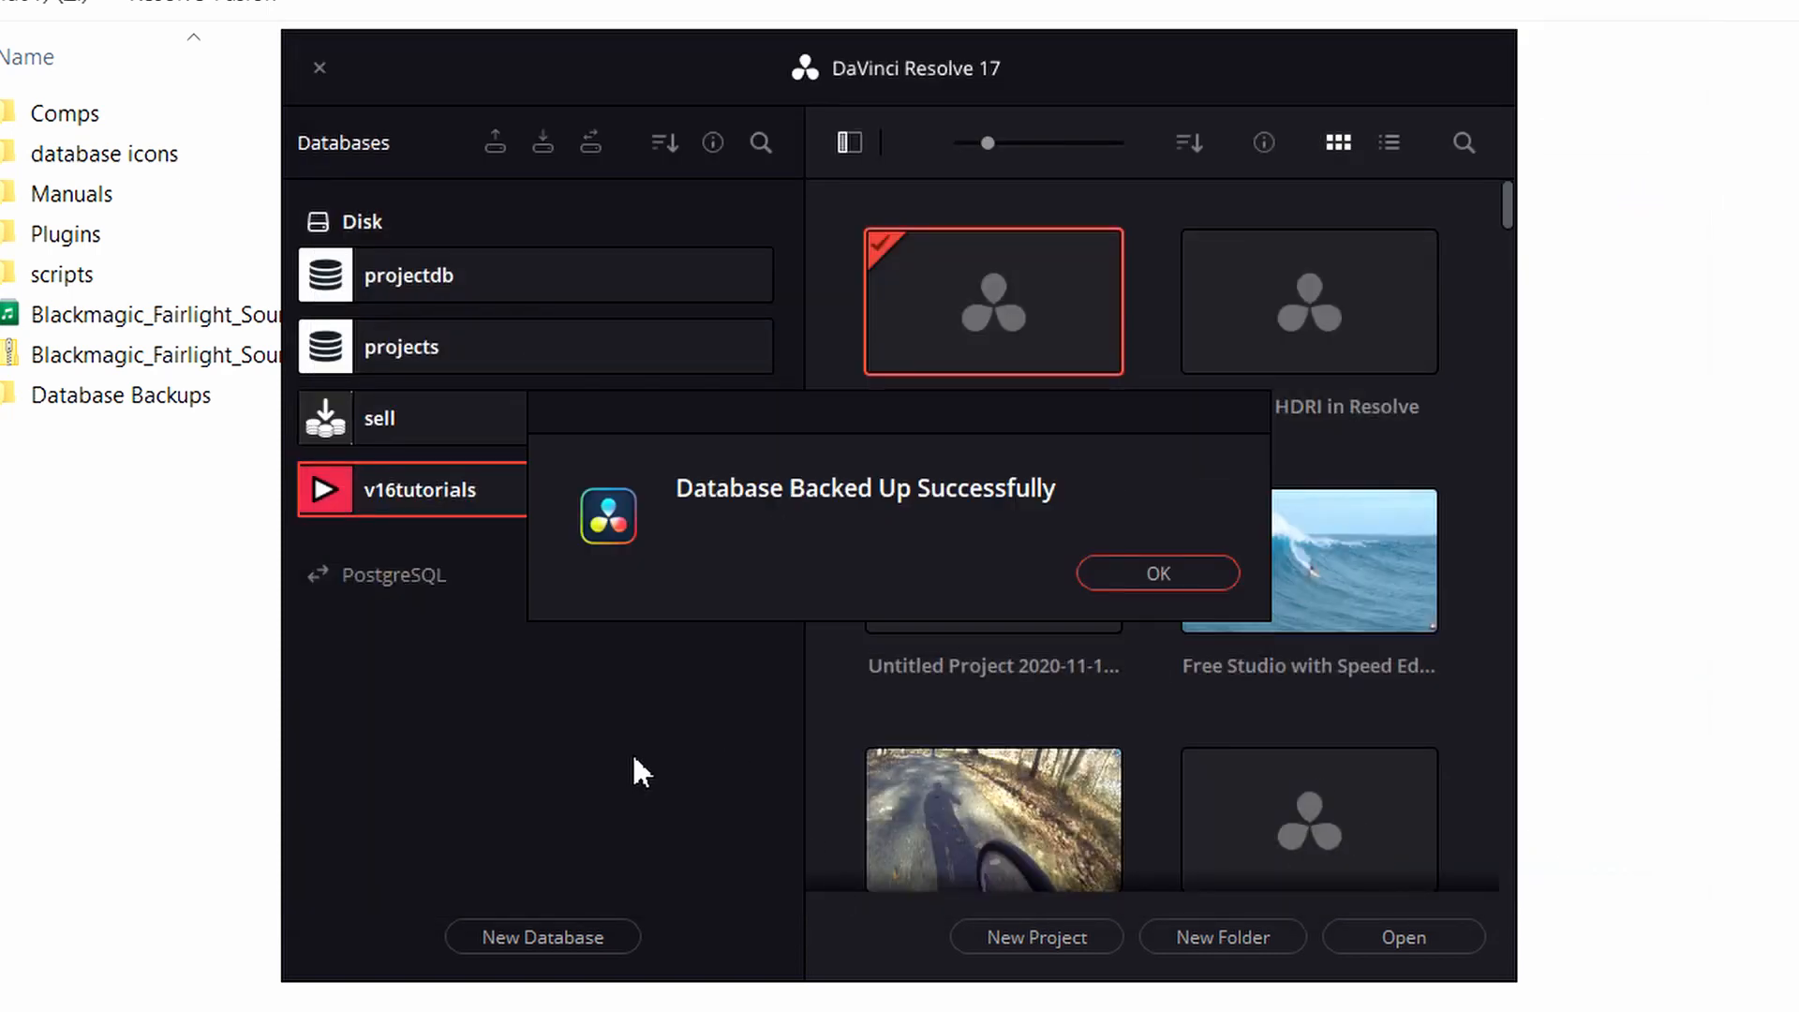
left_click(1156, 572)
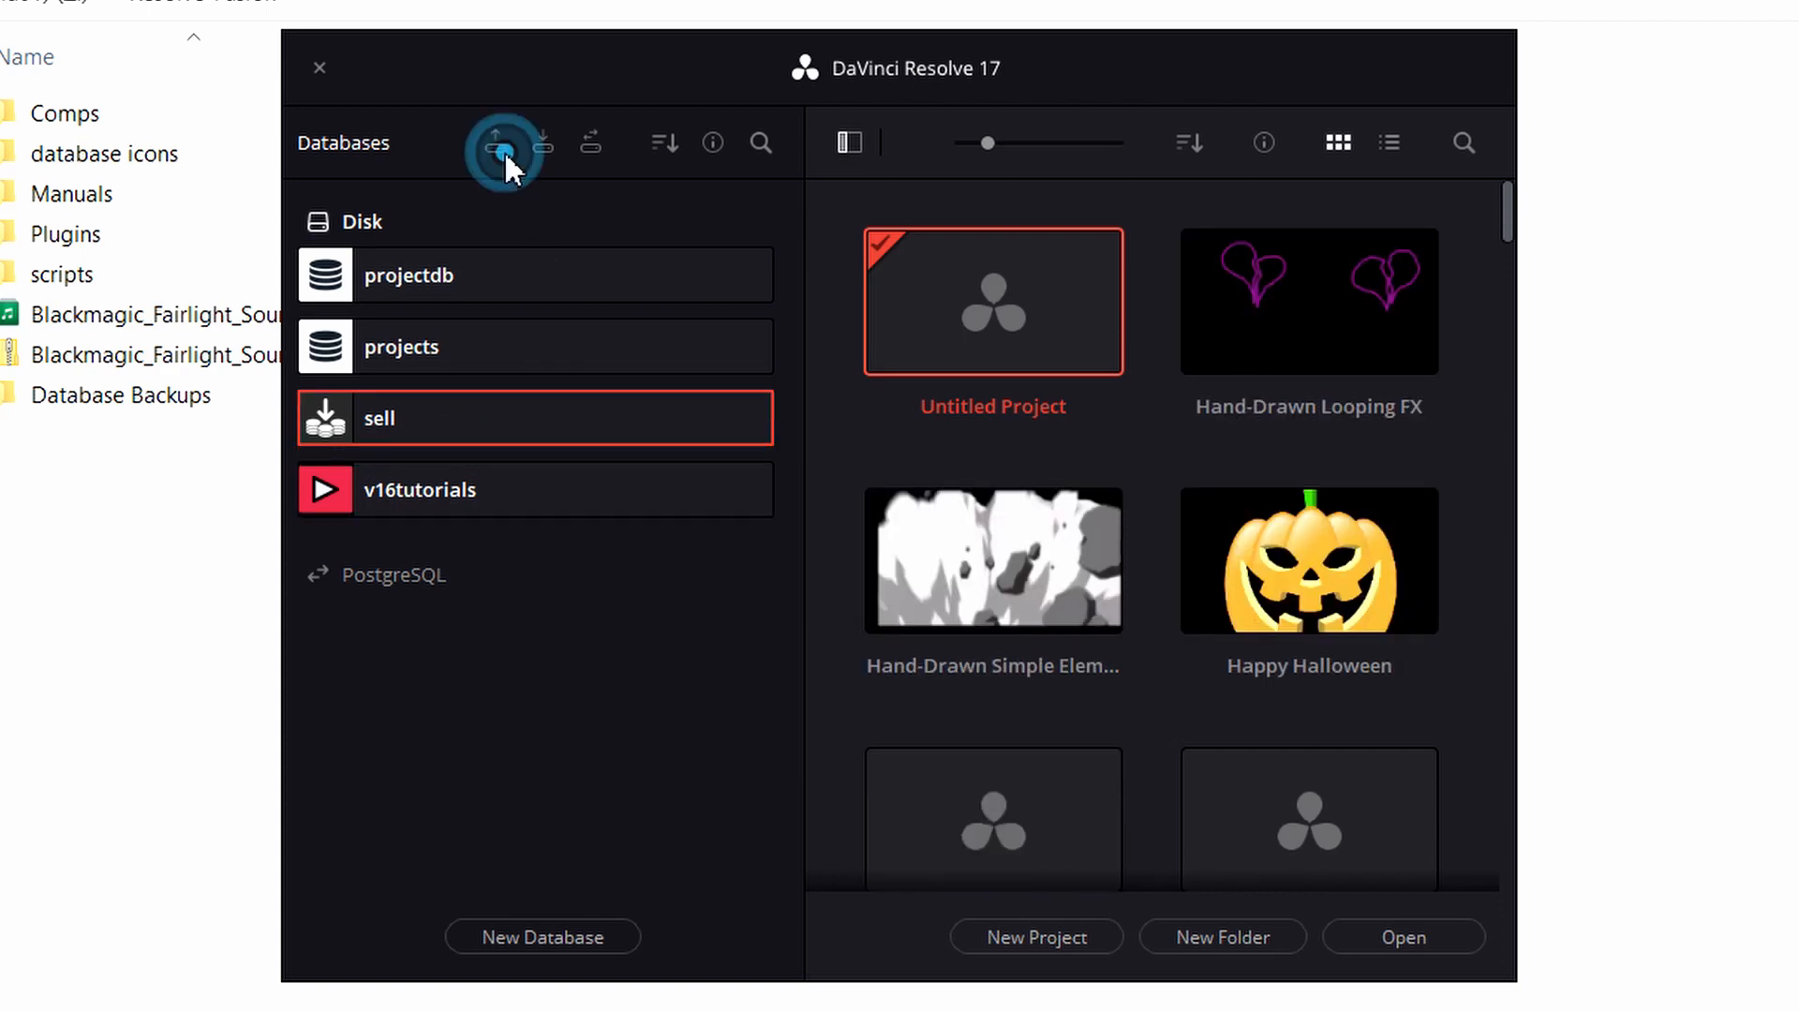
left_click(497, 142)
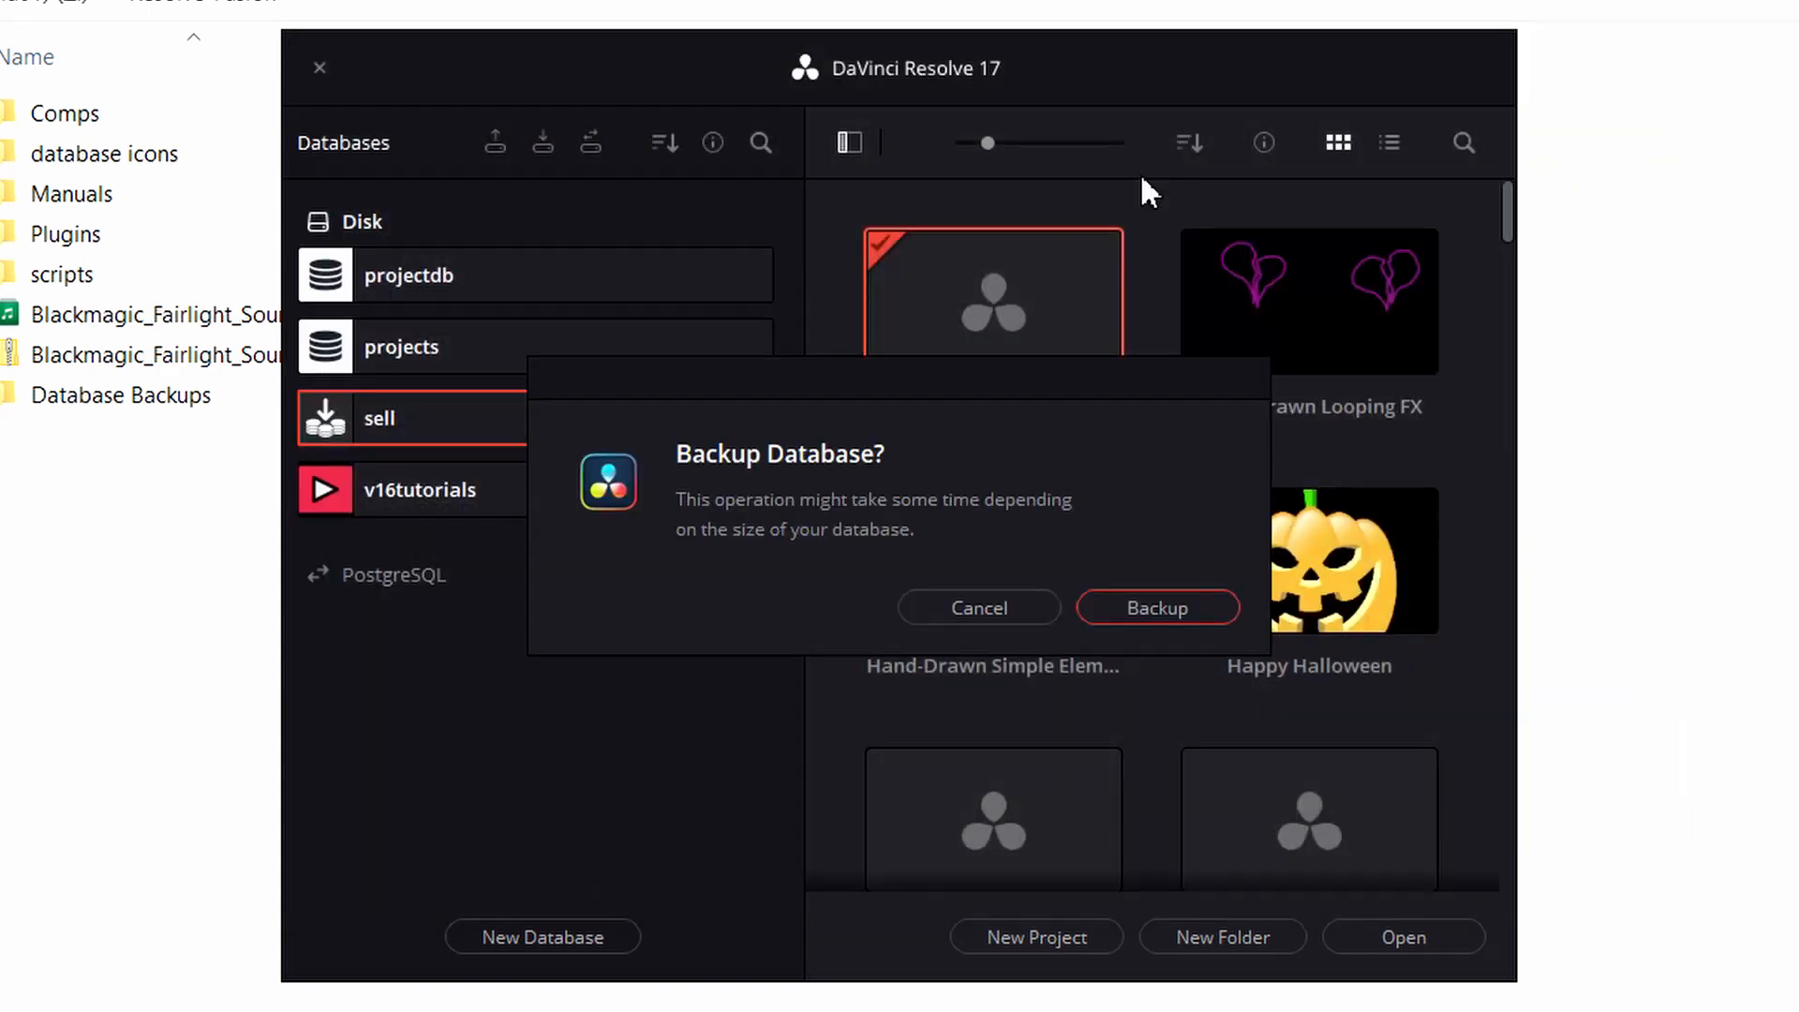
left_click(1156, 607)
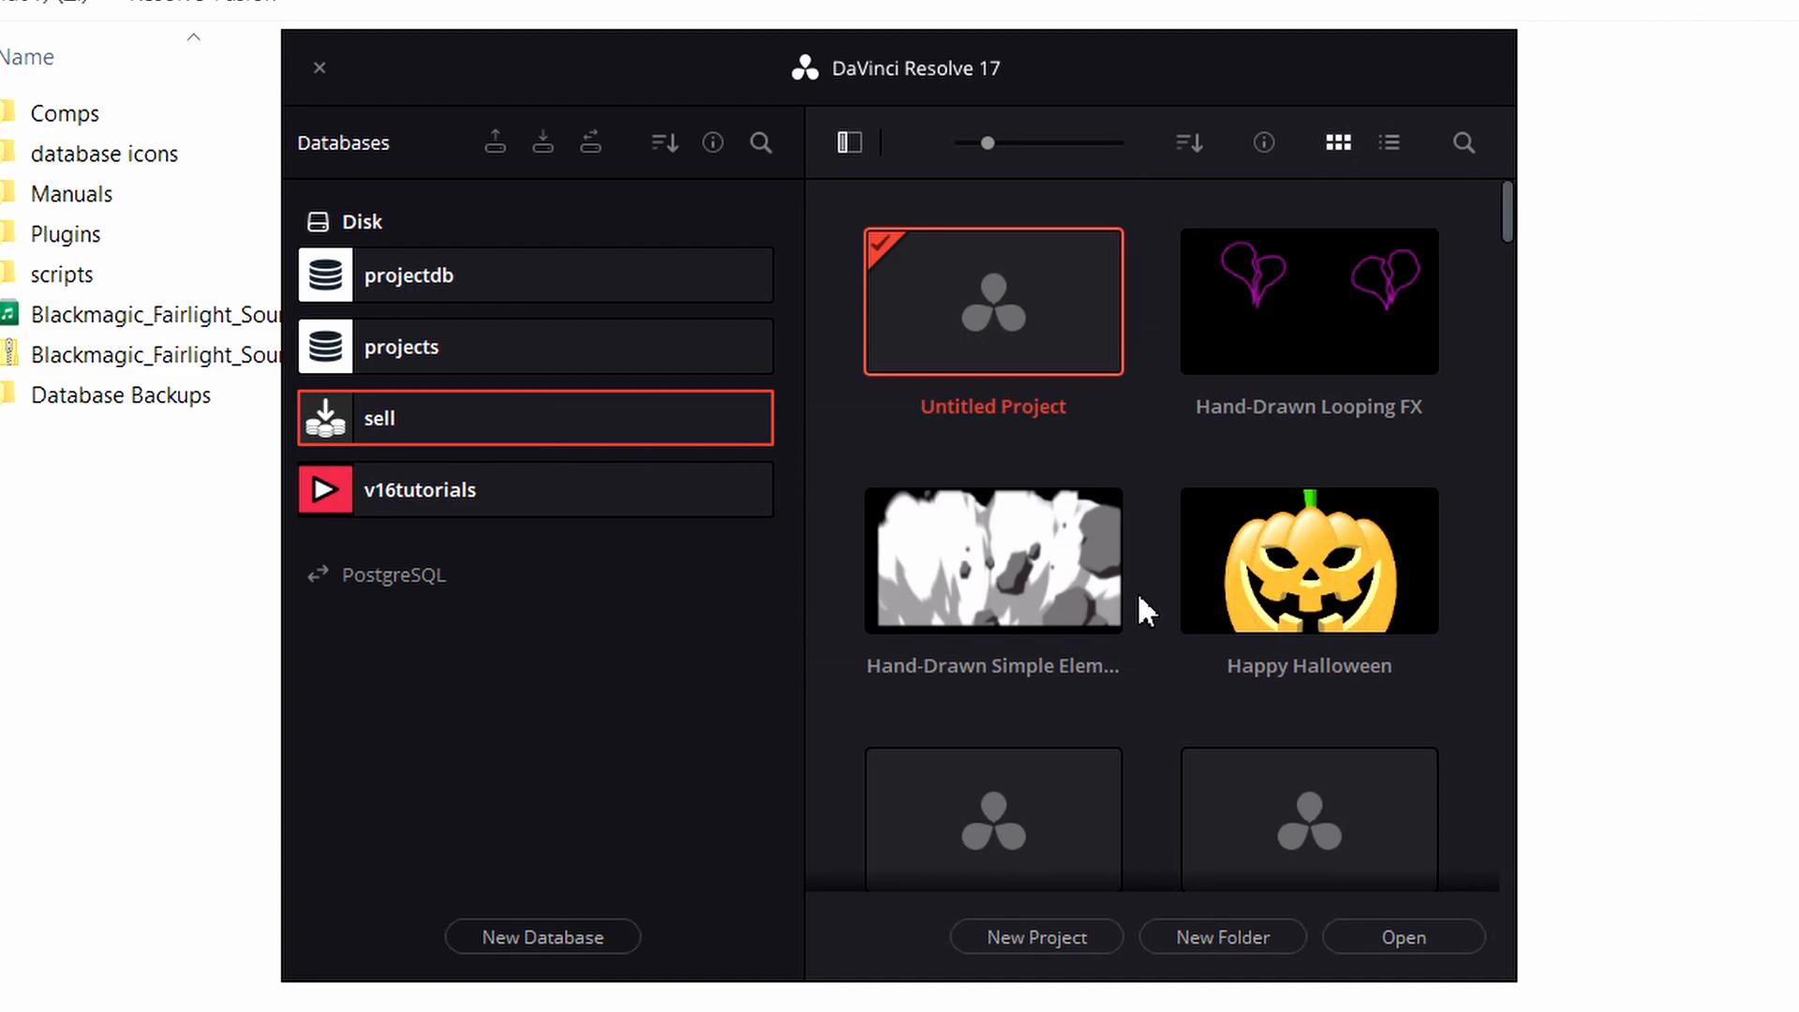
mouse_move(712, 142)
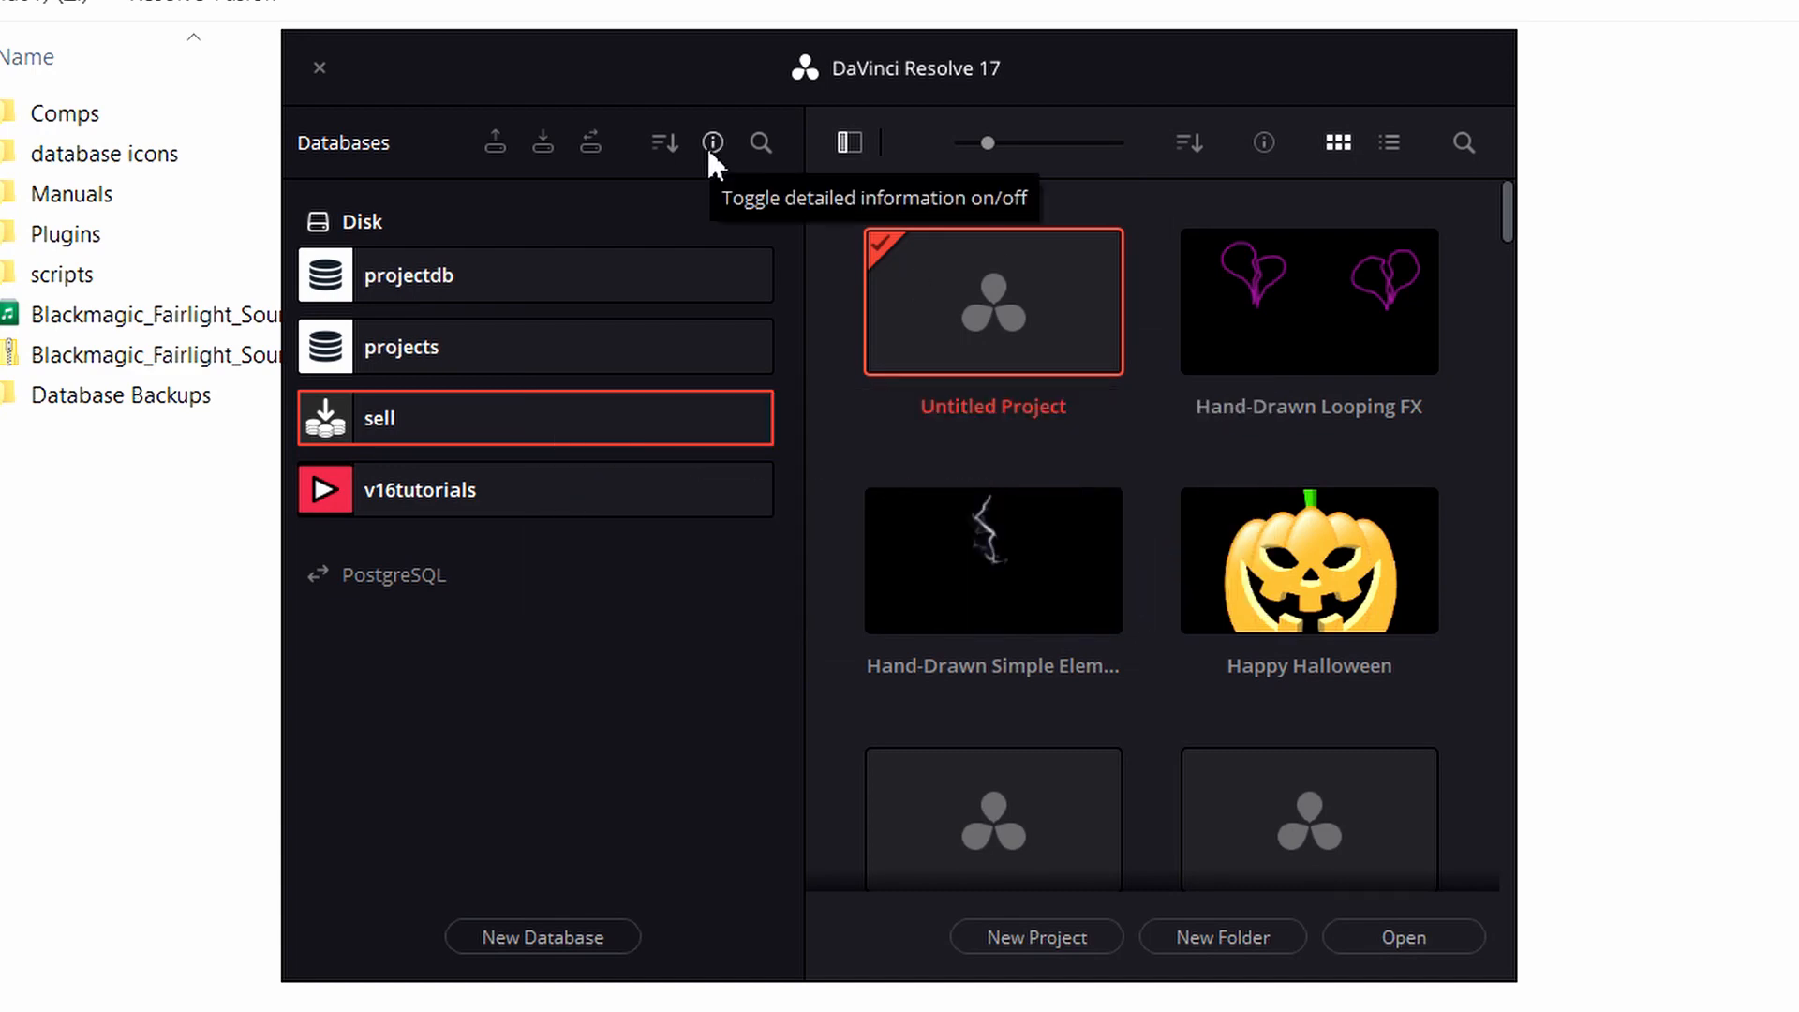
left_click(712, 143)
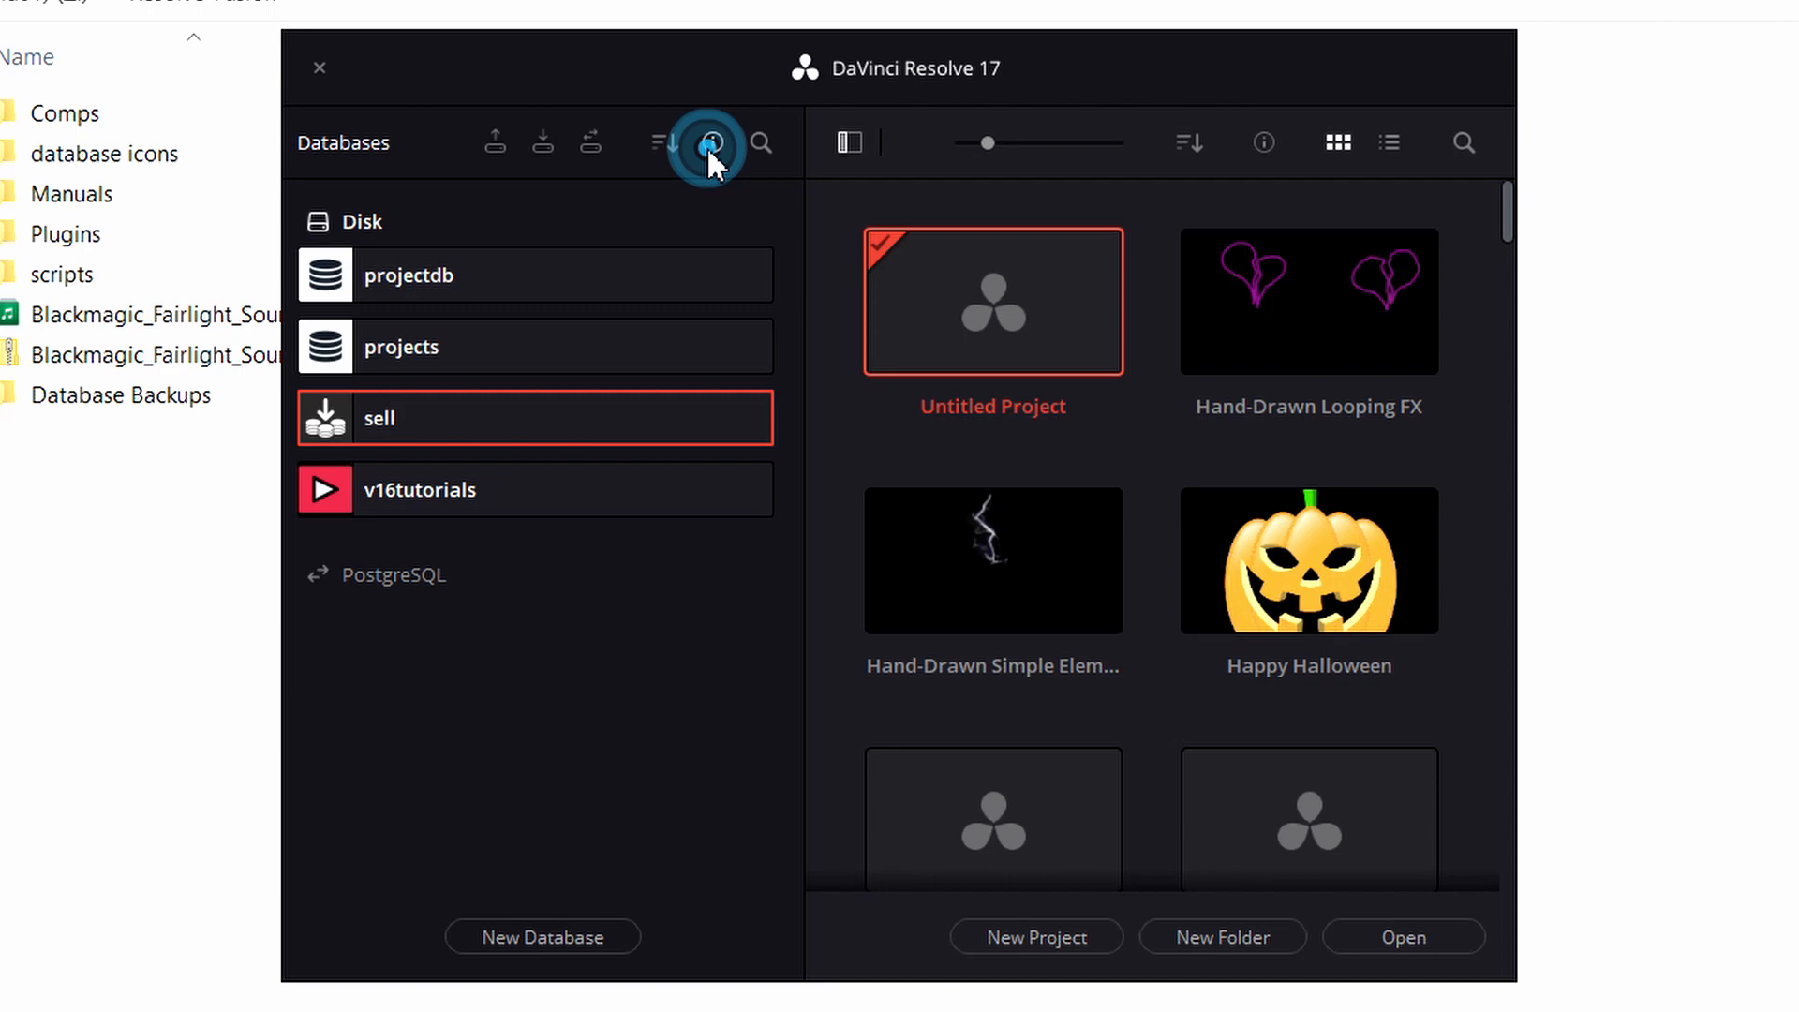
left_click(711, 142)
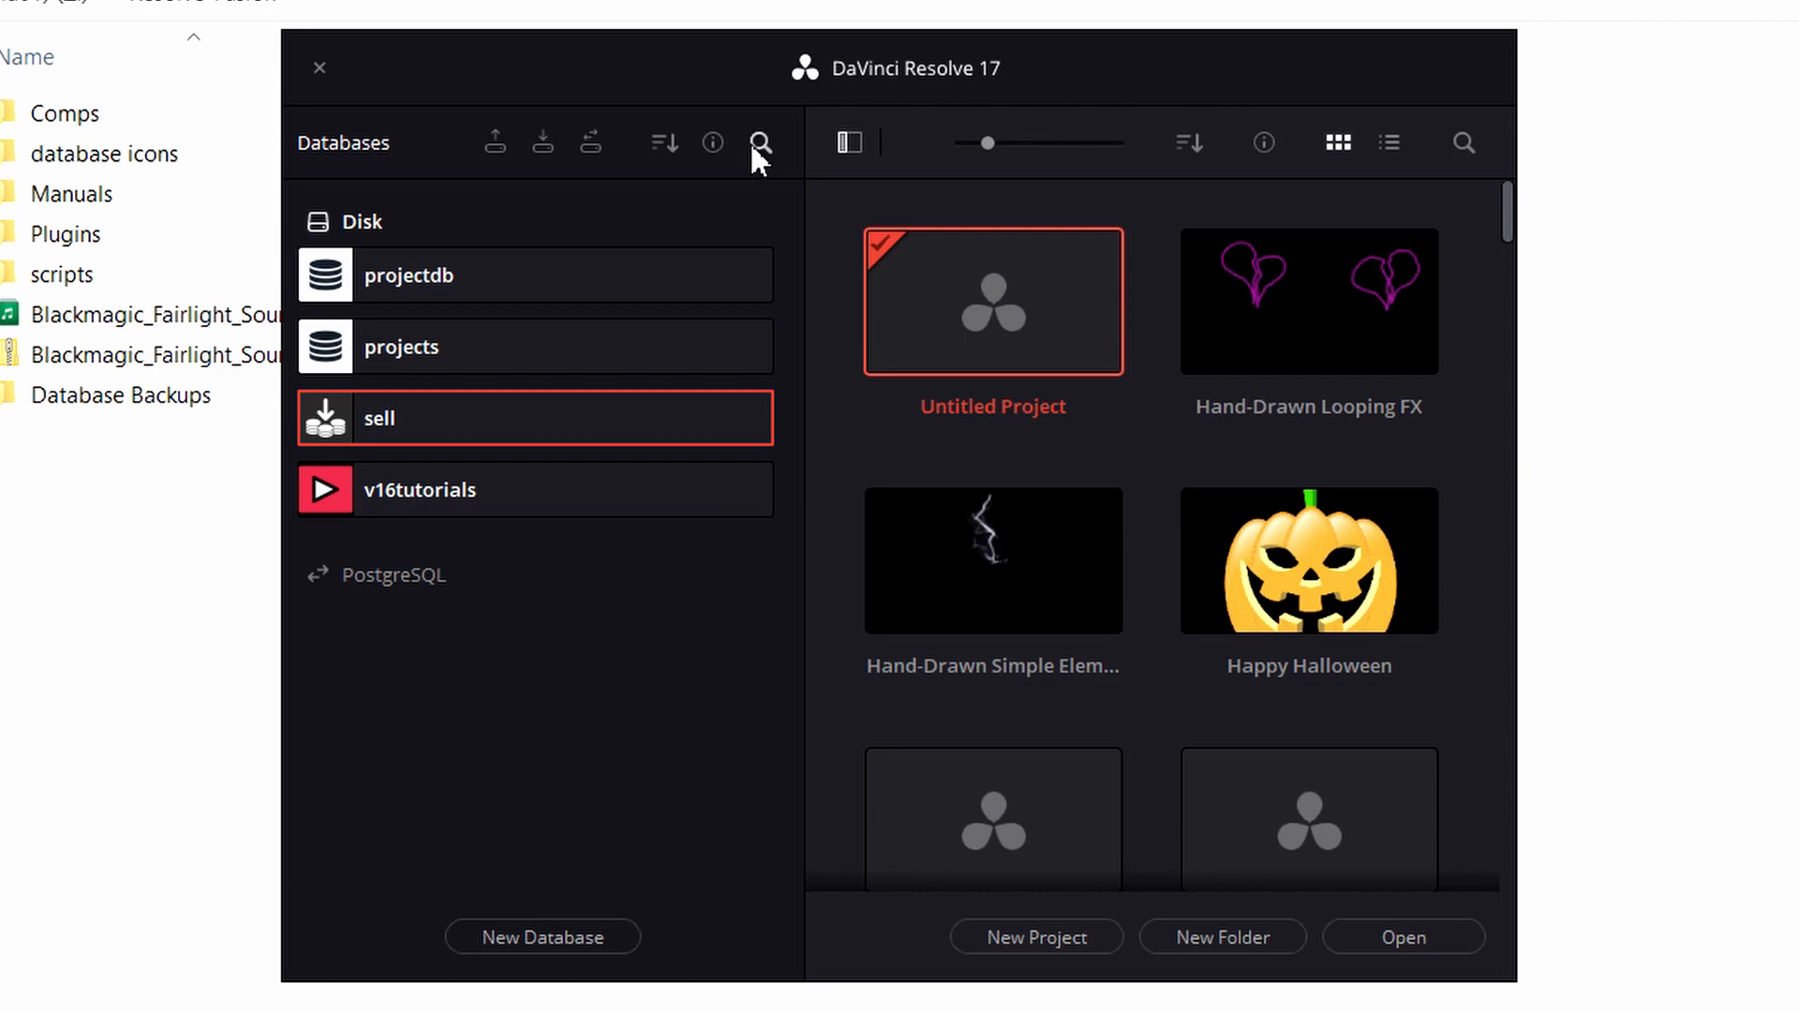
mouse_move(757, 160)
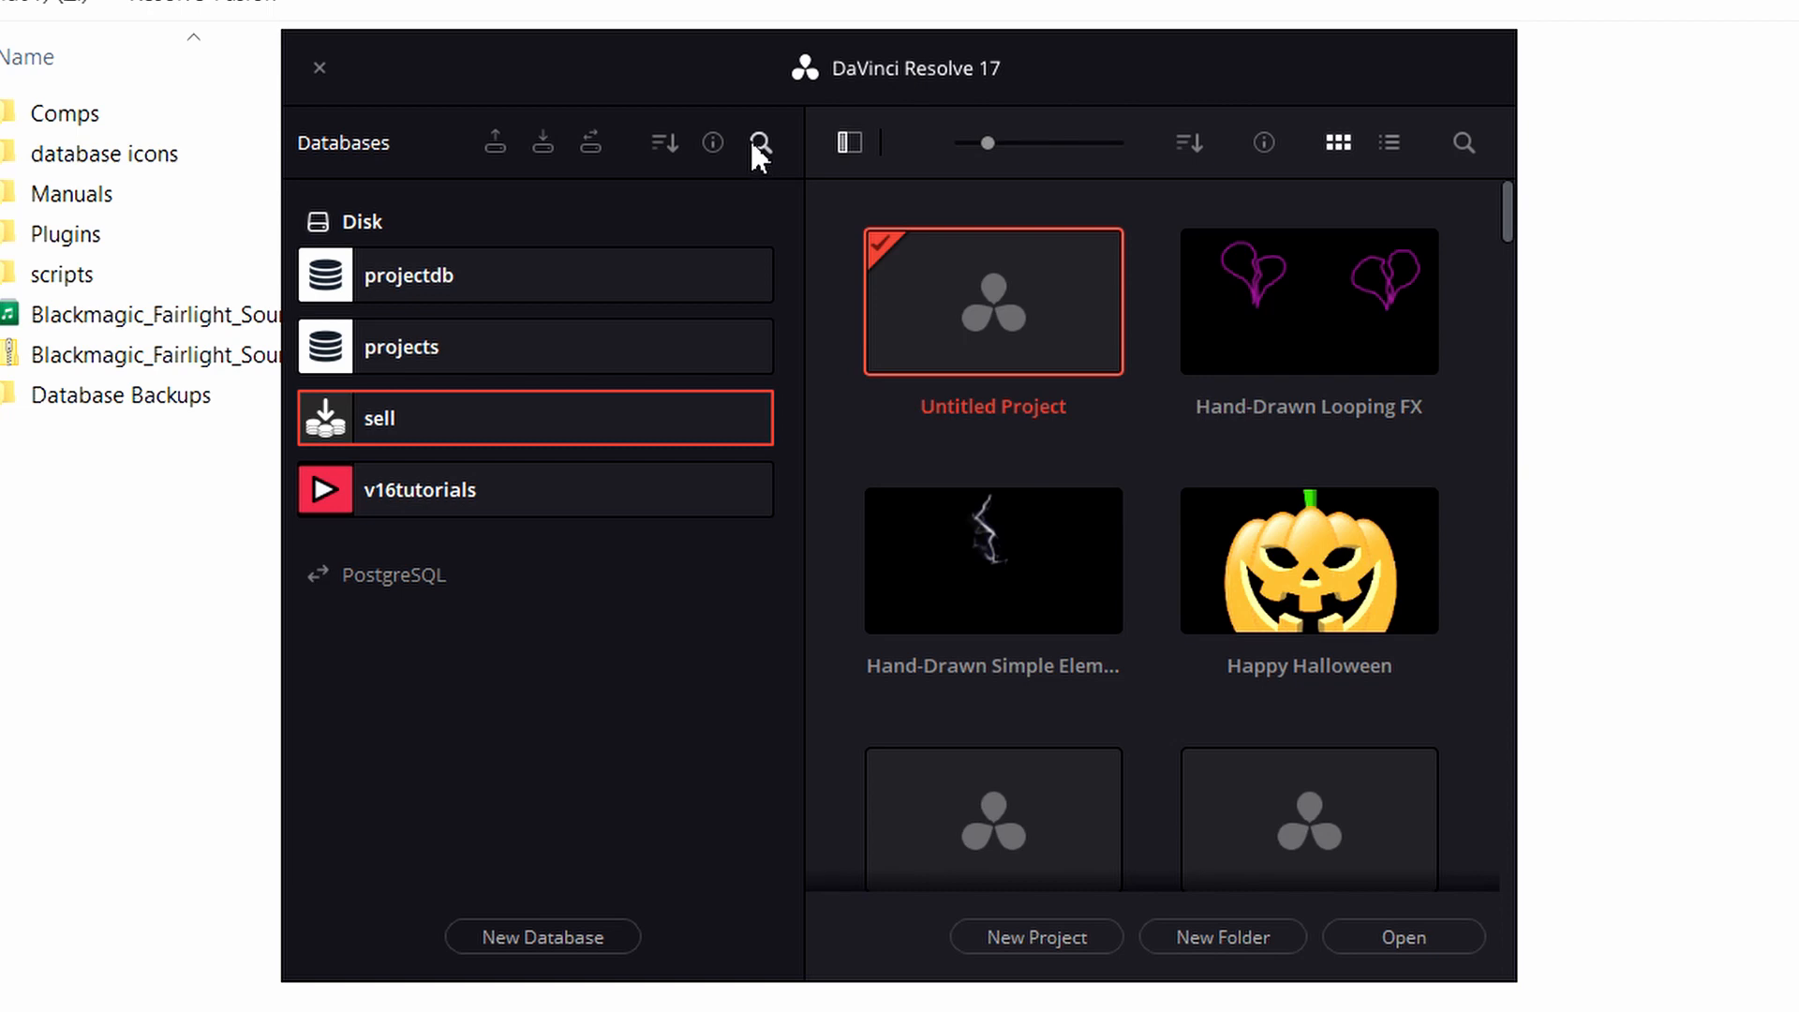
left_click(759, 142)
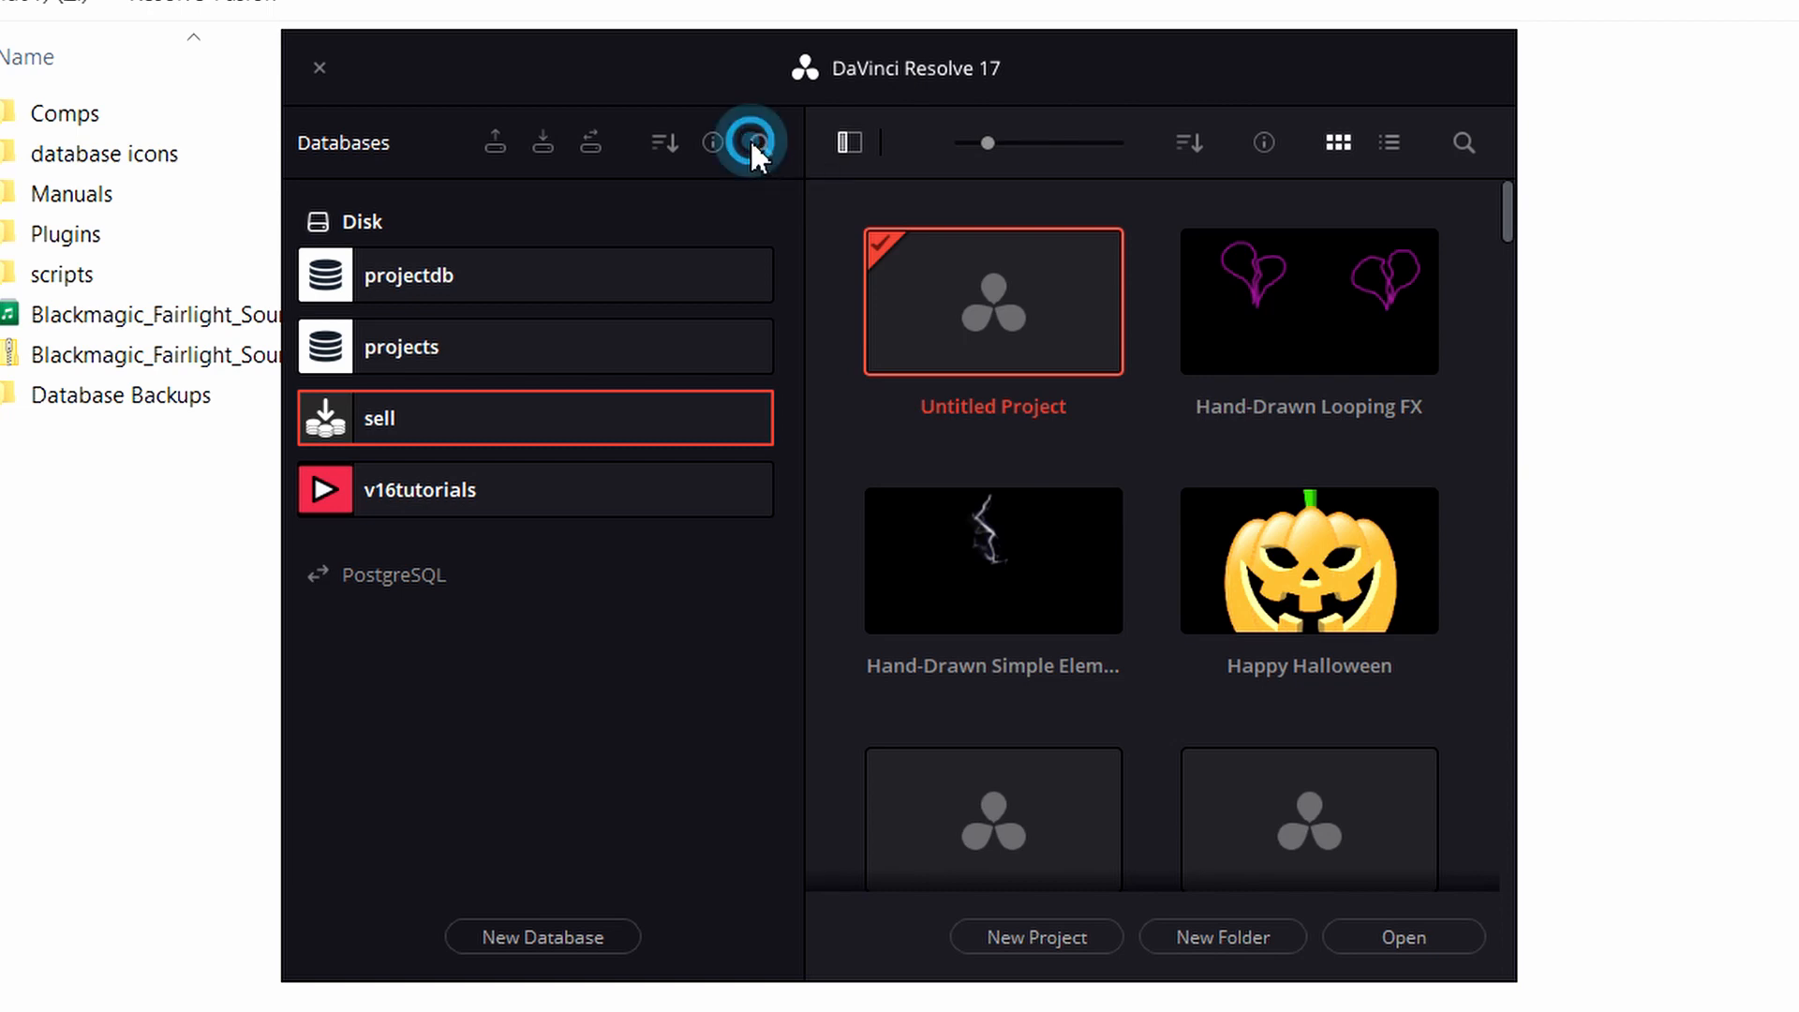
left_click(757, 142)
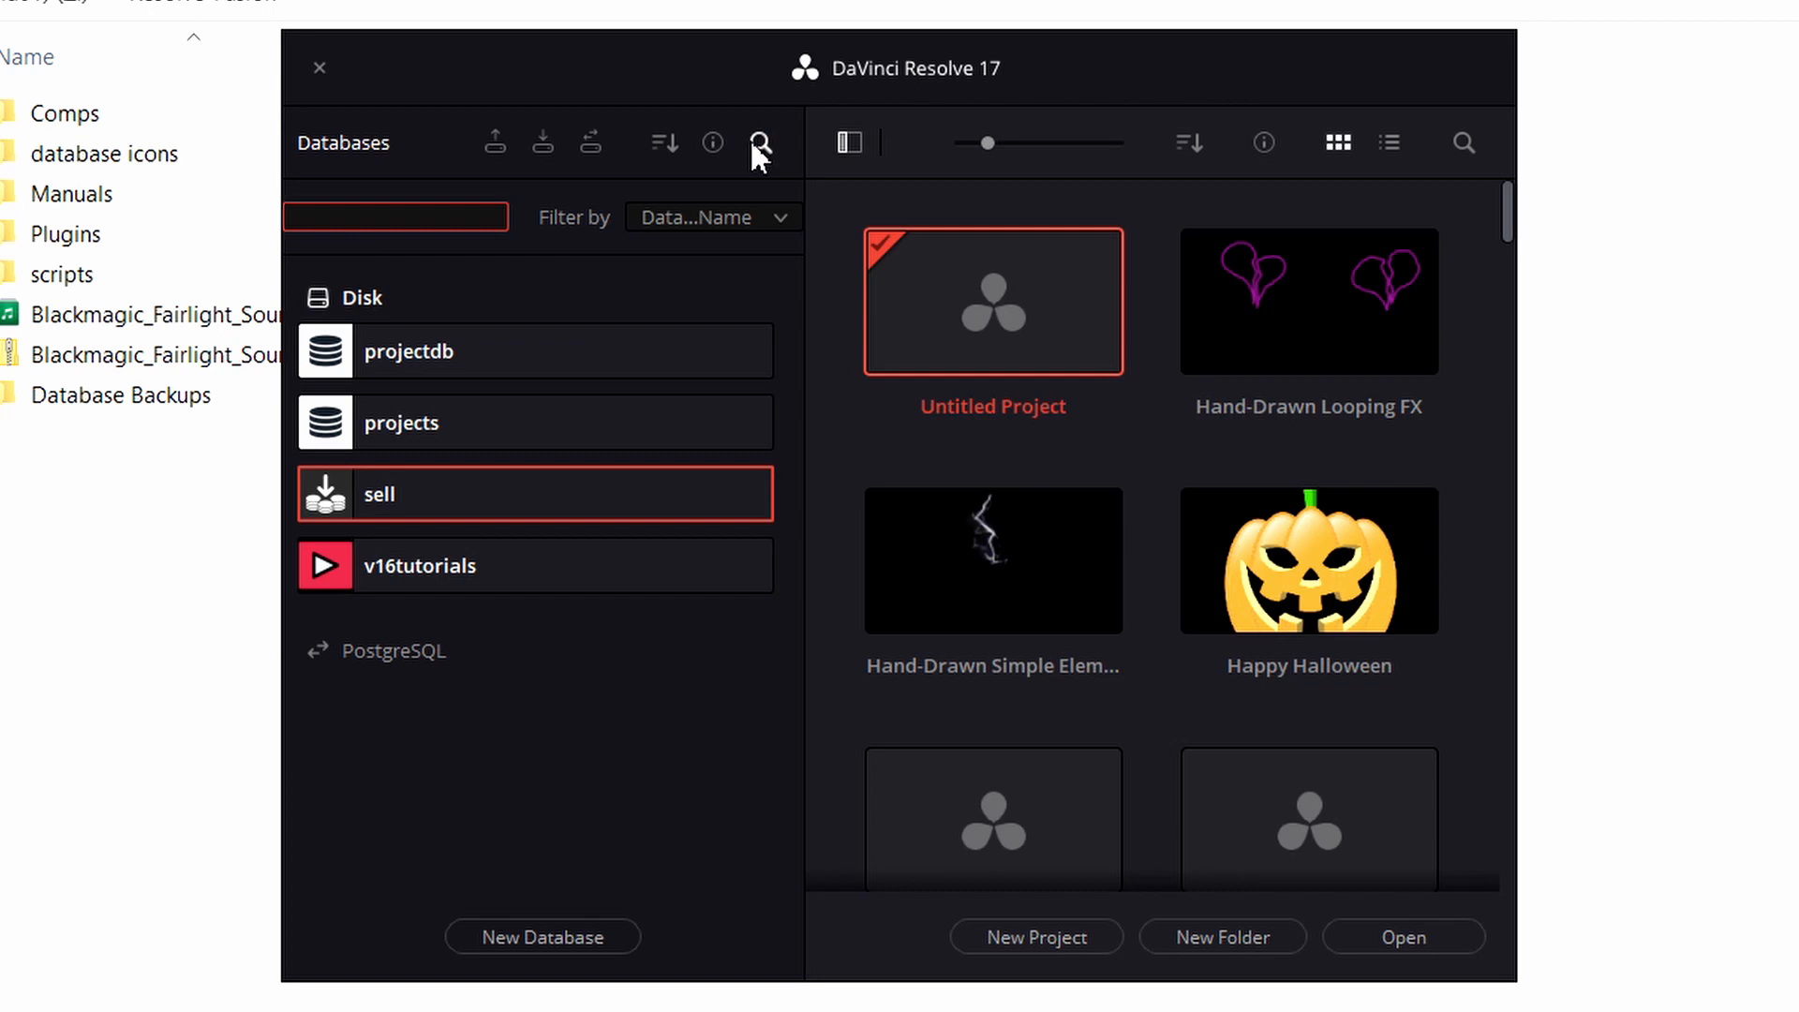
left_click(756, 142)
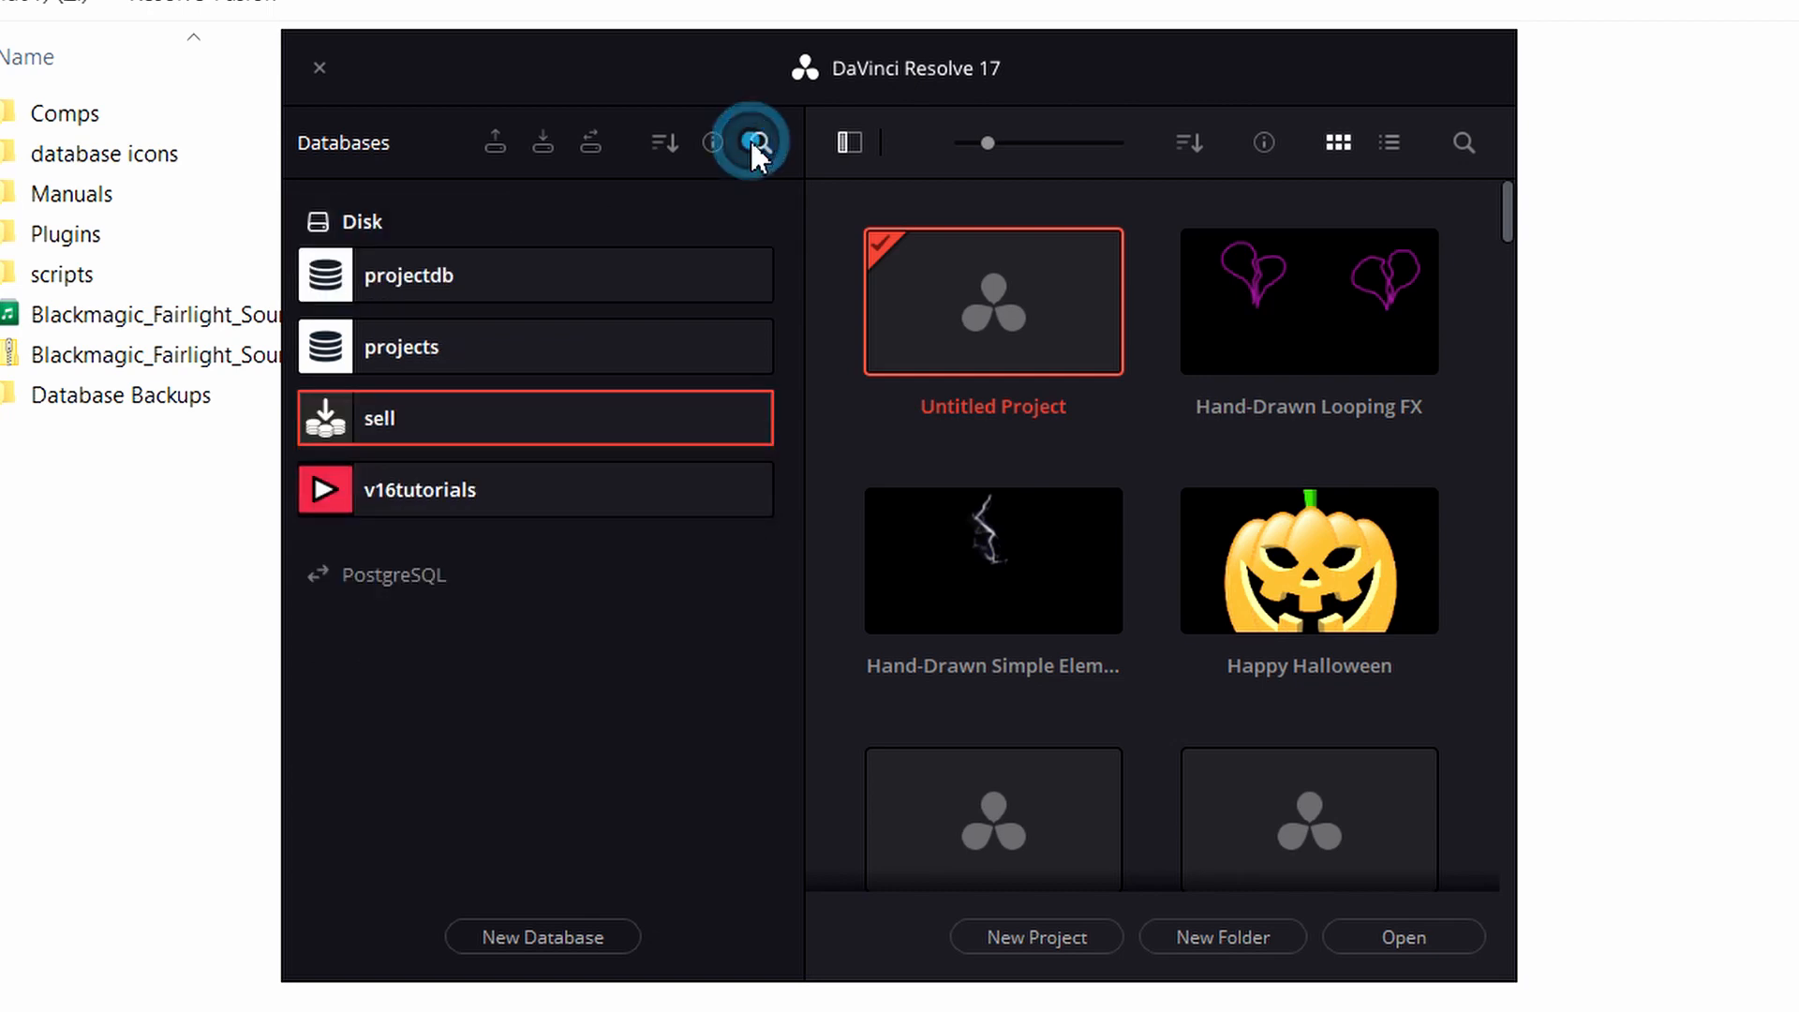
left_click(664, 143)
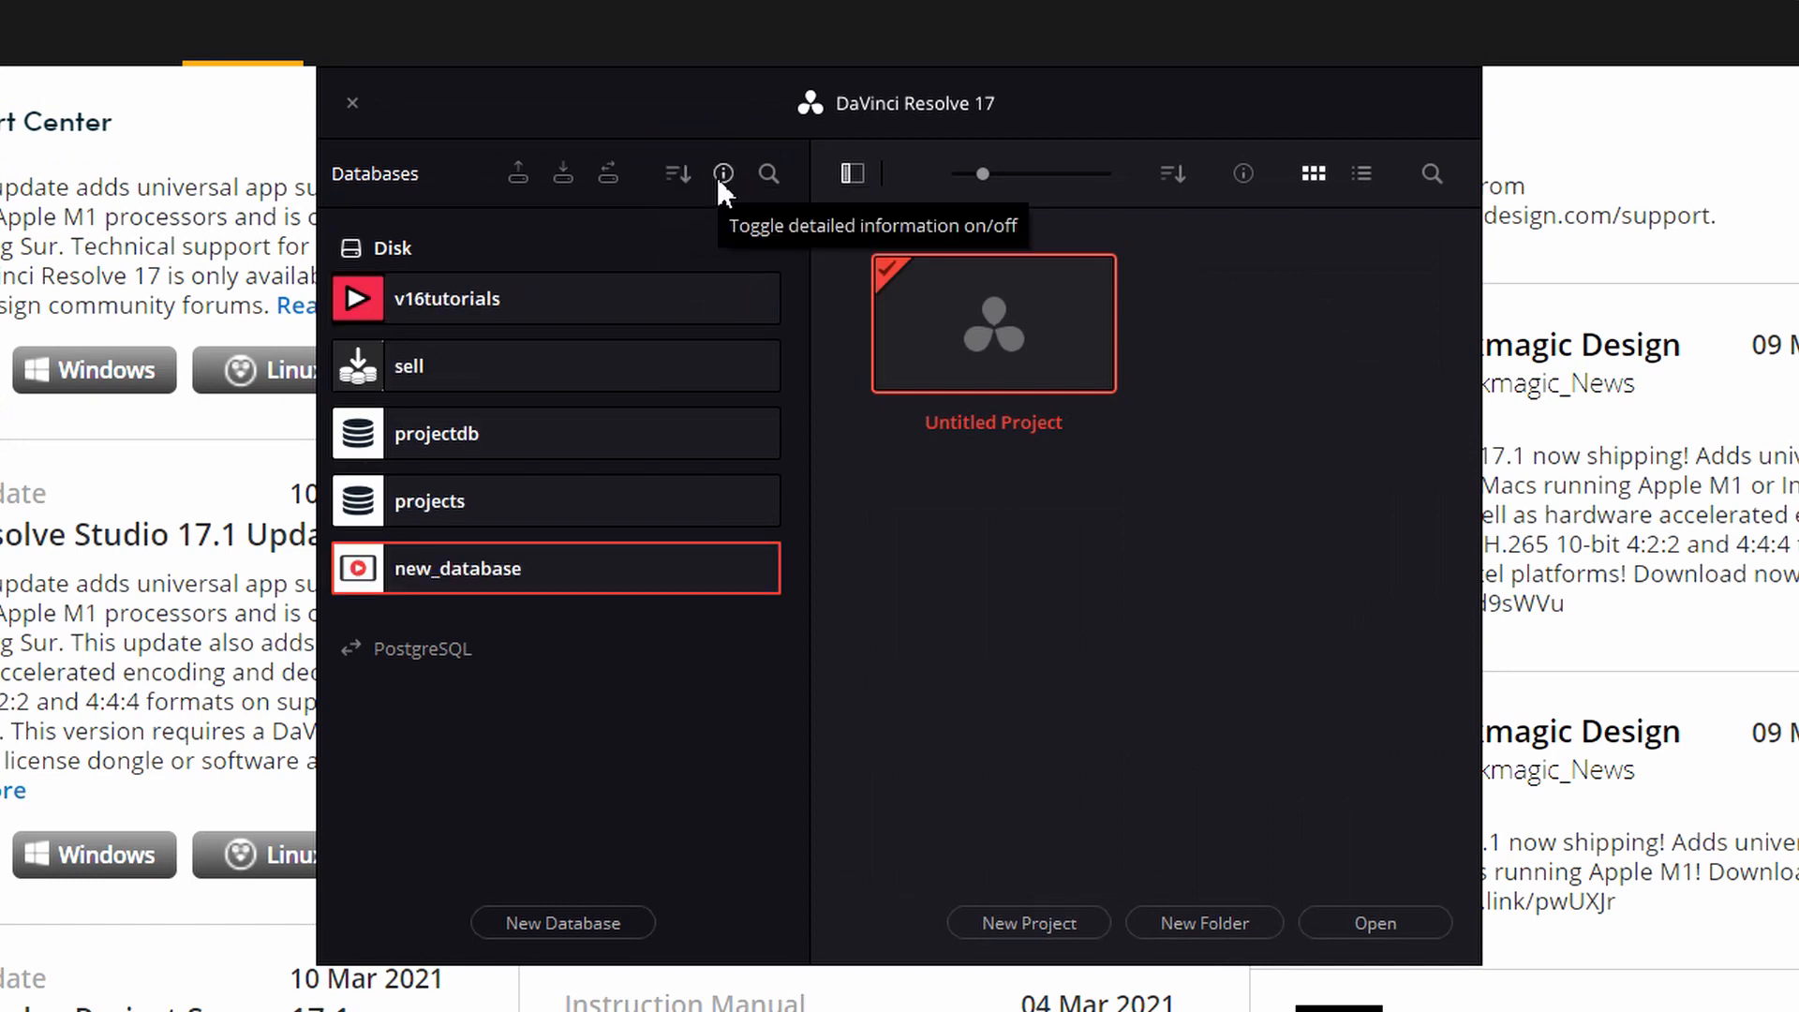
mouse_move(563, 174)
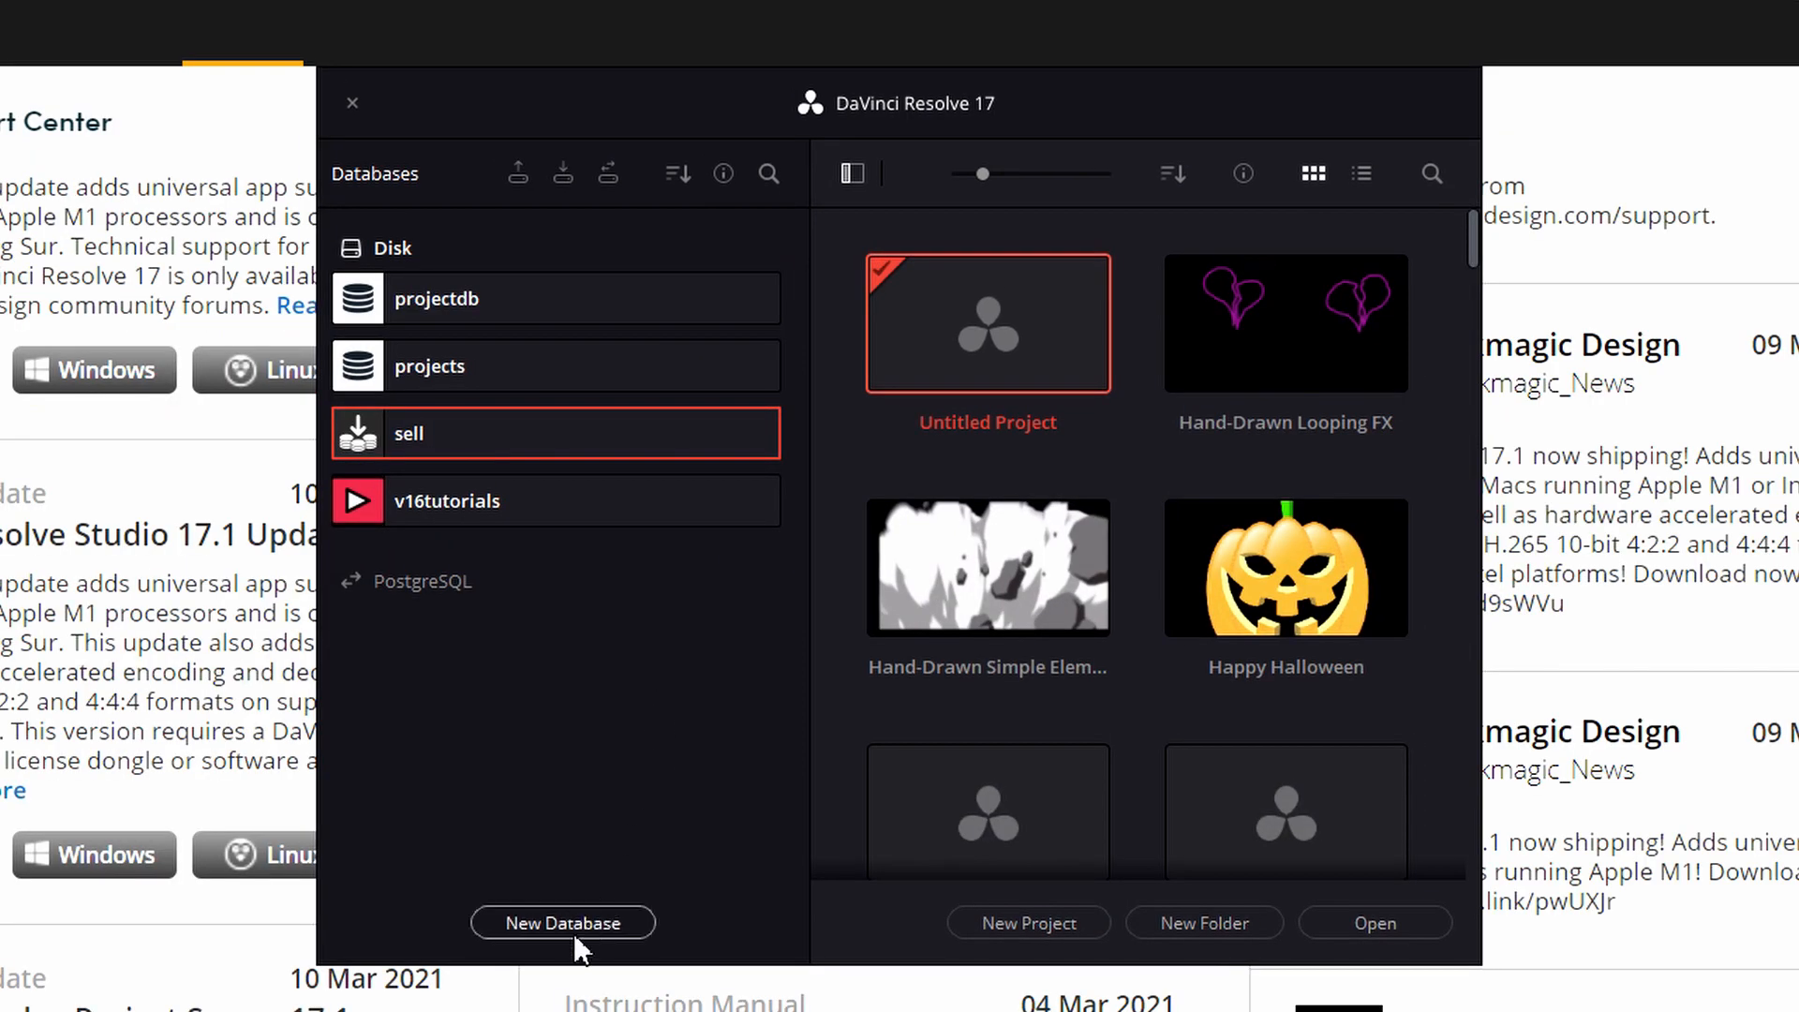
Step: Start a new disk database and name it new_database
left_click(562, 922)
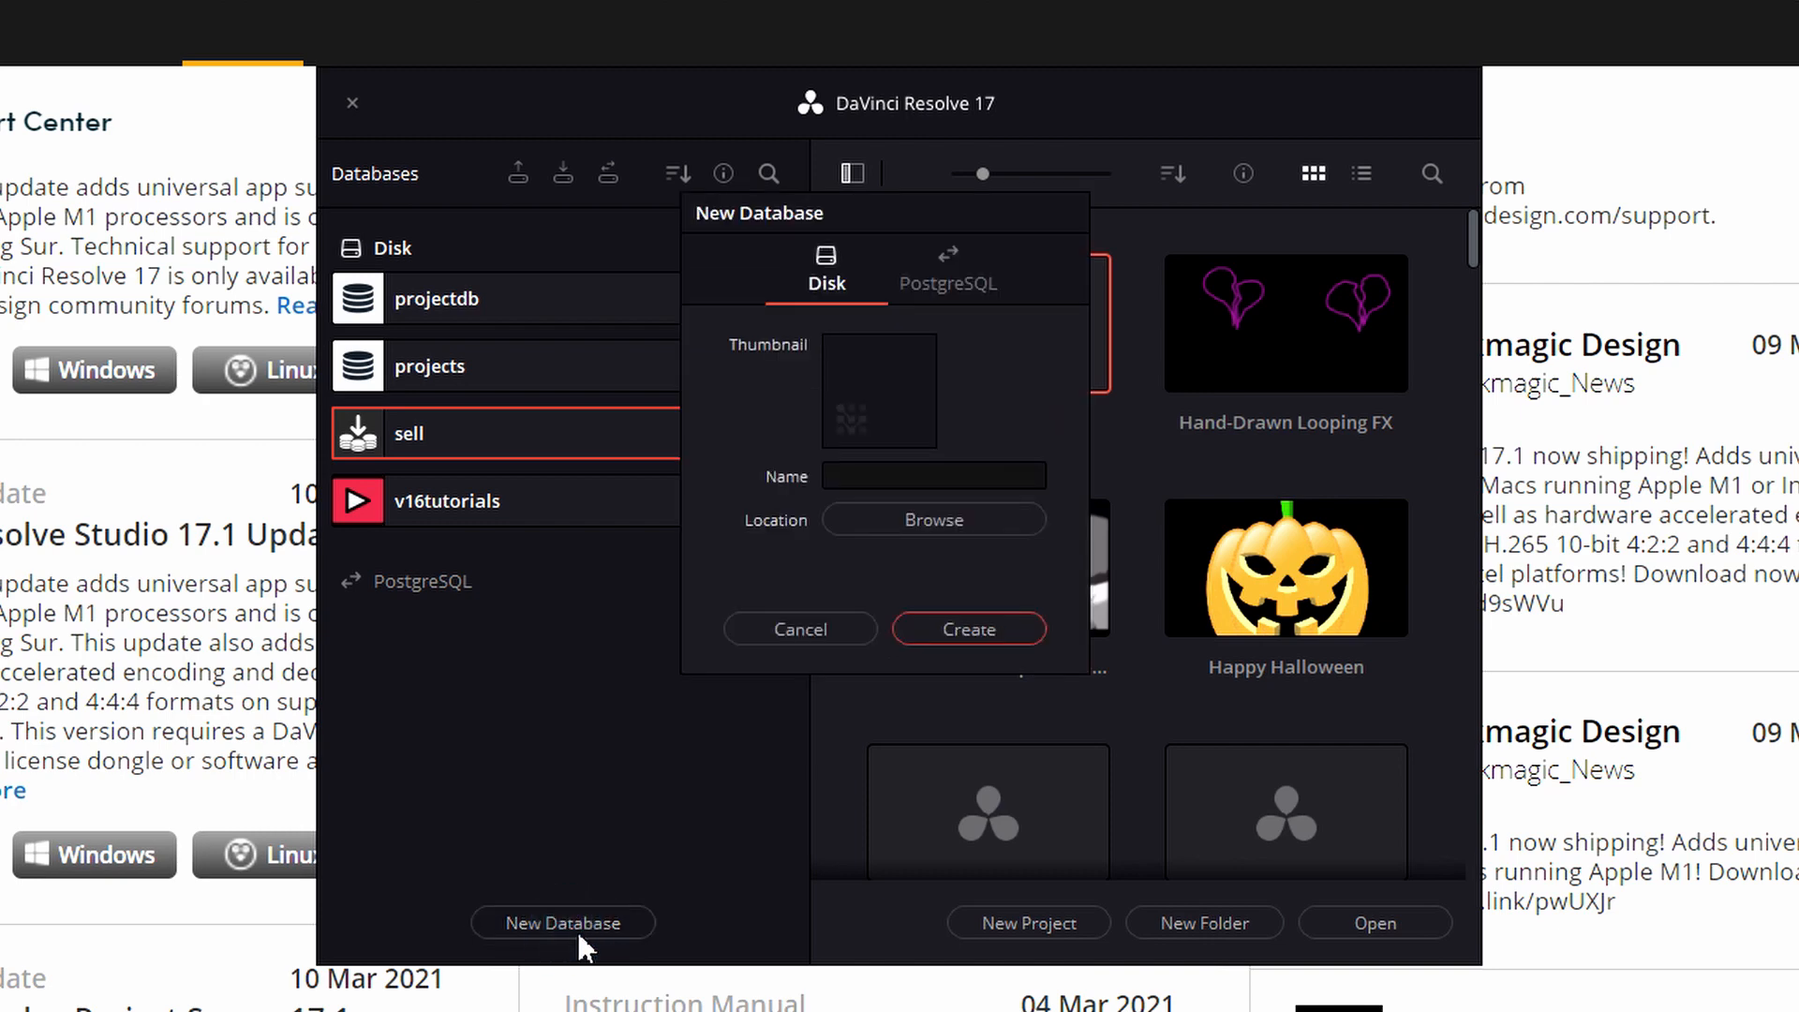
left_click(931, 476)
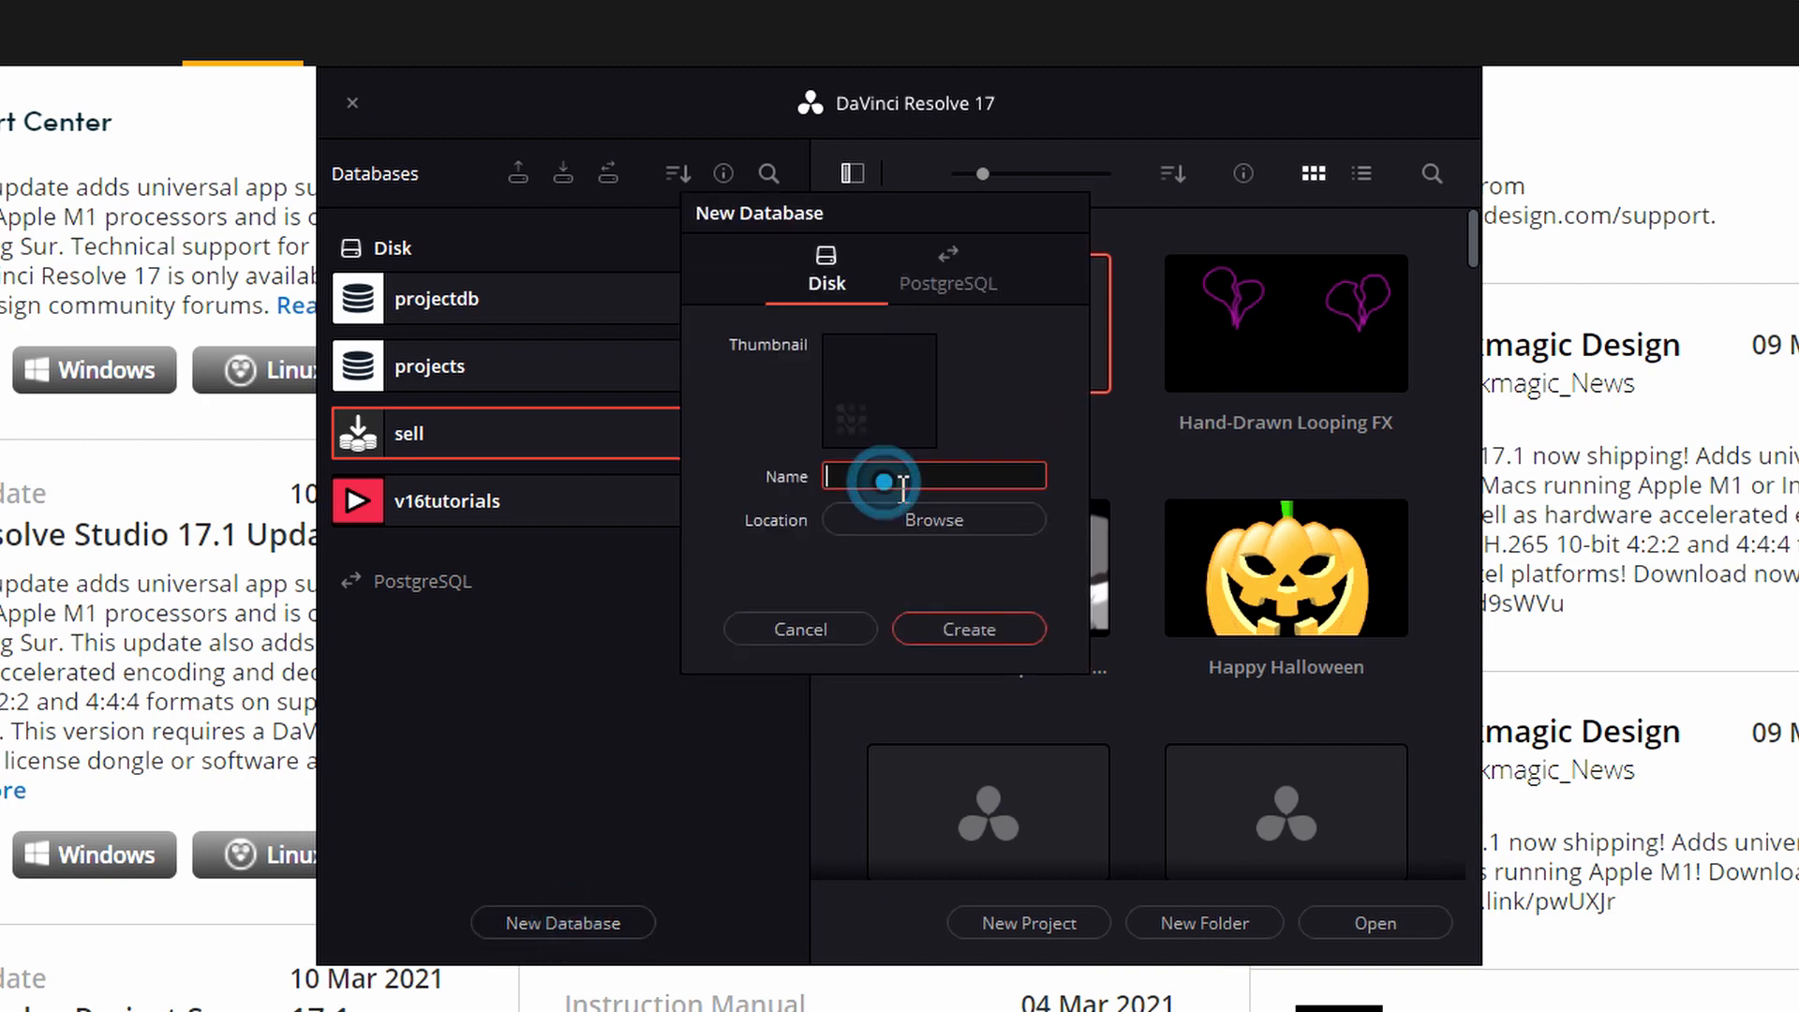
type("new_database")
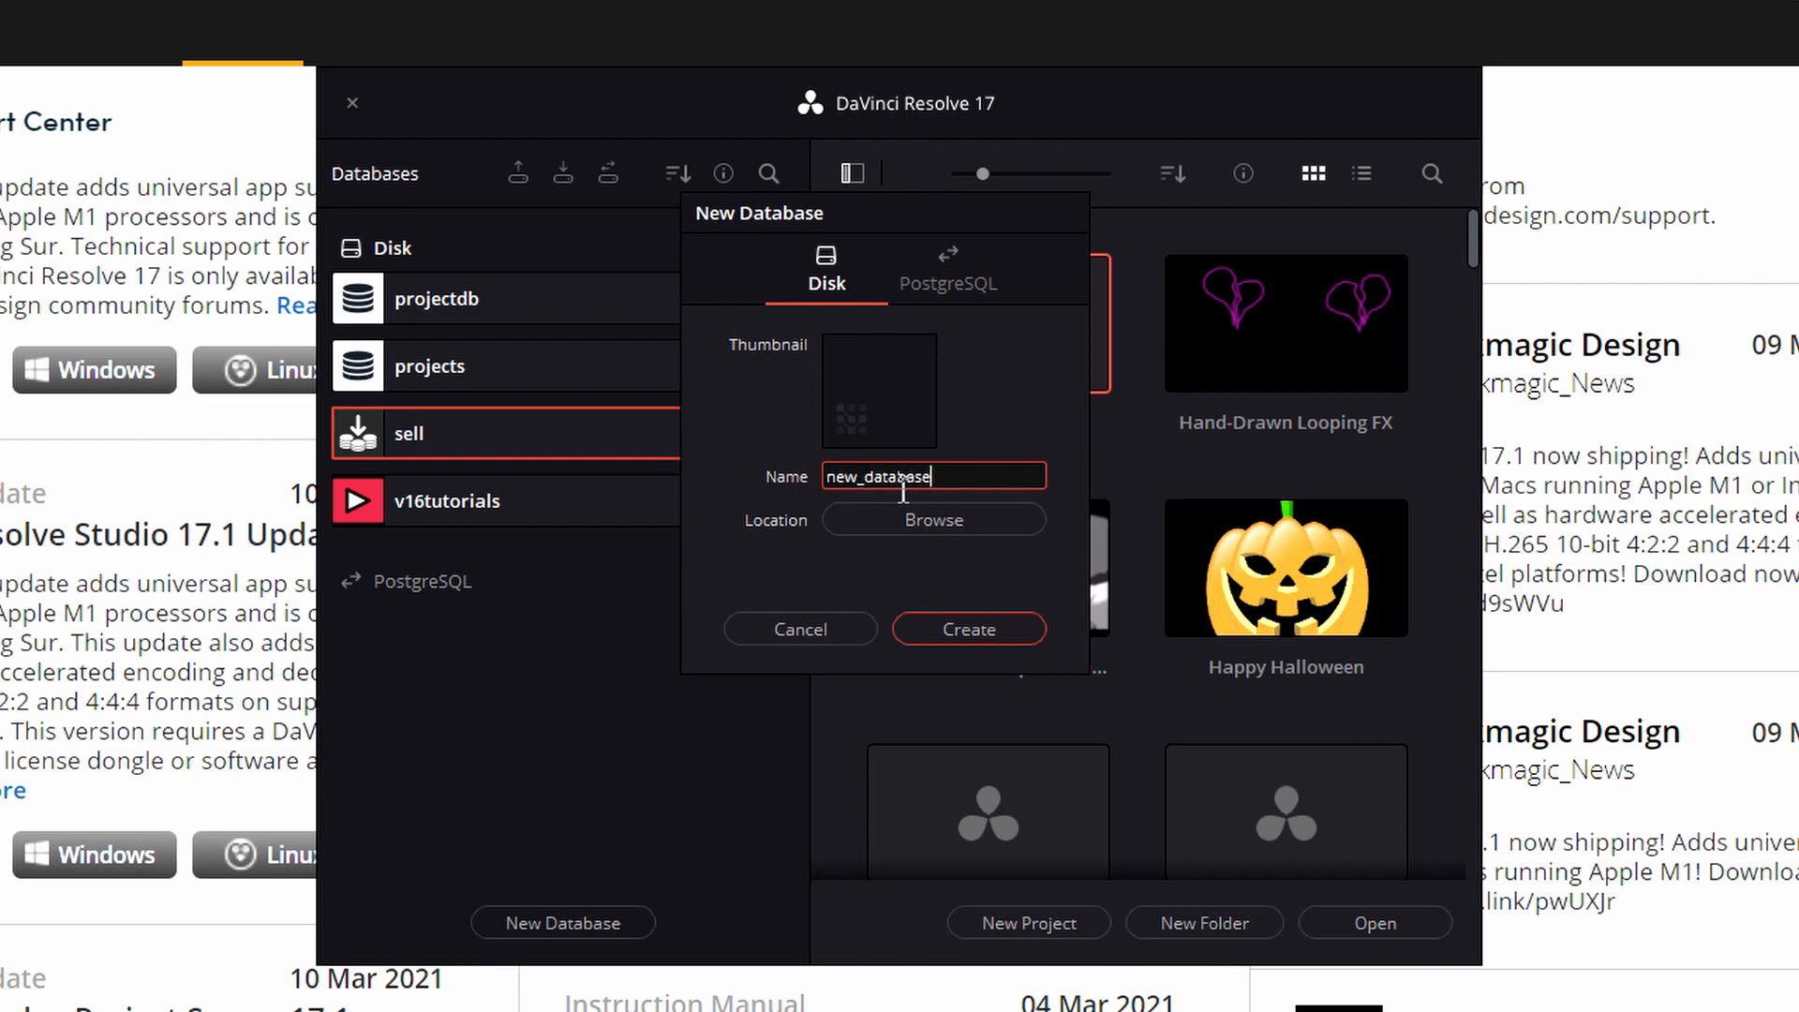
Step: Store new_database in a new 'New database' folder inside Z:\Resolve-Fusion
left_click(933, 520)
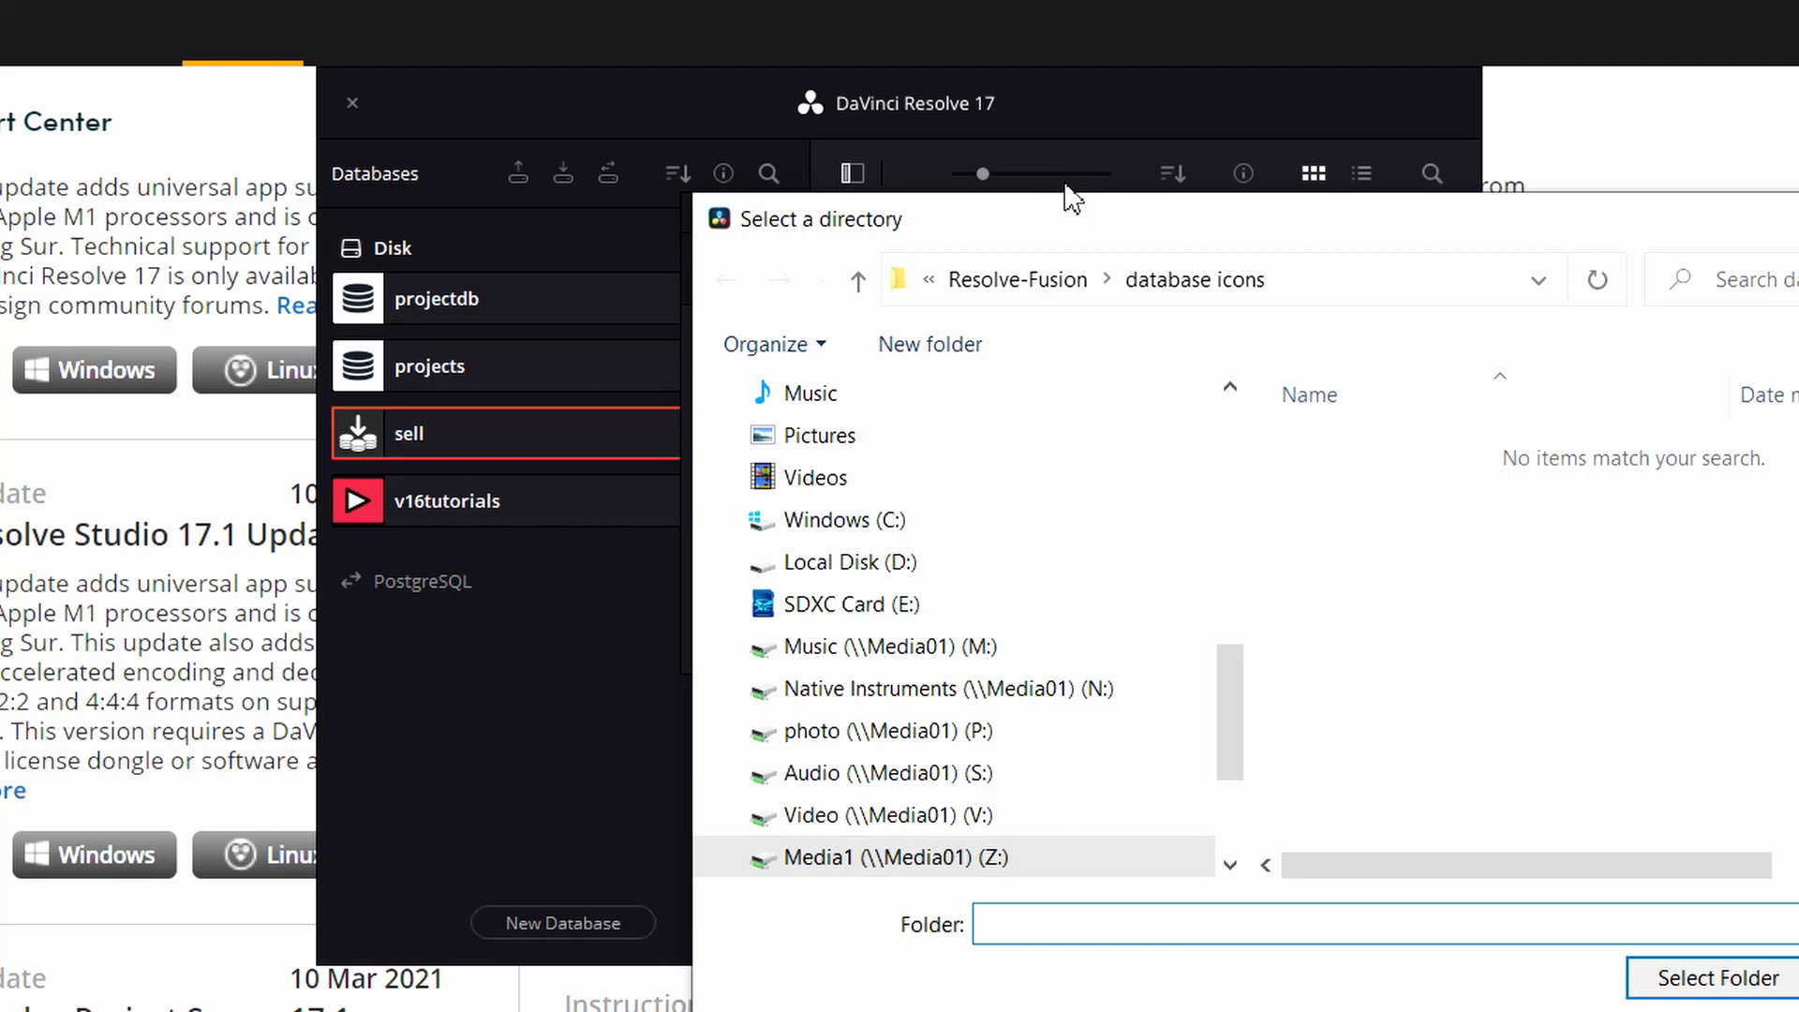
scroll("down", 3)
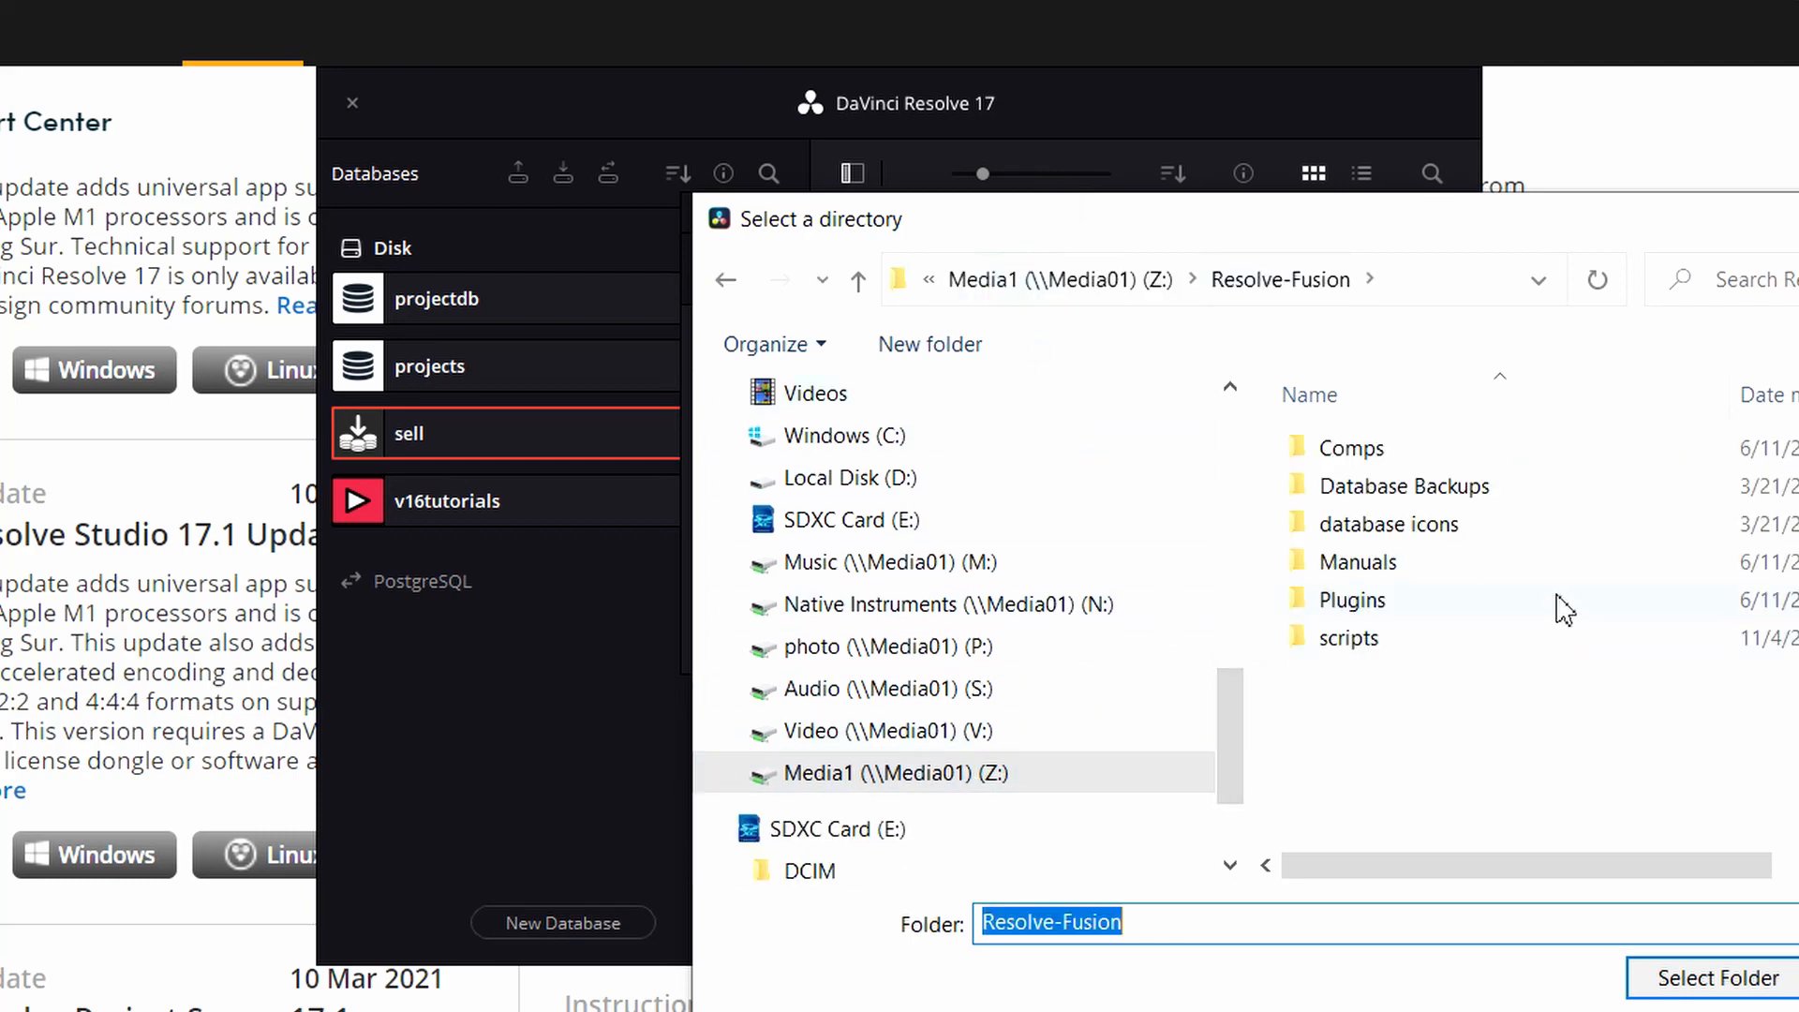
mouse_move(1412, 732)
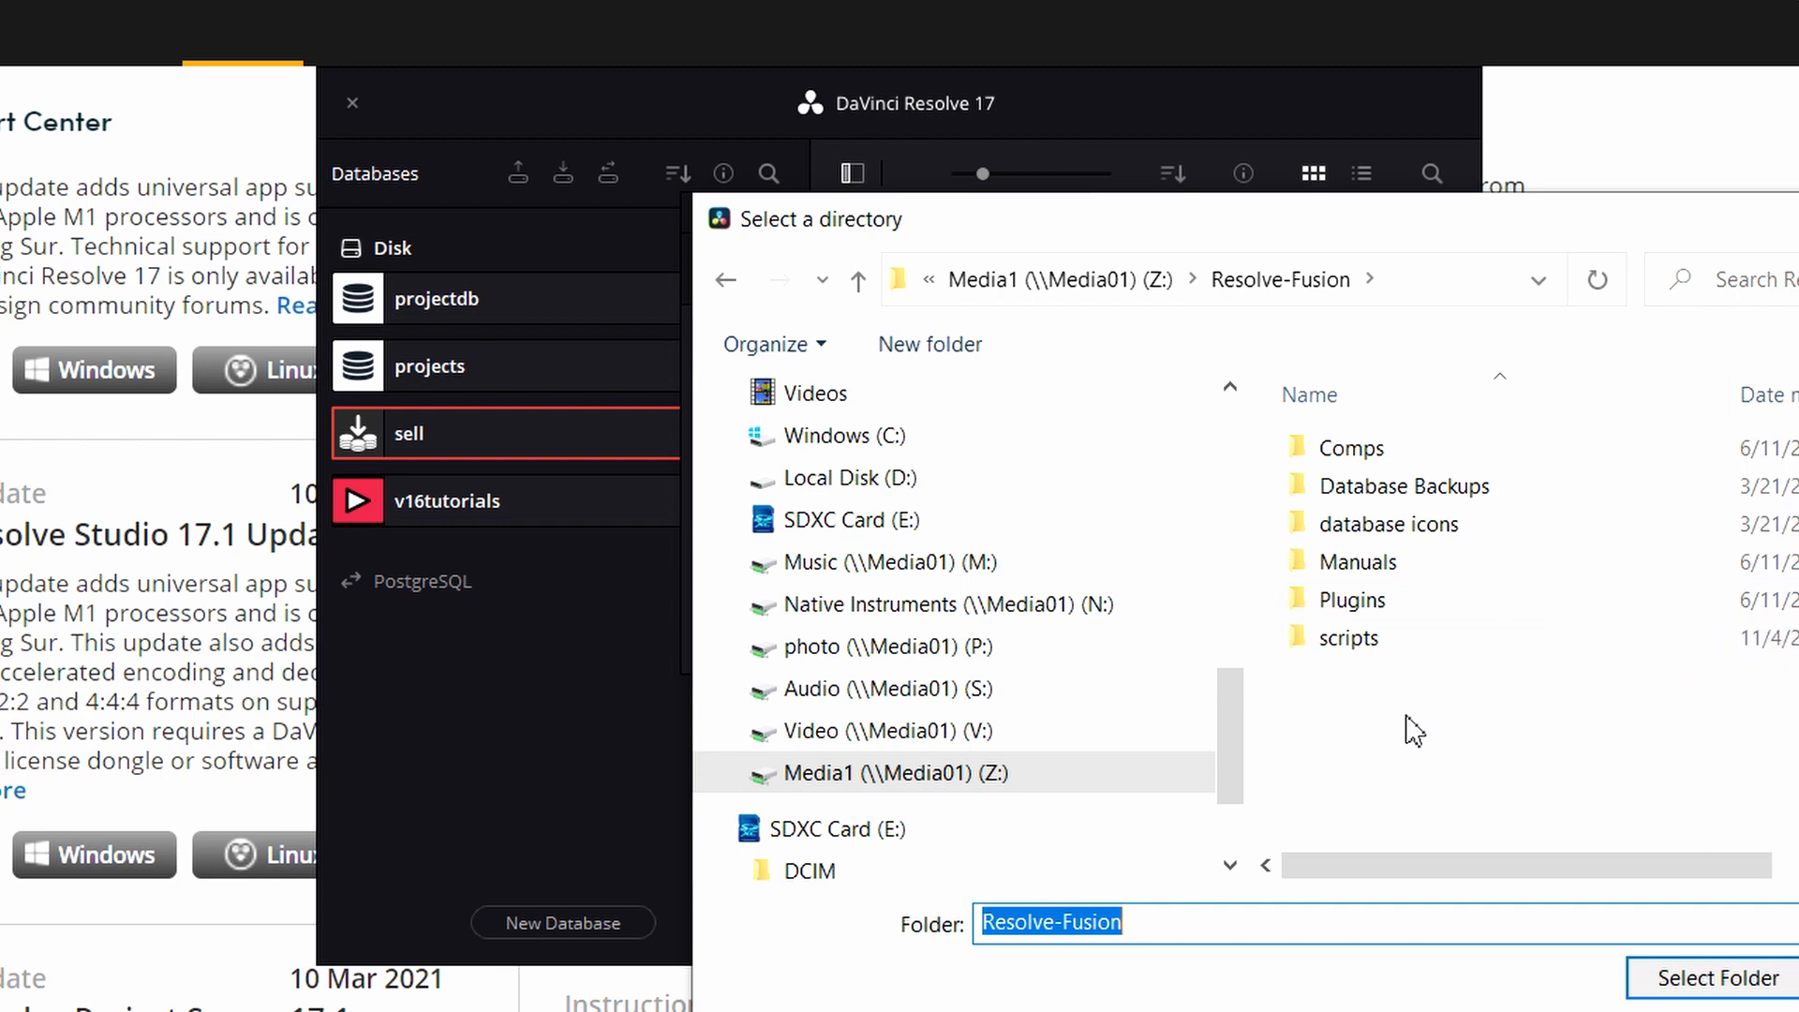
left_click(929, 344)
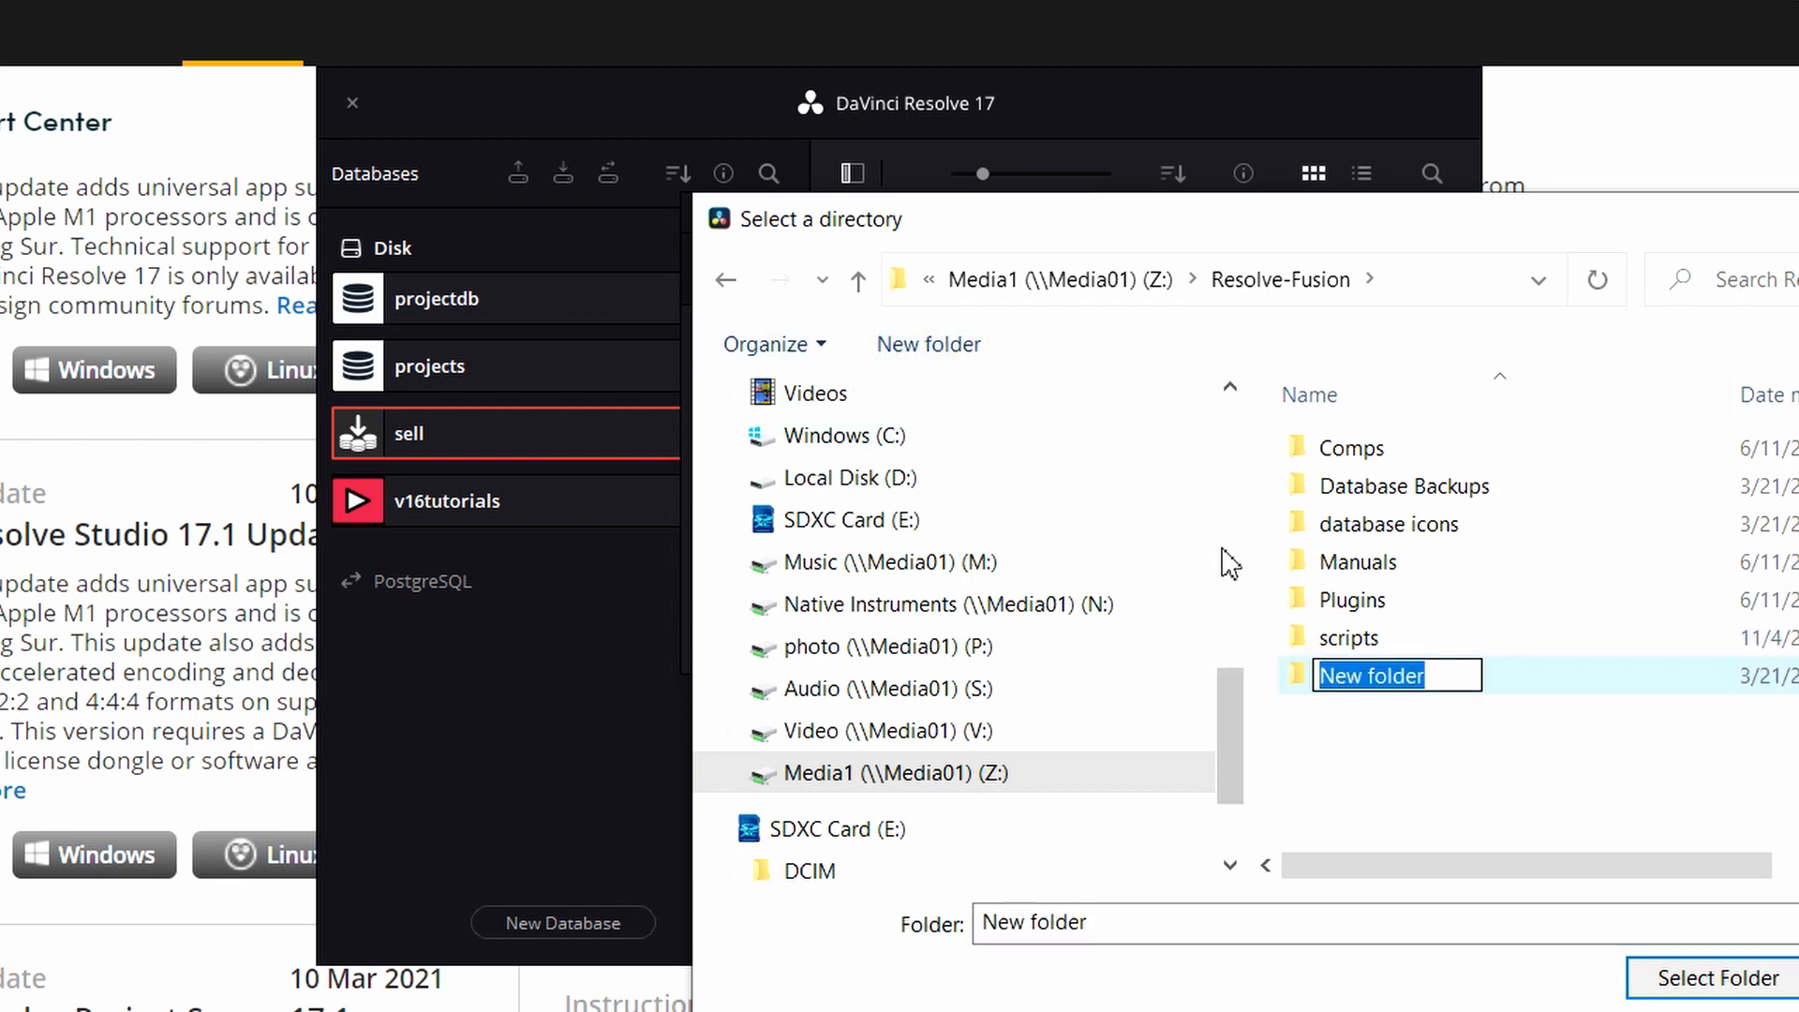
type("New database")
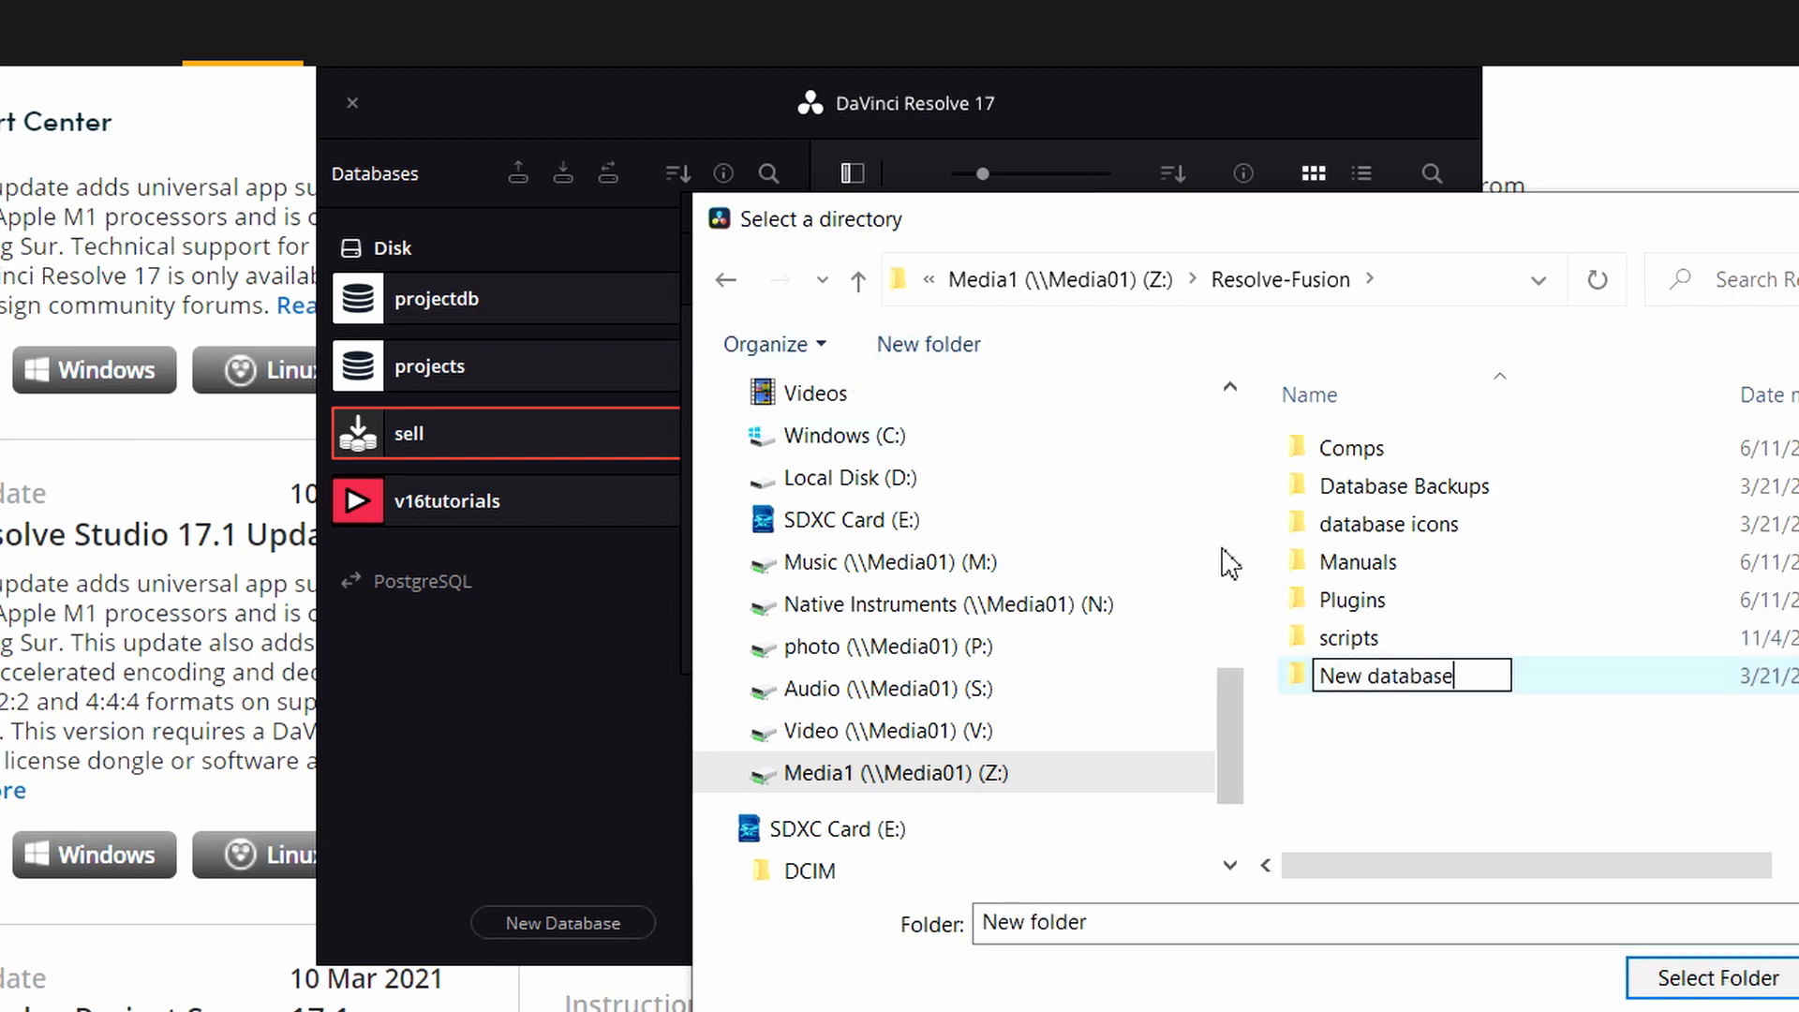
left_click(1715, 977)
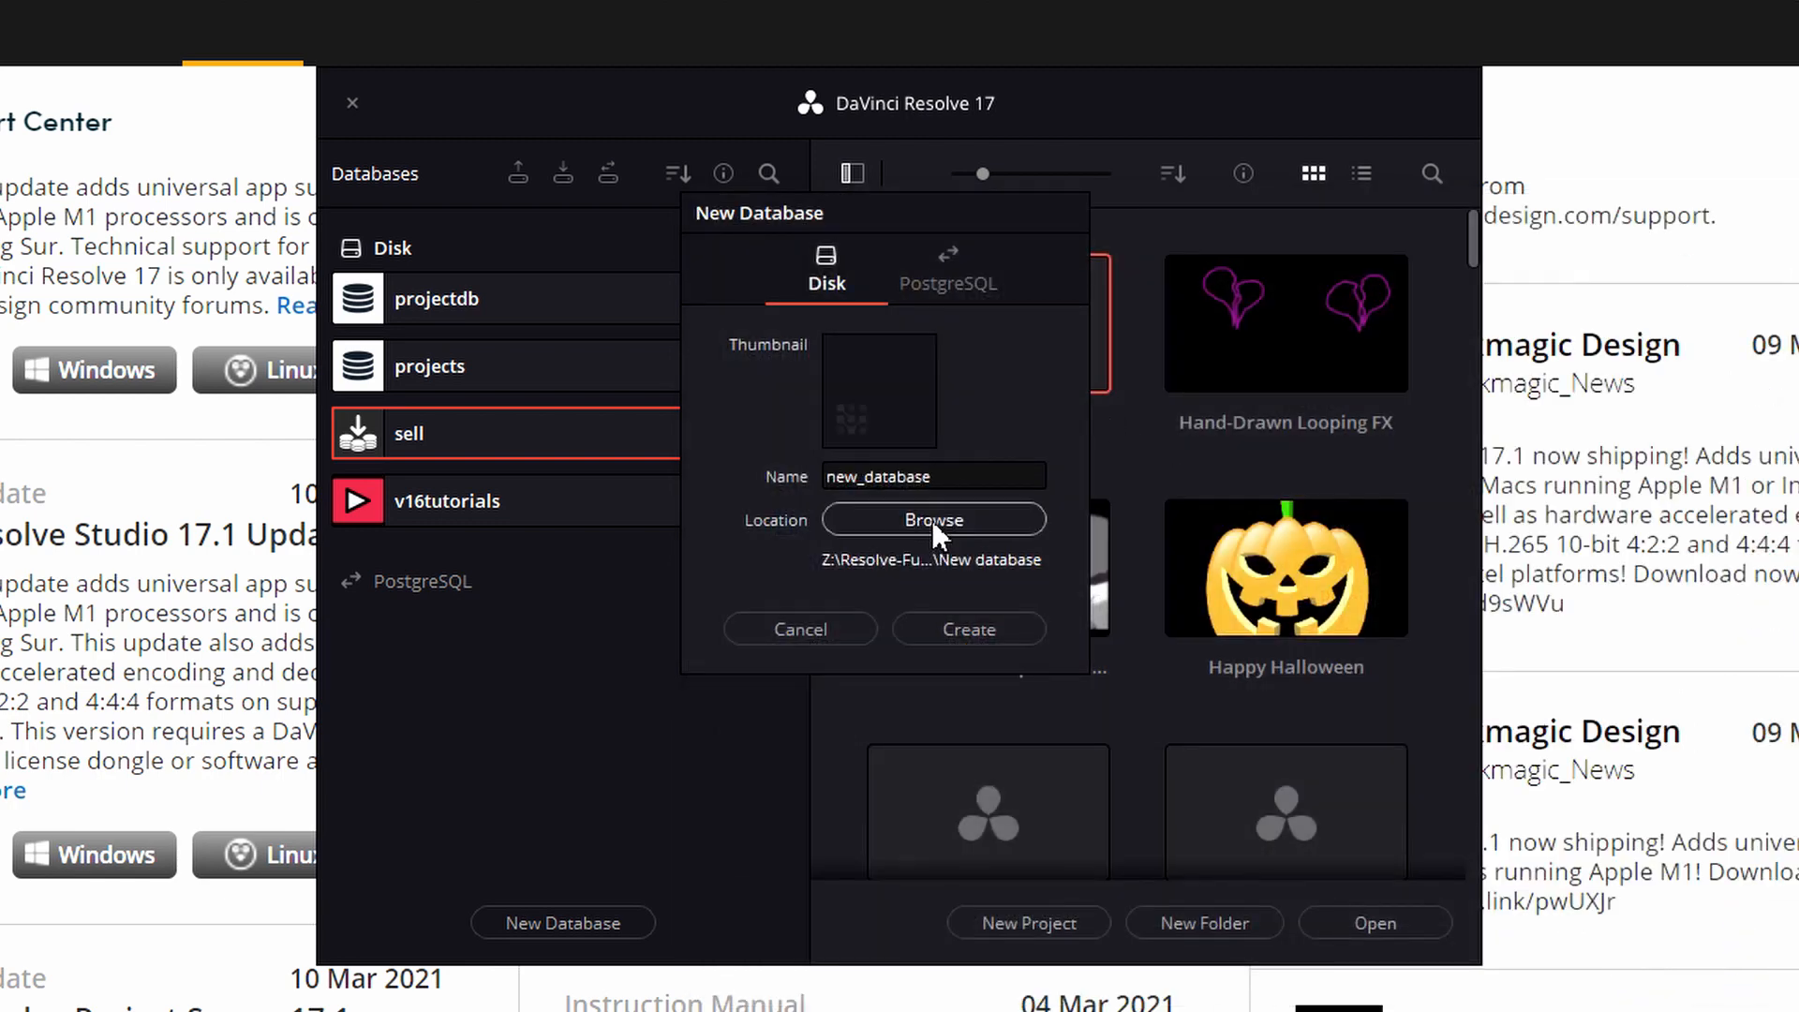
Step: Set device-play-icon-design.jpg as new_database's thumbnail and create the database
left_click(878, 390)
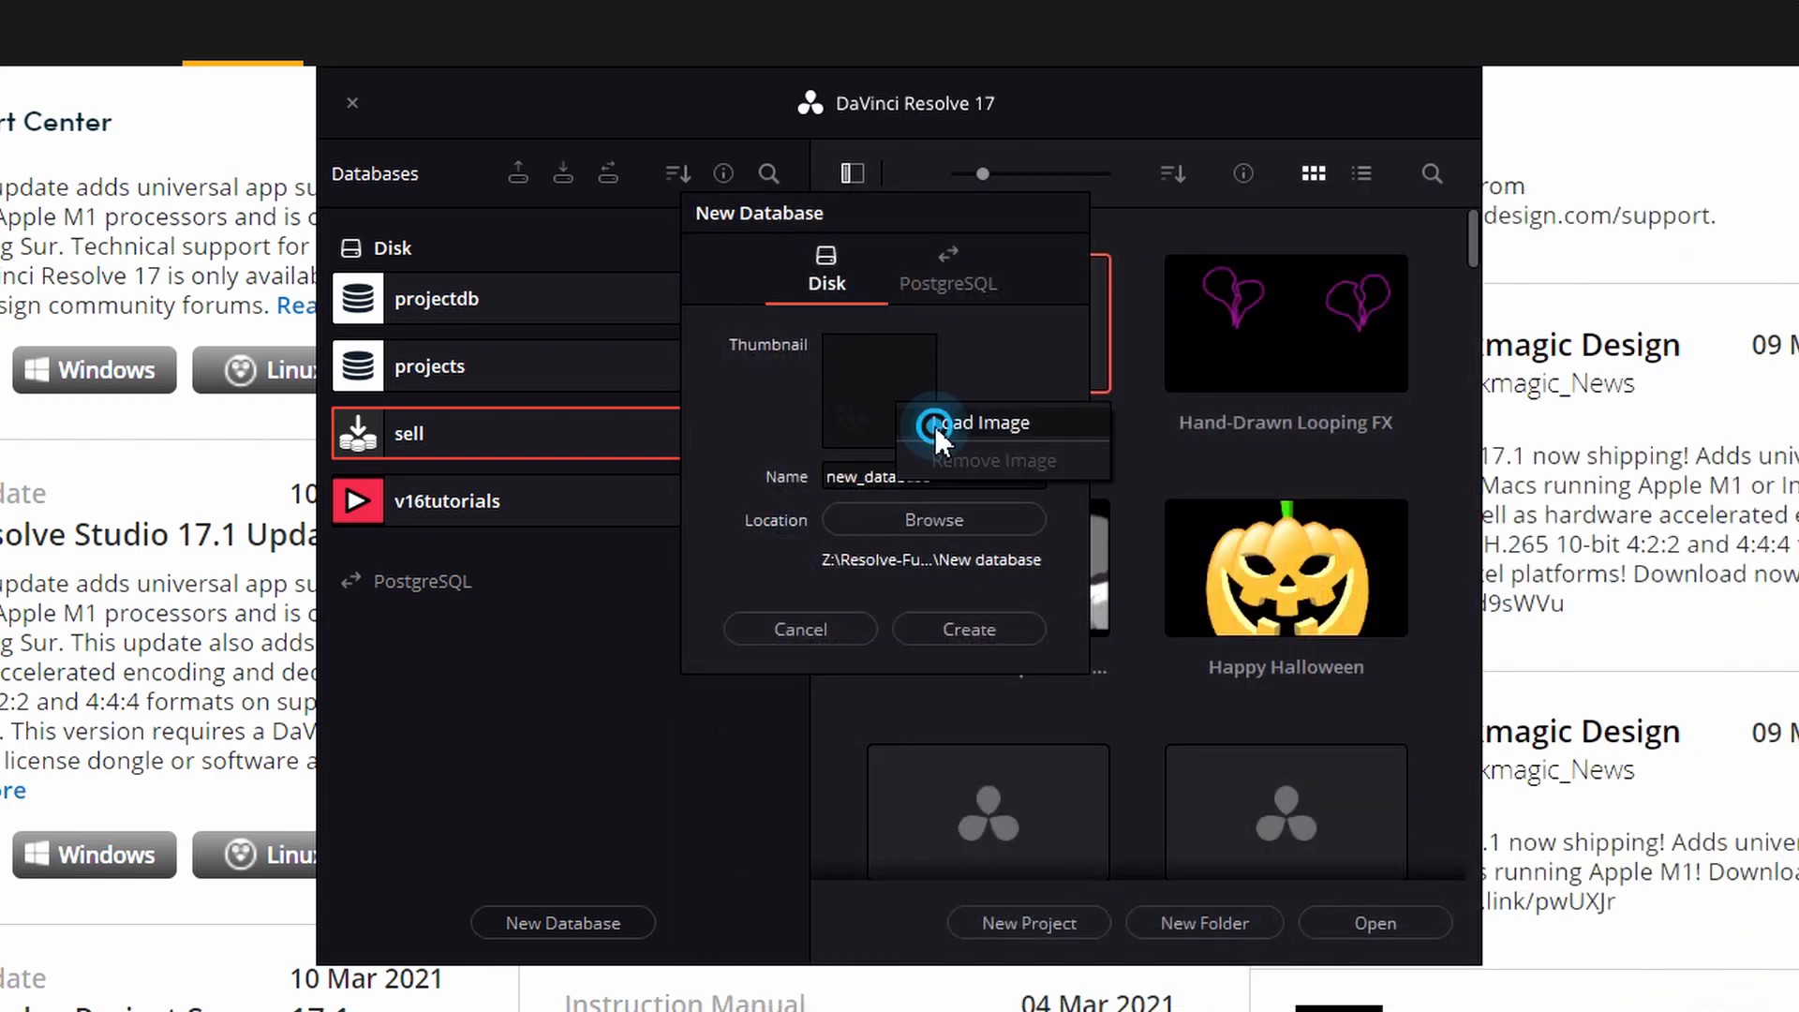
left_click(978, 424)
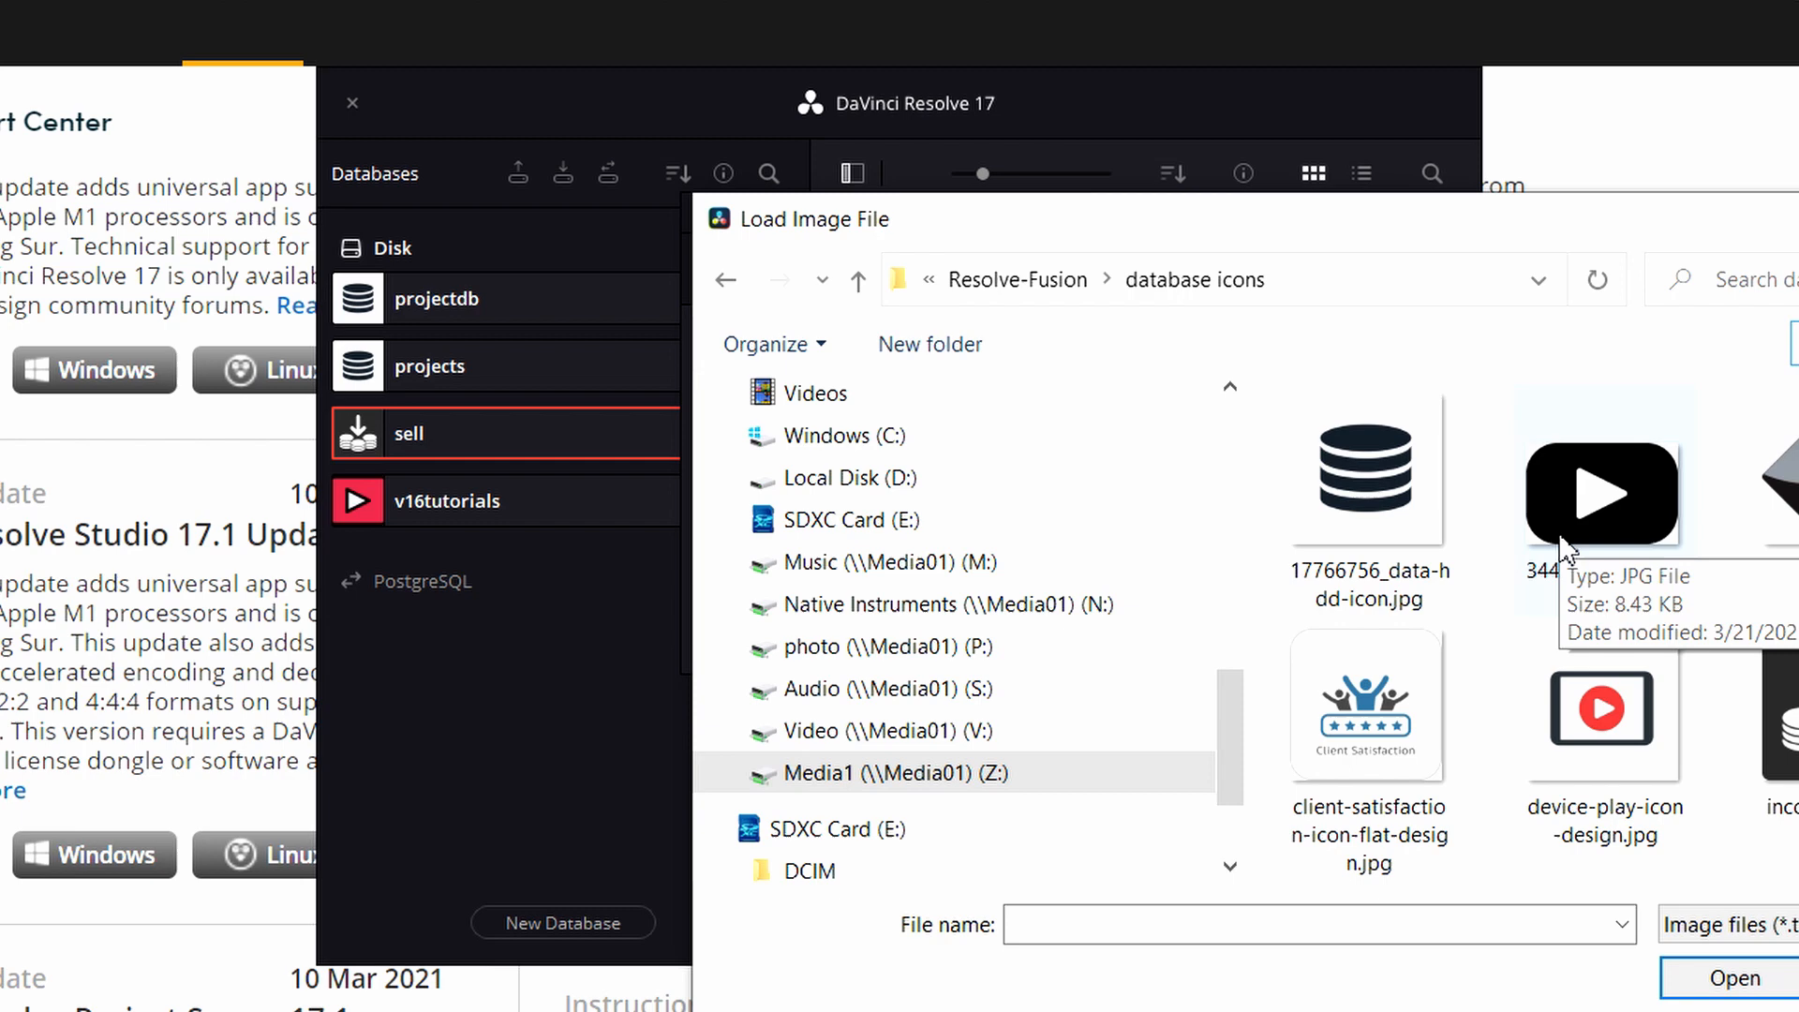
left_click(1601, 494)
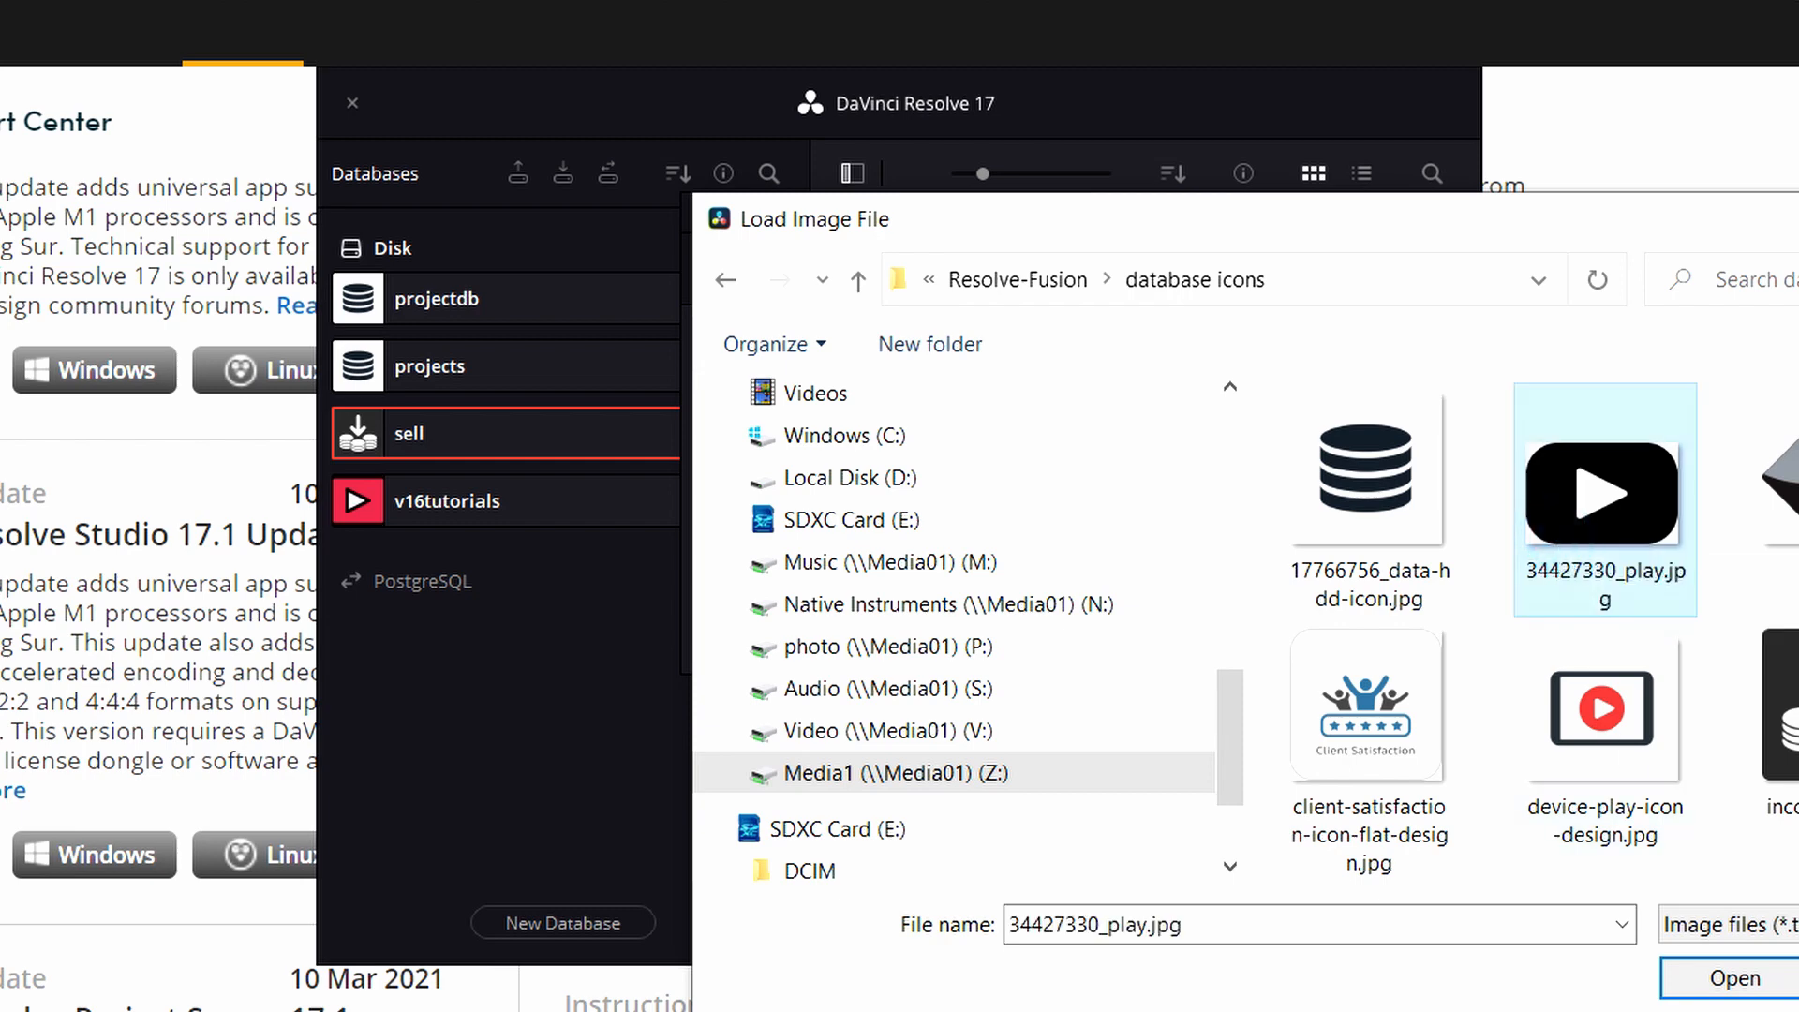
left_click(562, 922)
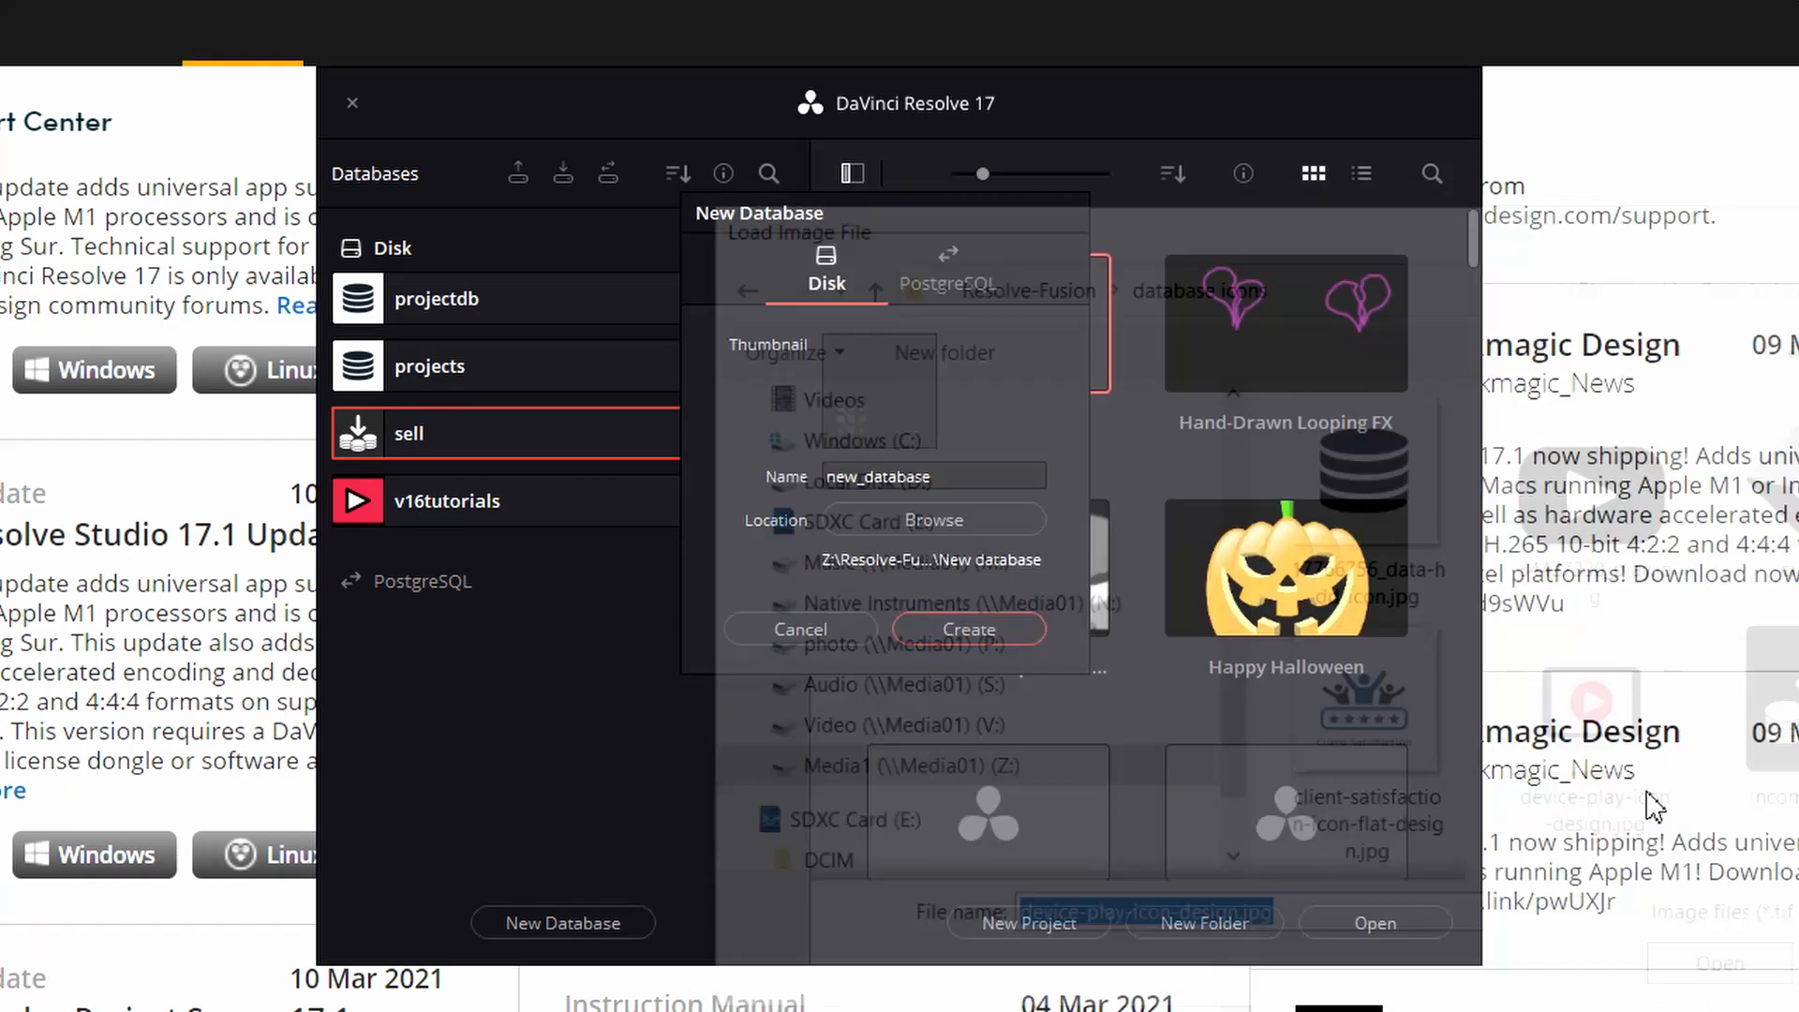
left_click(1373, 922)
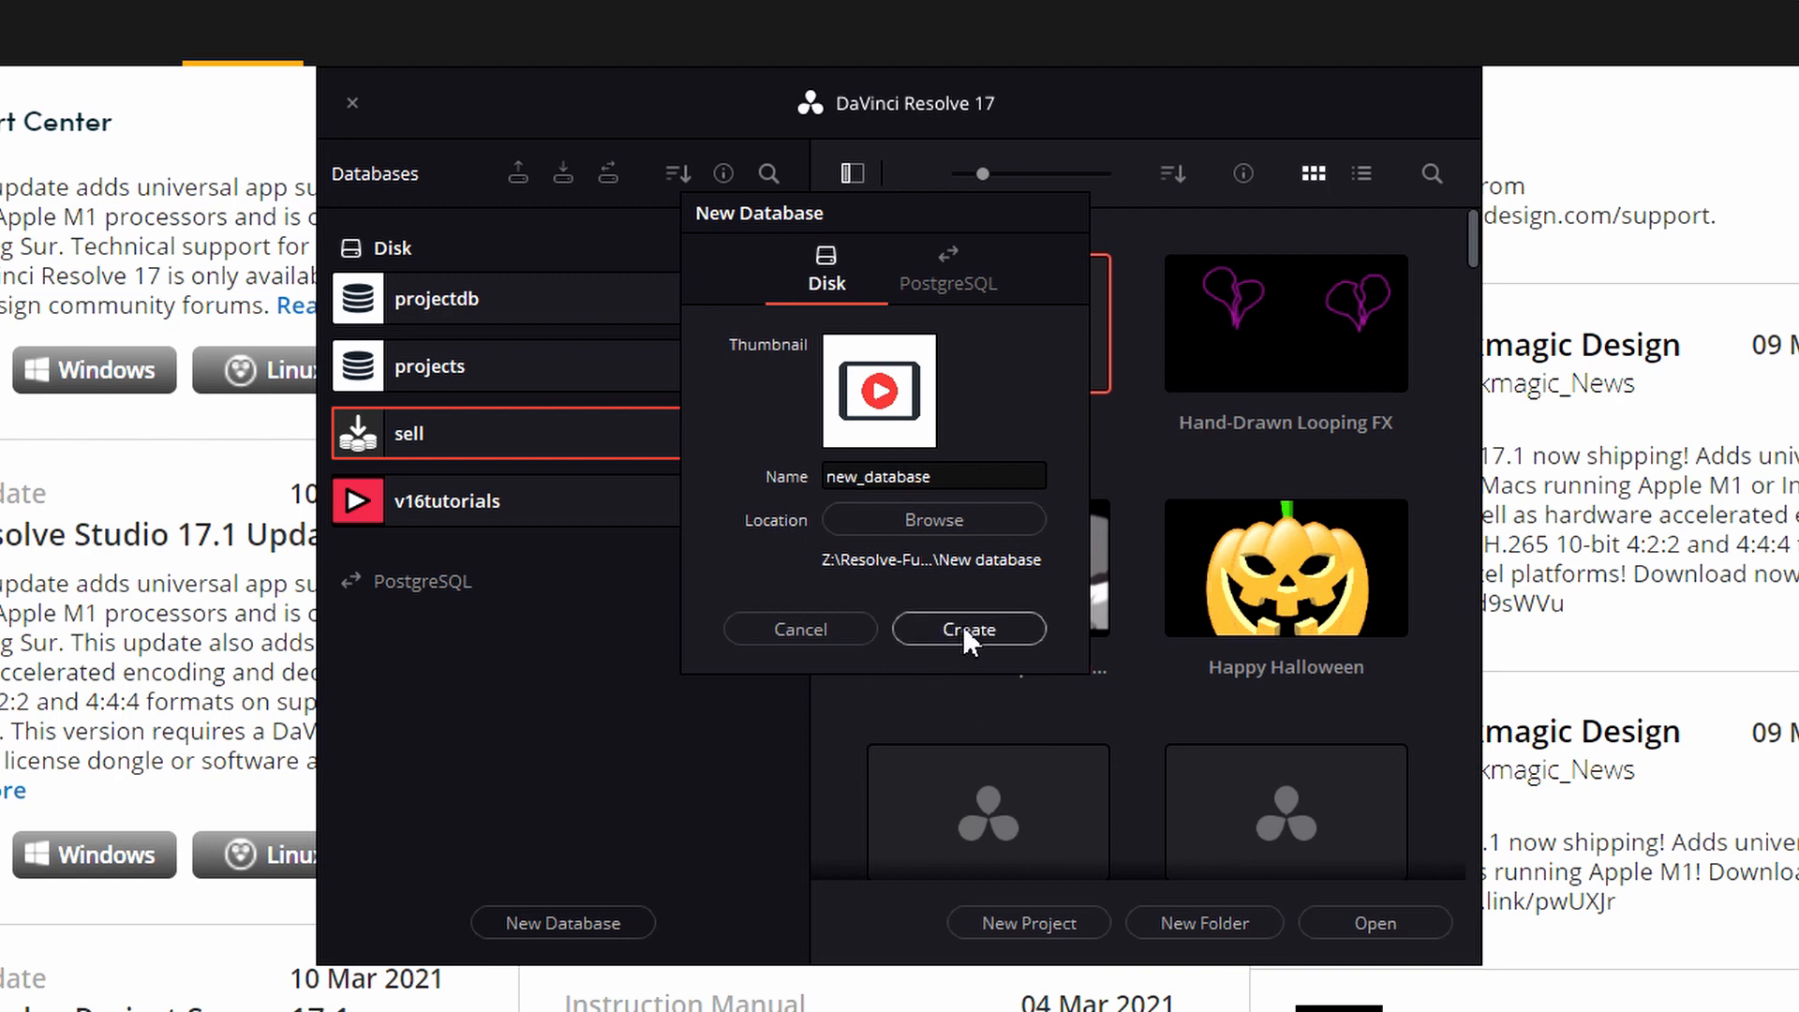
left_click(966, 628)
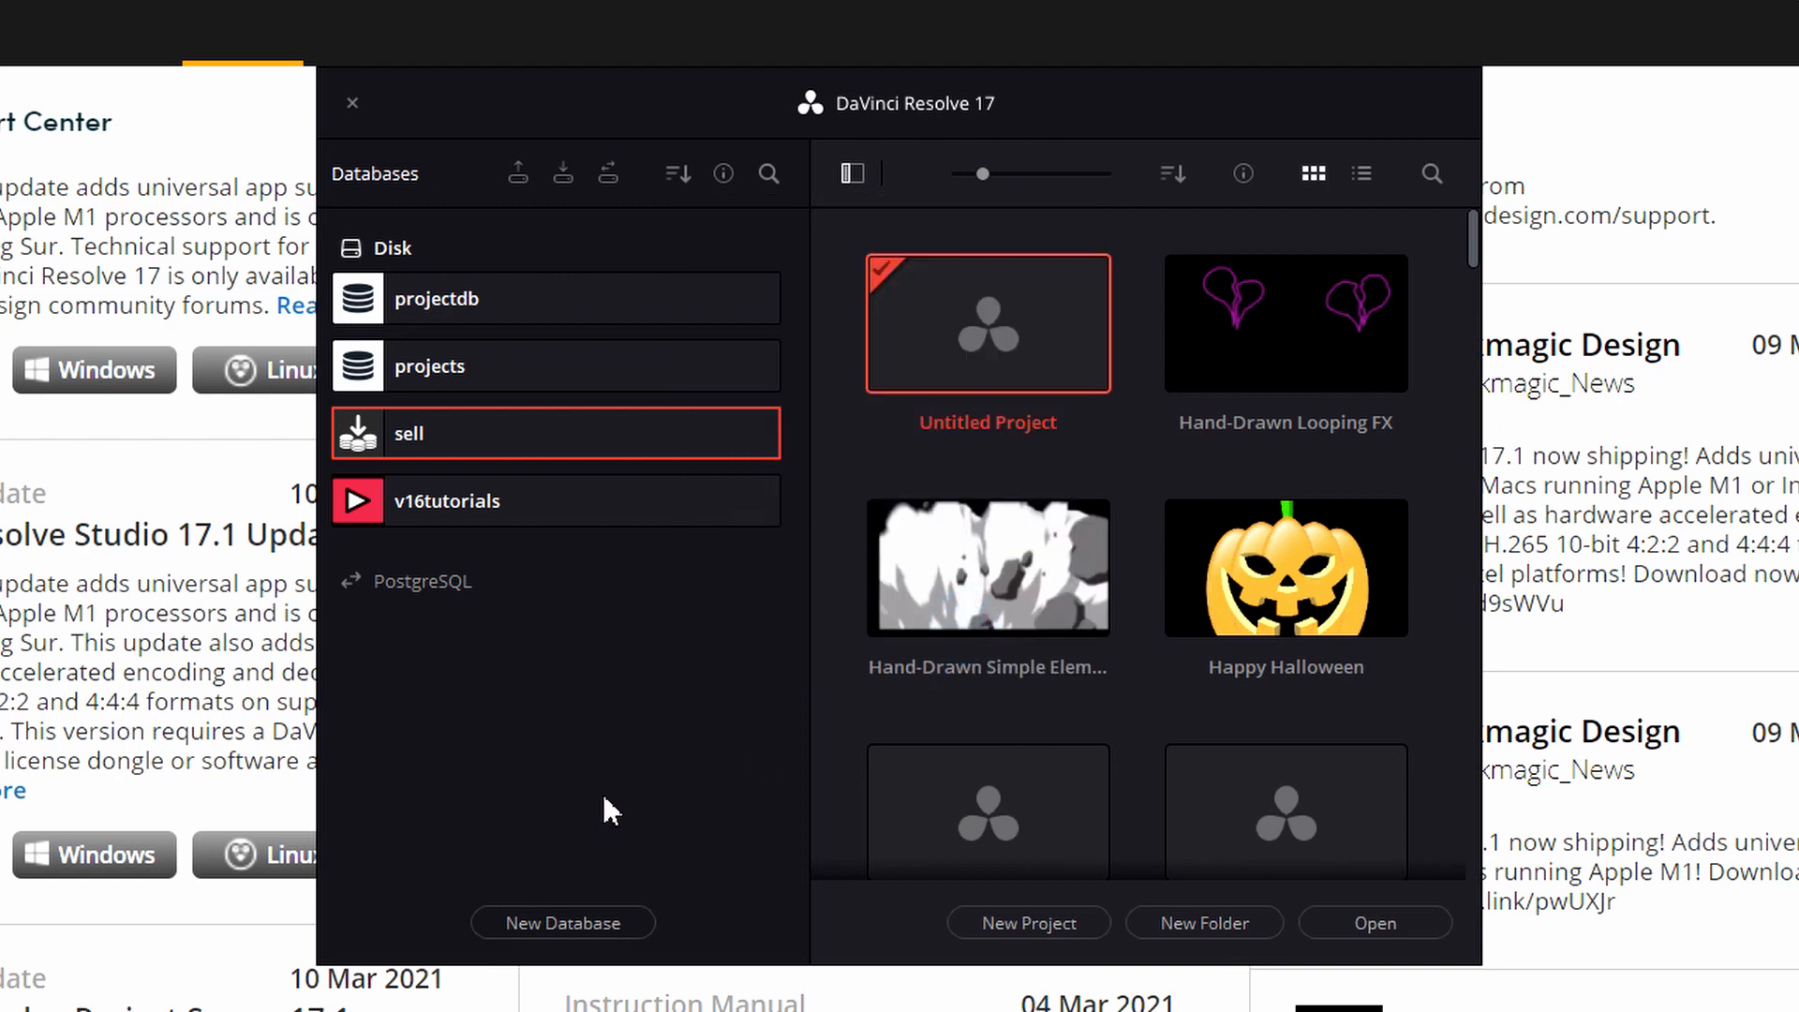
mouse_move(694, 711)
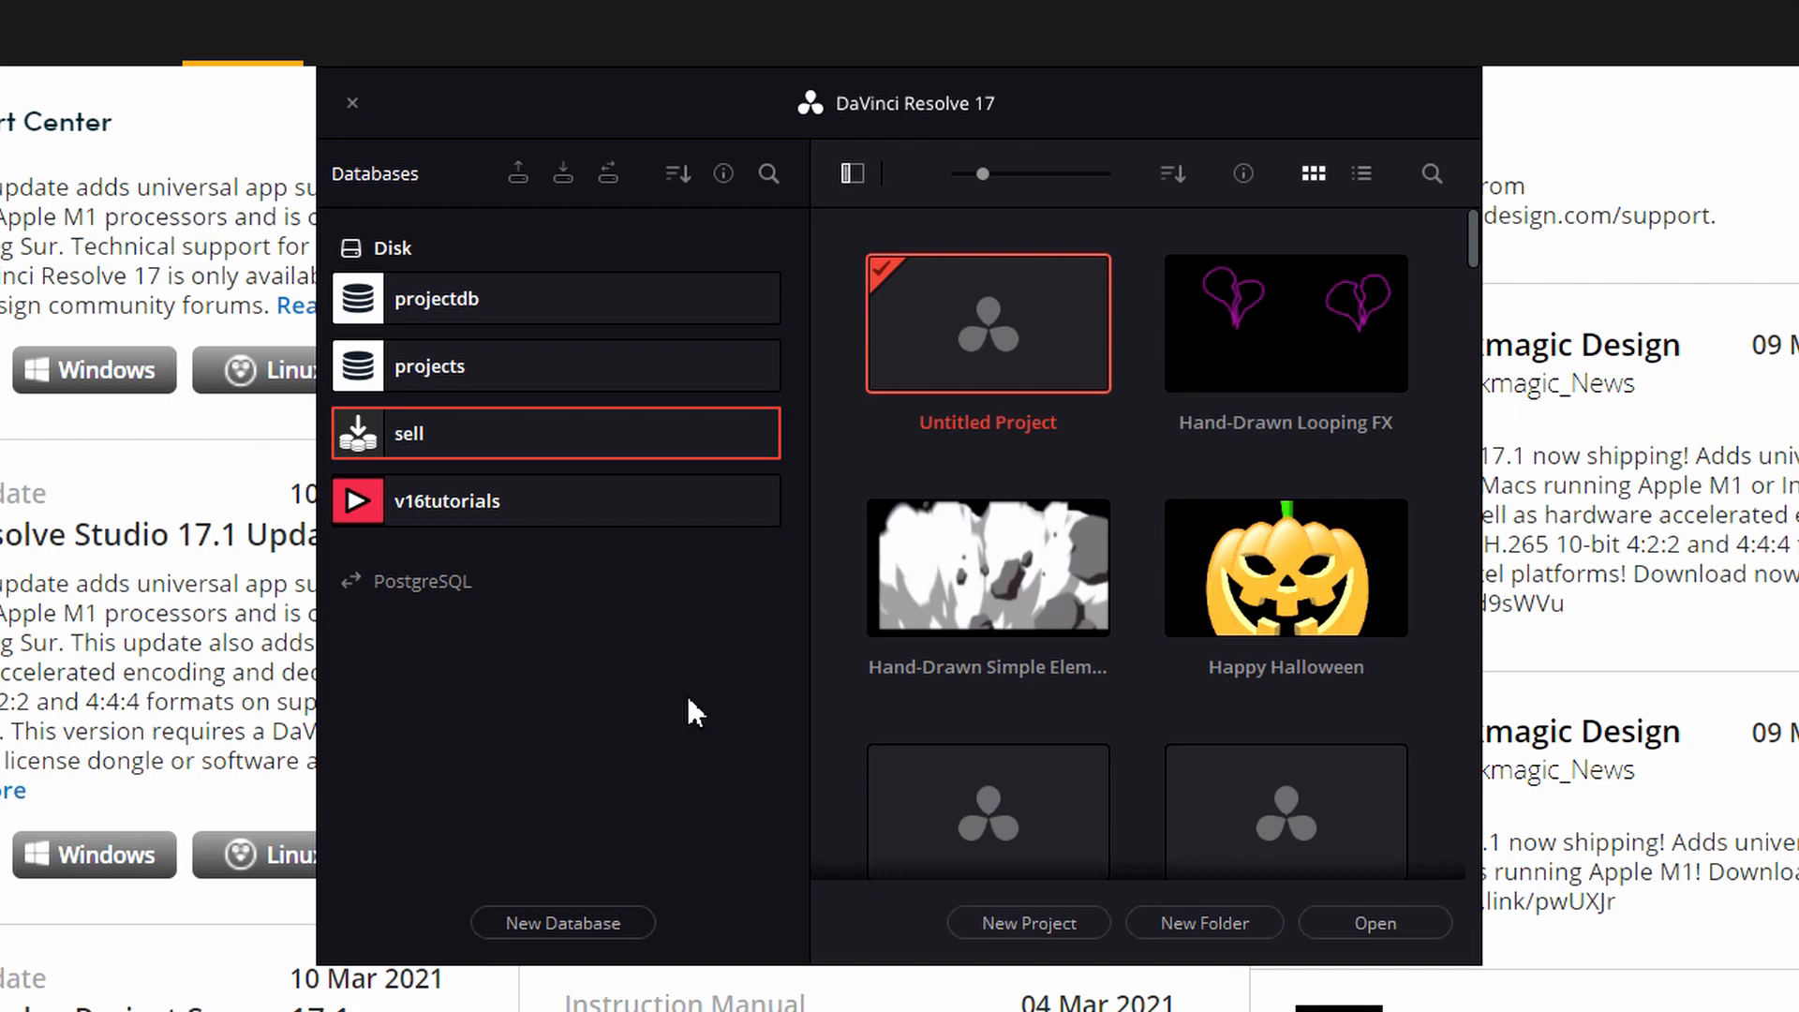
Step: Wait for new_database, holding only an Untitled Project, to appear in the Disk list
left_click(562, 922)
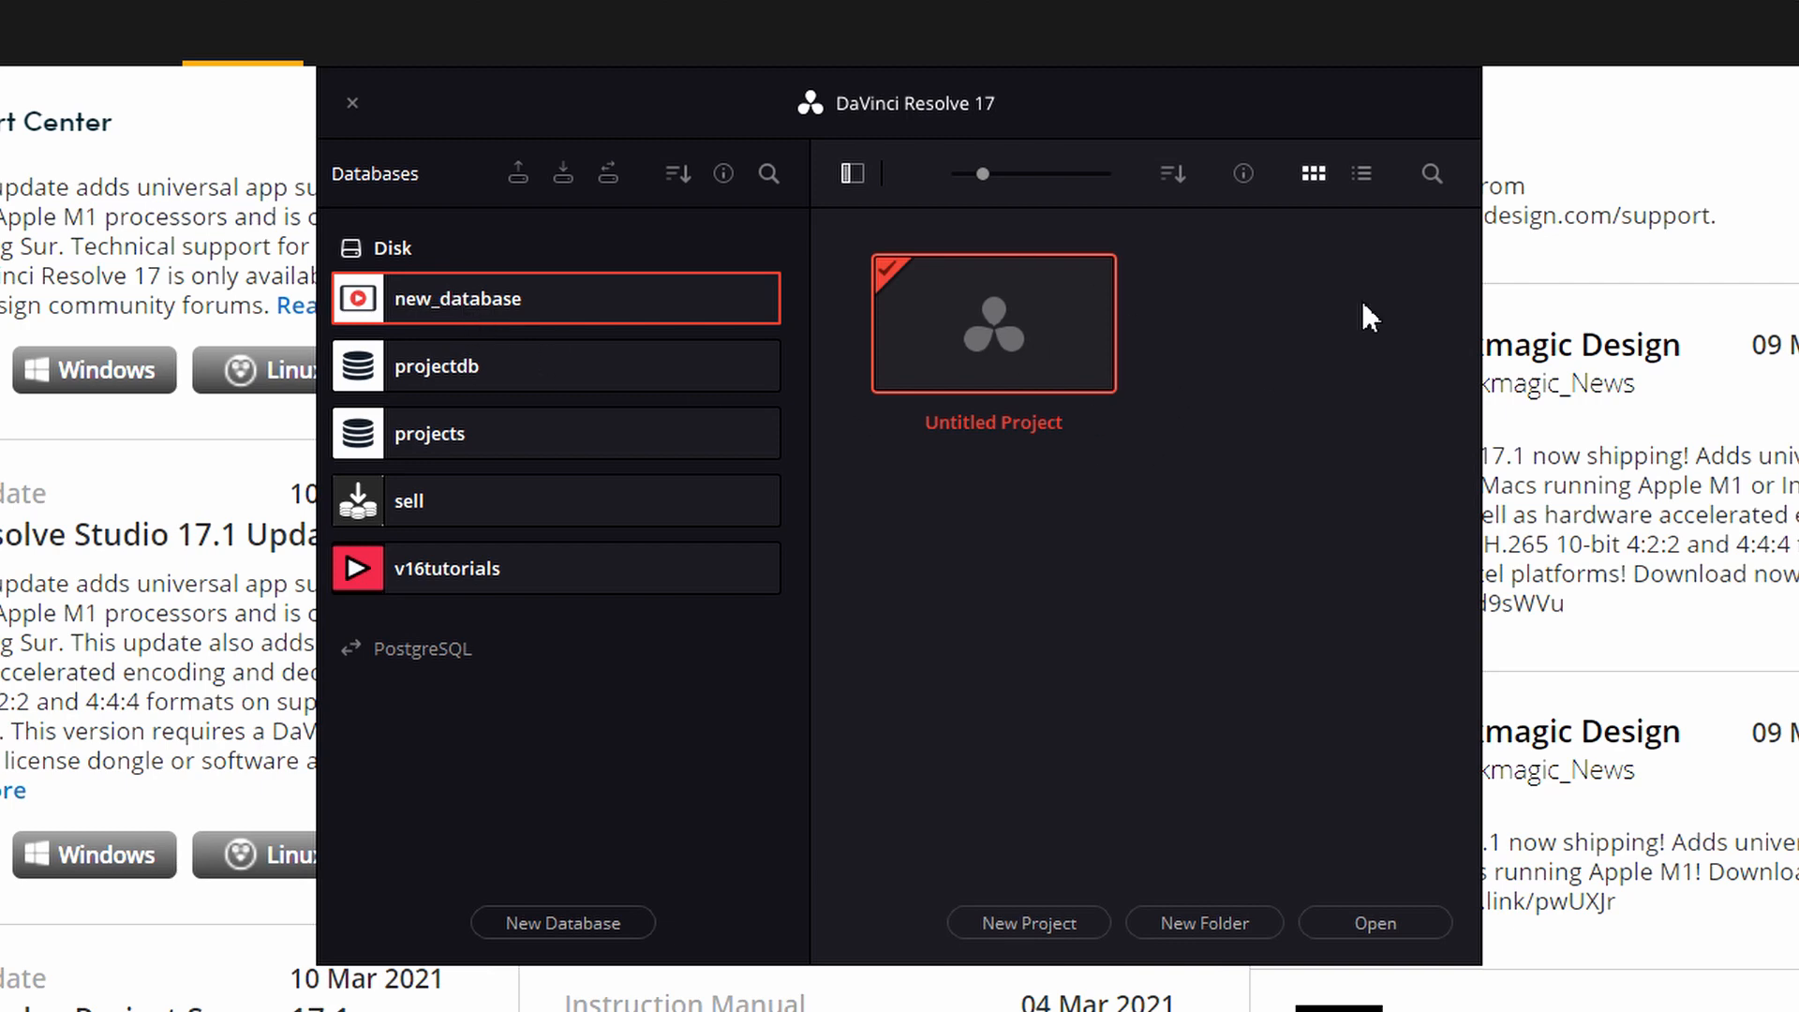
mouse_move(1398, 203)
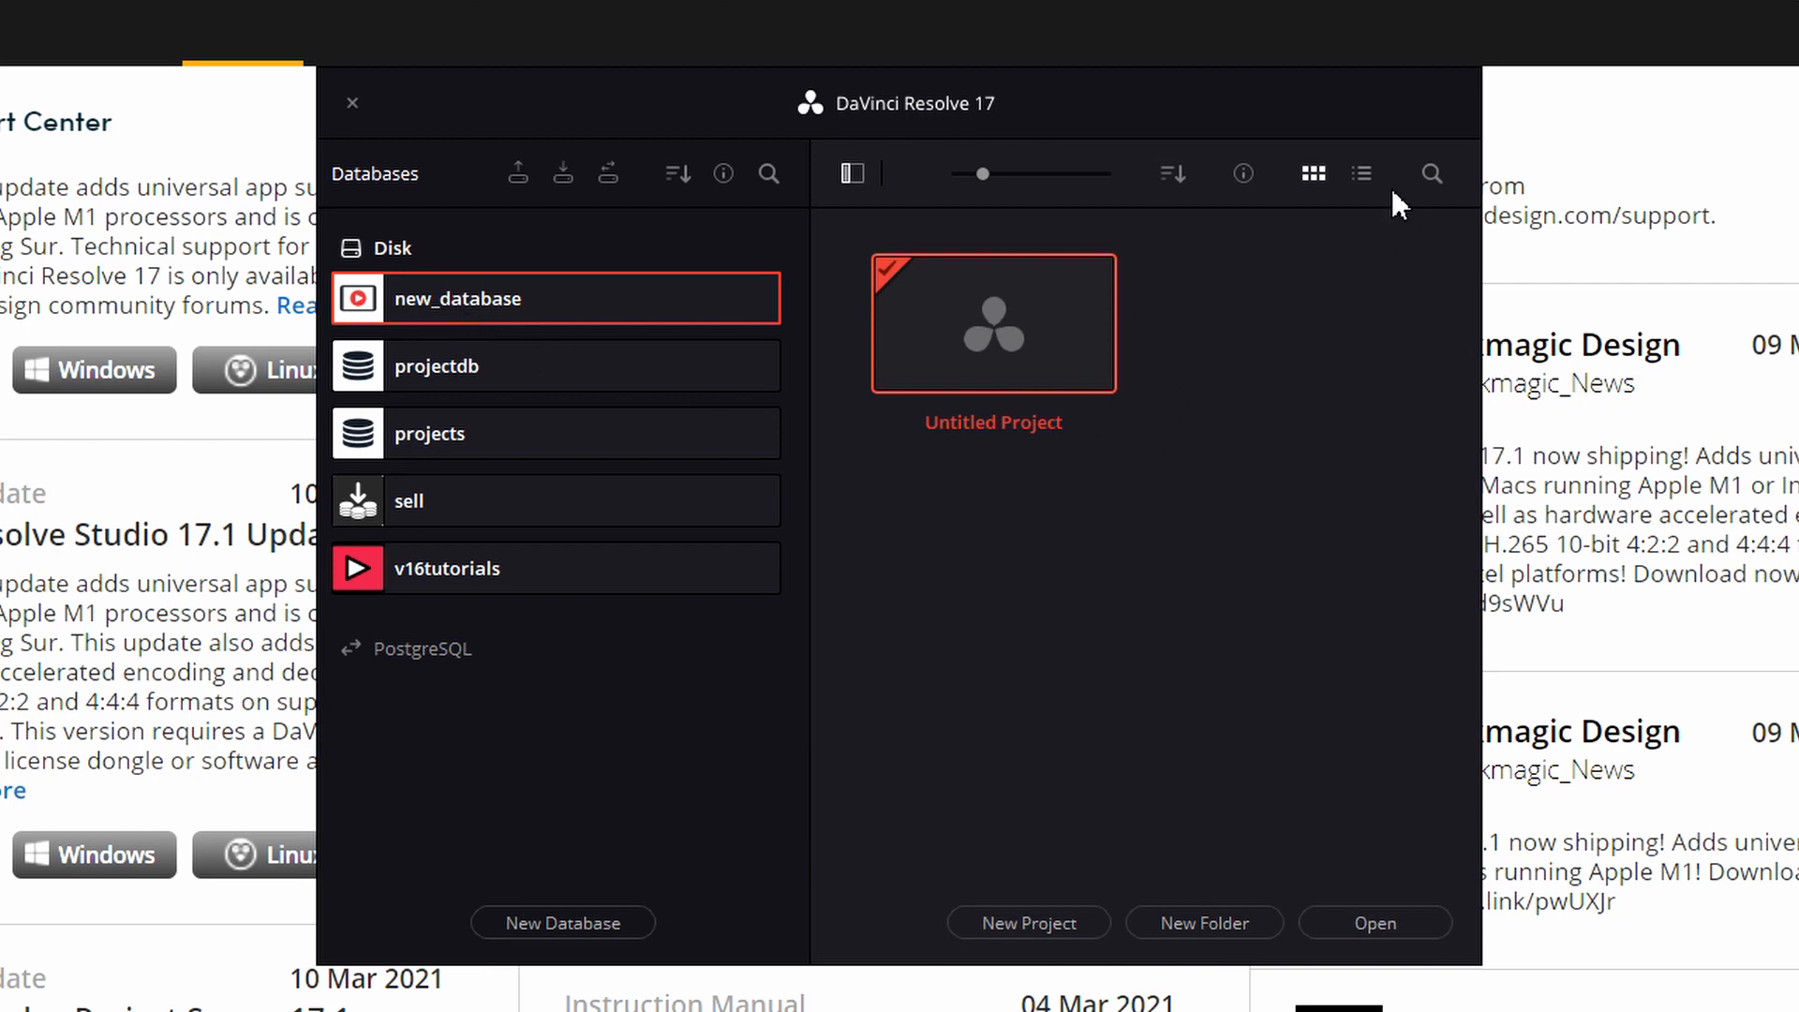